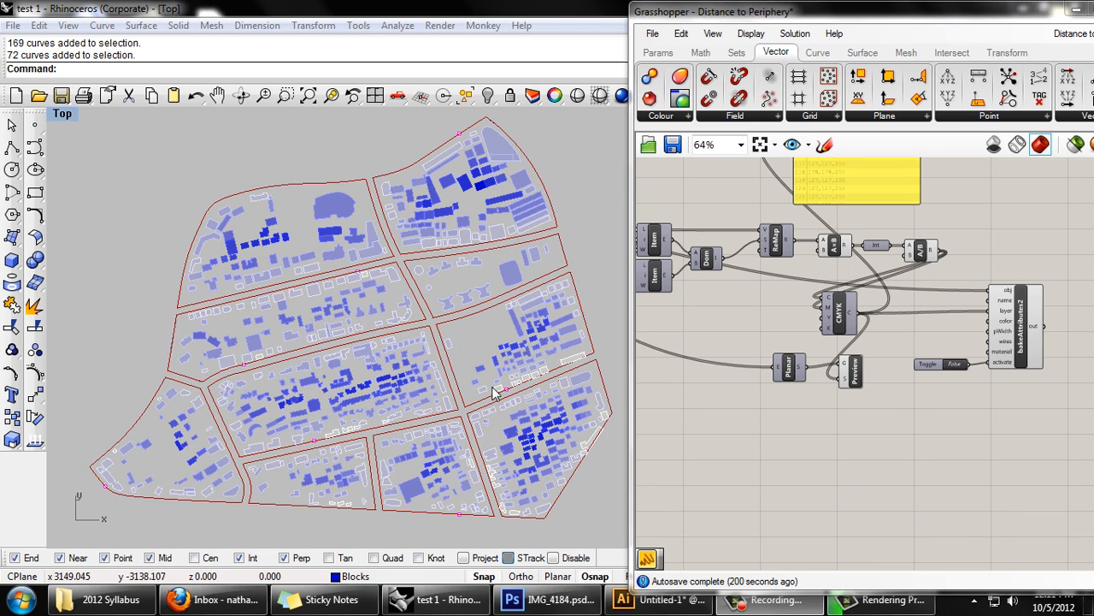
mouse_move(479, 376)
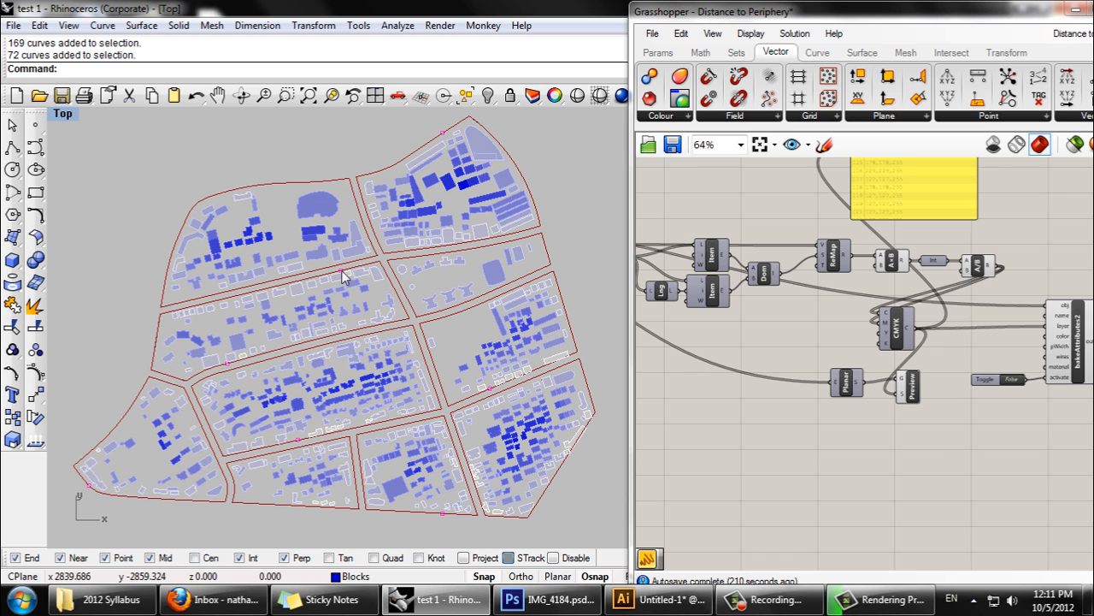
mouse_move(455, 159)
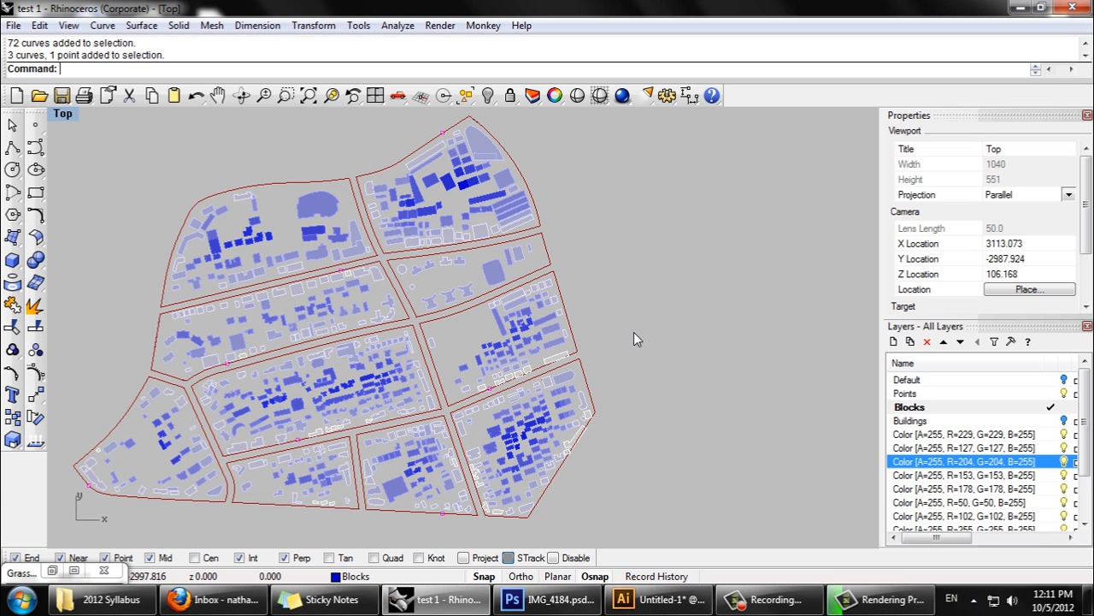
mouse_move(725, 396)
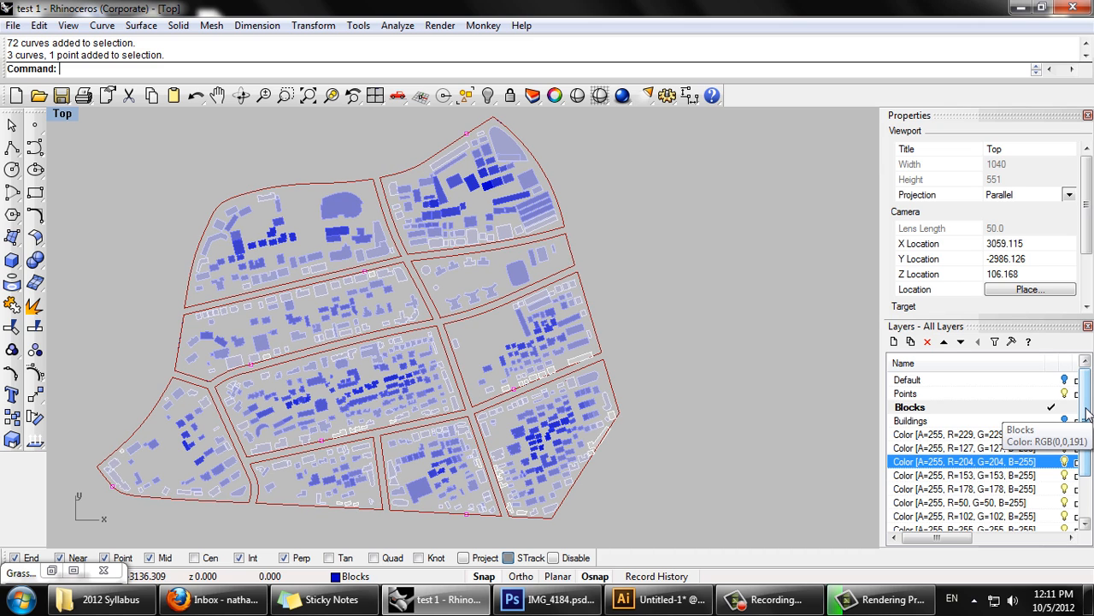
mouse_move(875, 425)
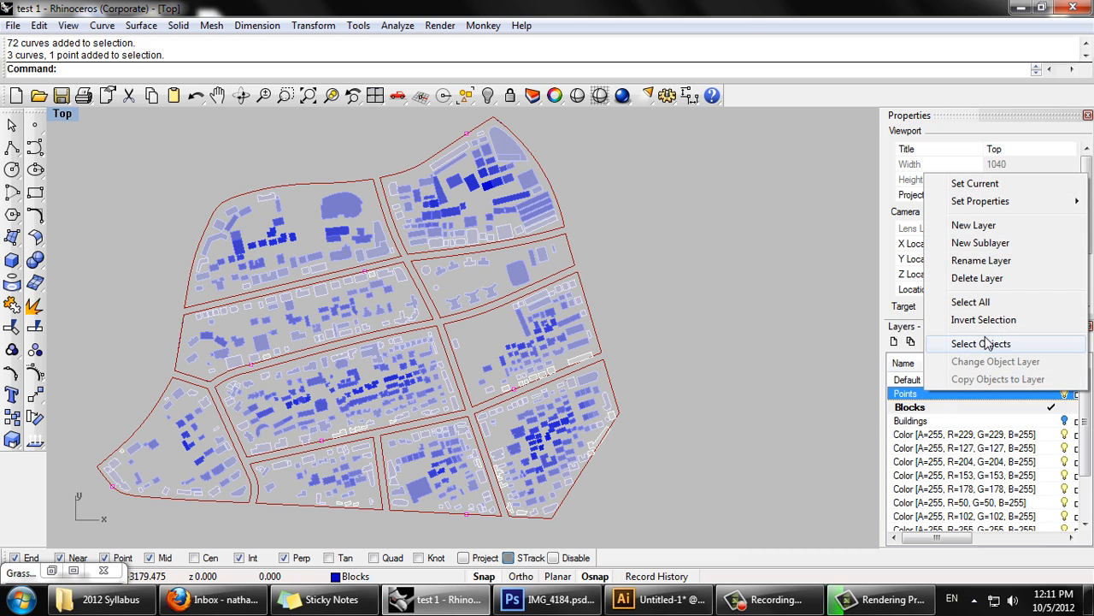
Select all objects on the Points layer and search Grasshopper for a 'point' parameter
click(982, 342)
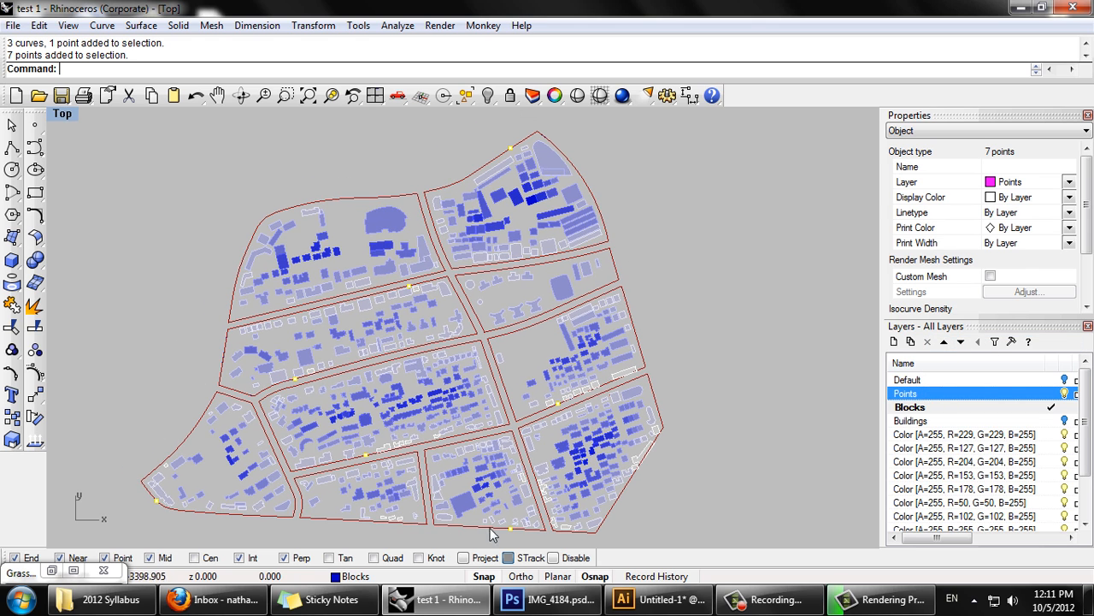
mouse_move(25, 572)
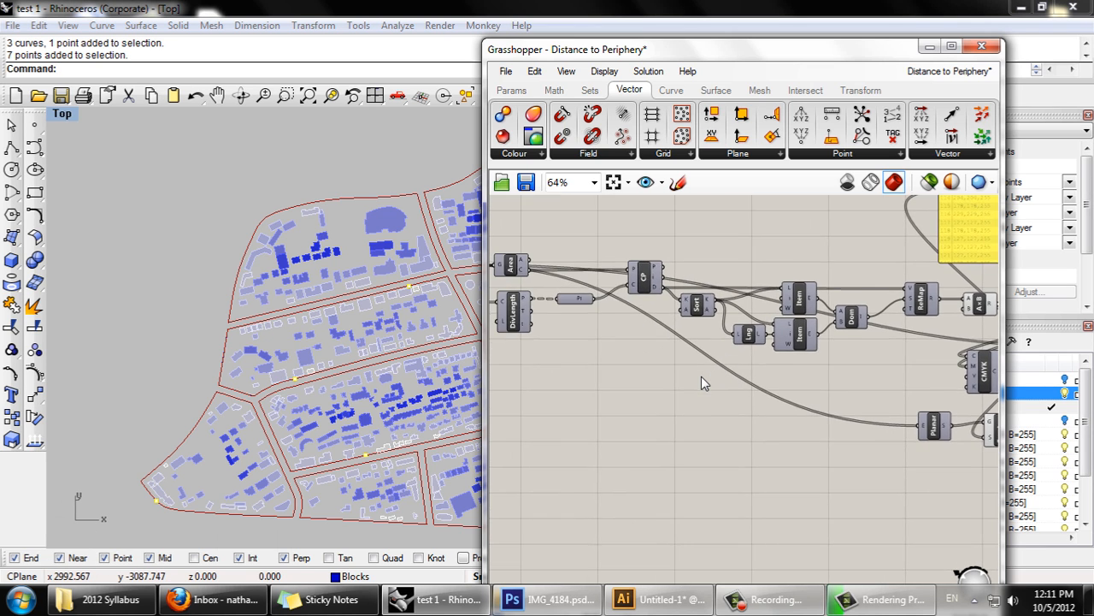
scroll(down, 3)
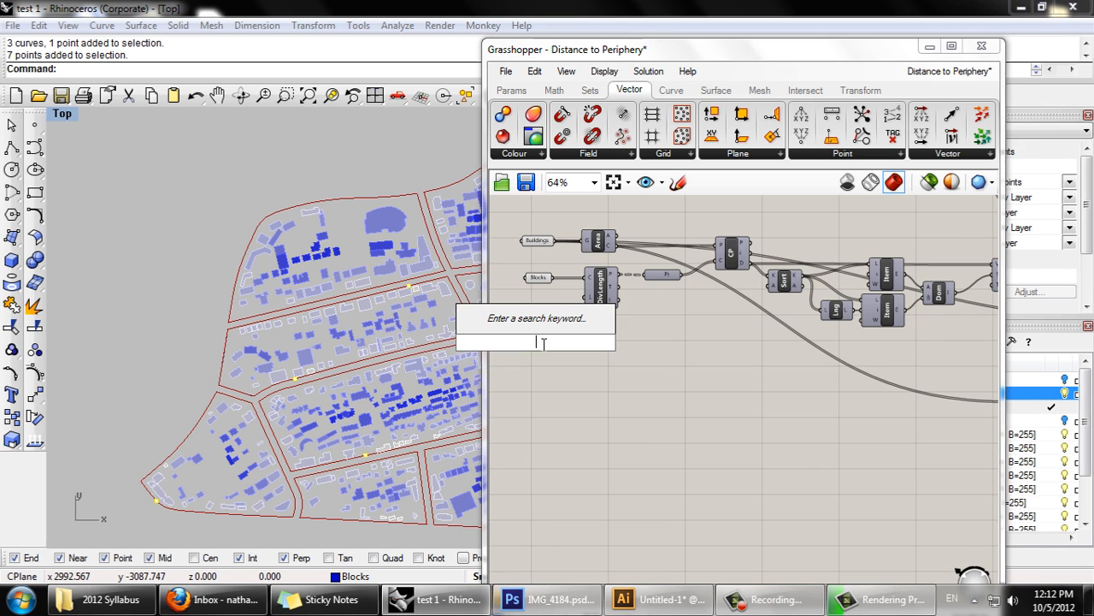
text(point)
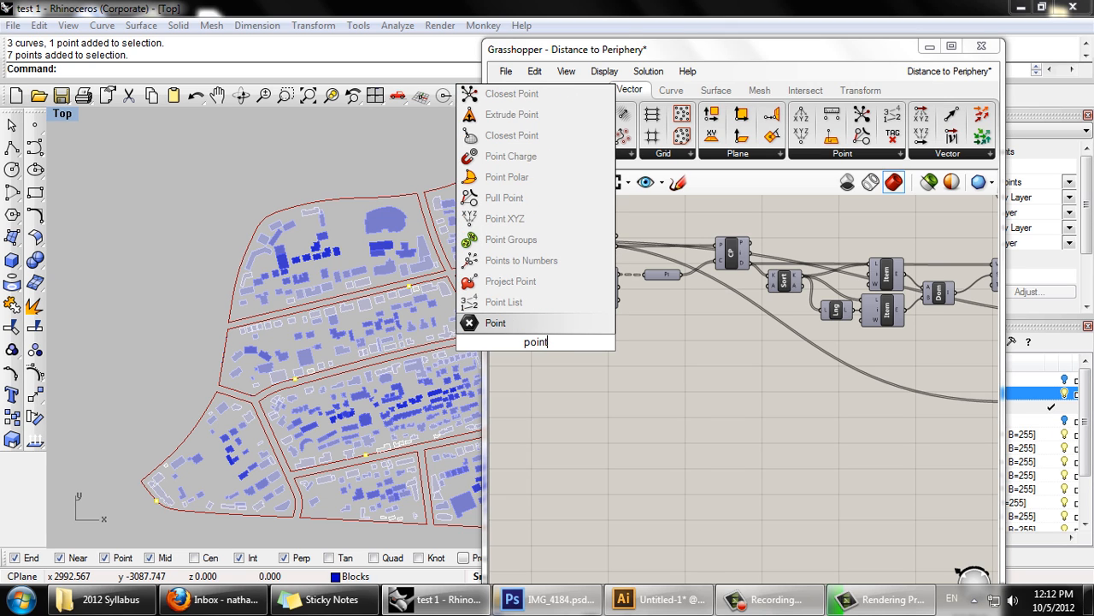
mouse_move(496, 321)
text(circ)
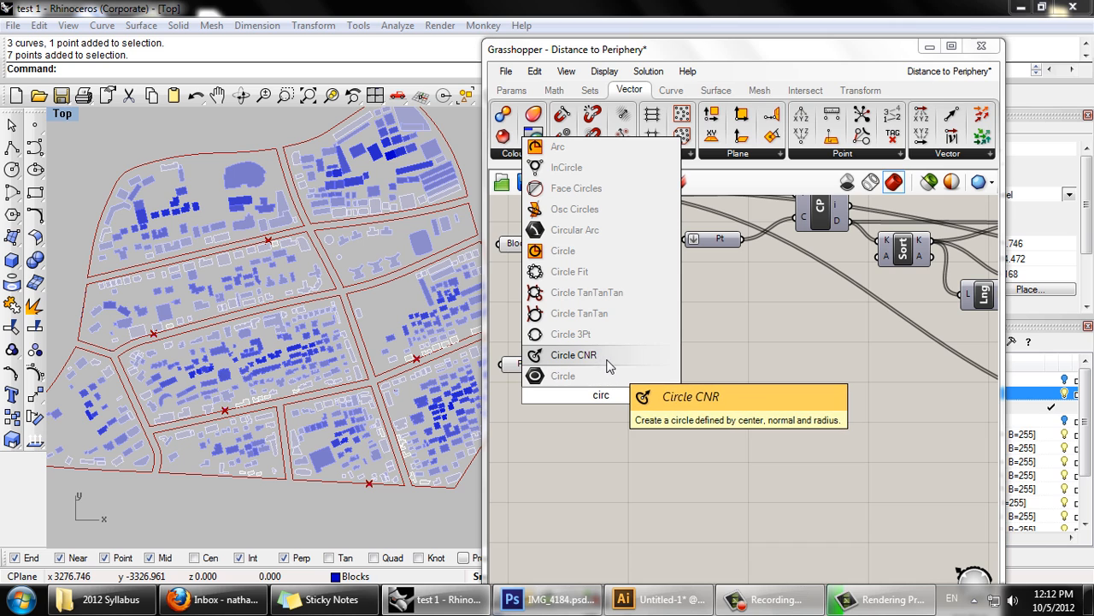
mouse_move(580, 354)
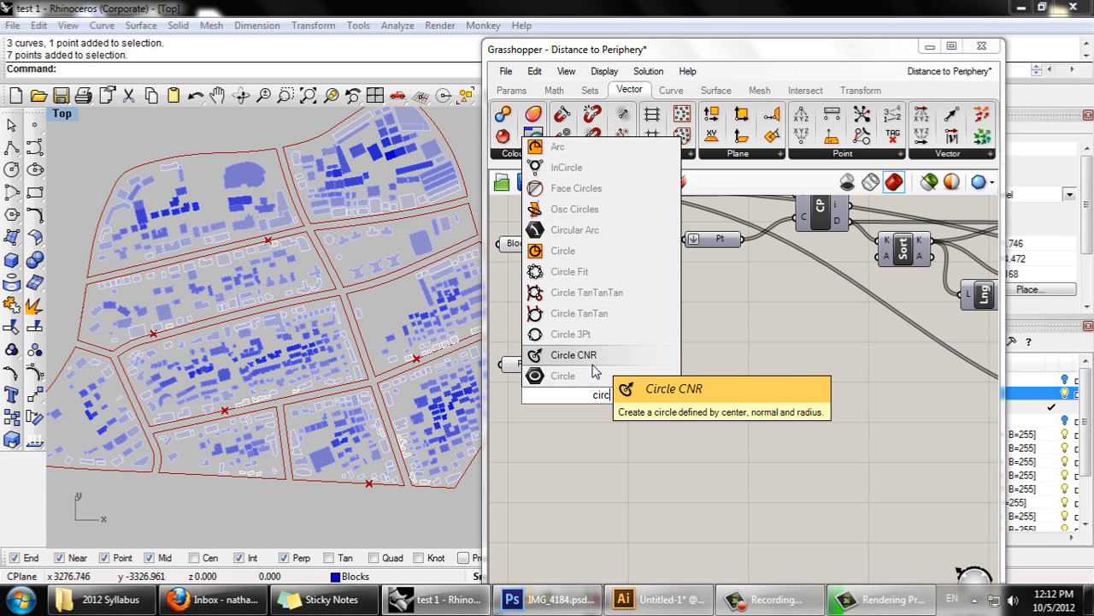
Add a Circle CNR on the seven points, set its radius and switch its preview off
click(575, 354)
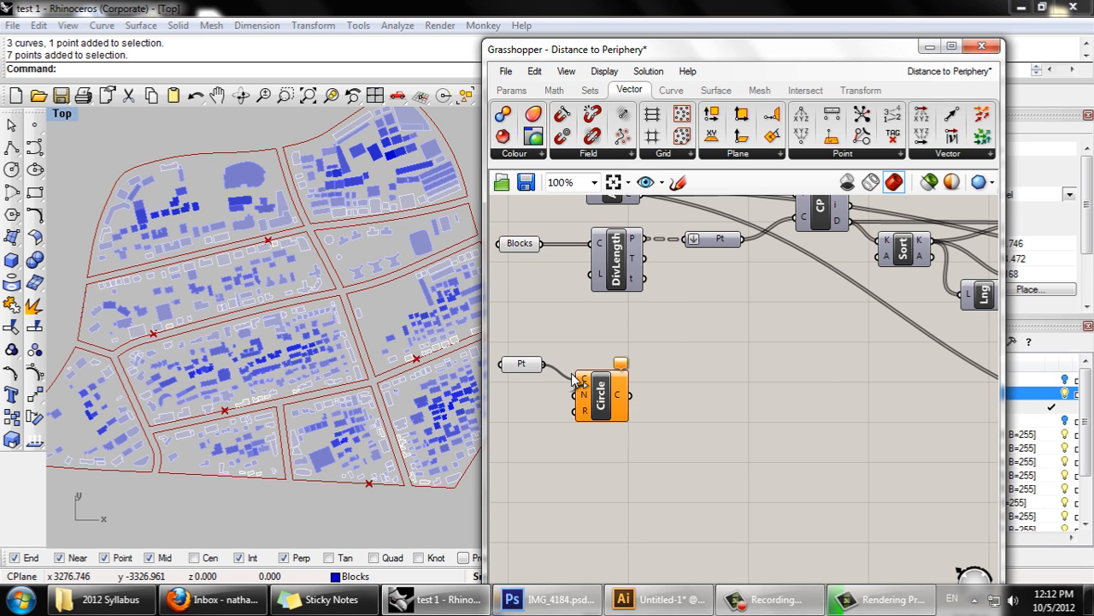
mouse_move(591, 404)
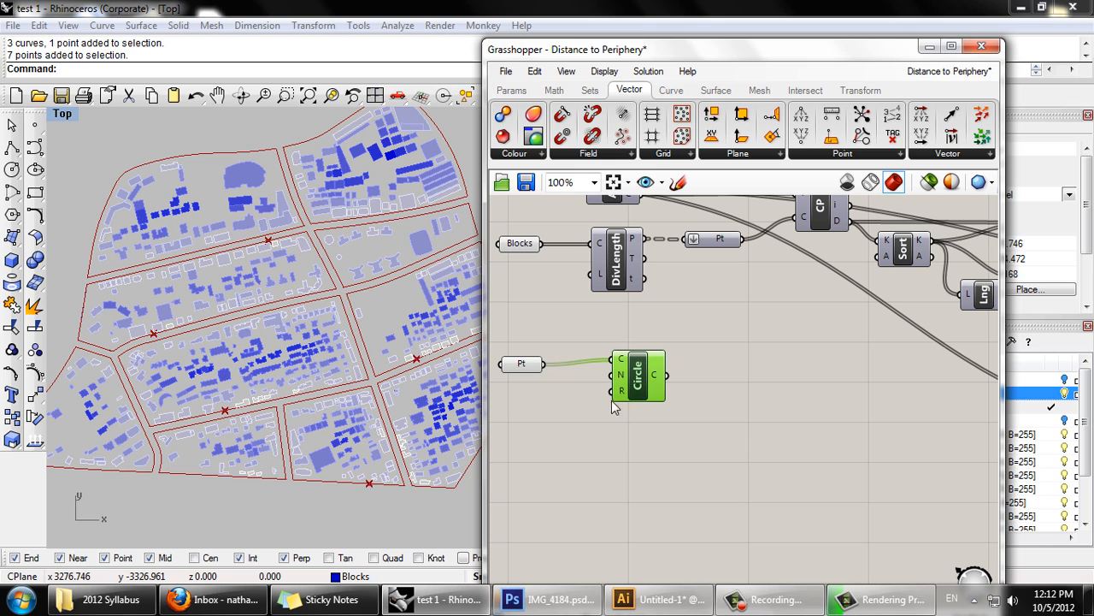
right_click(614, 392)
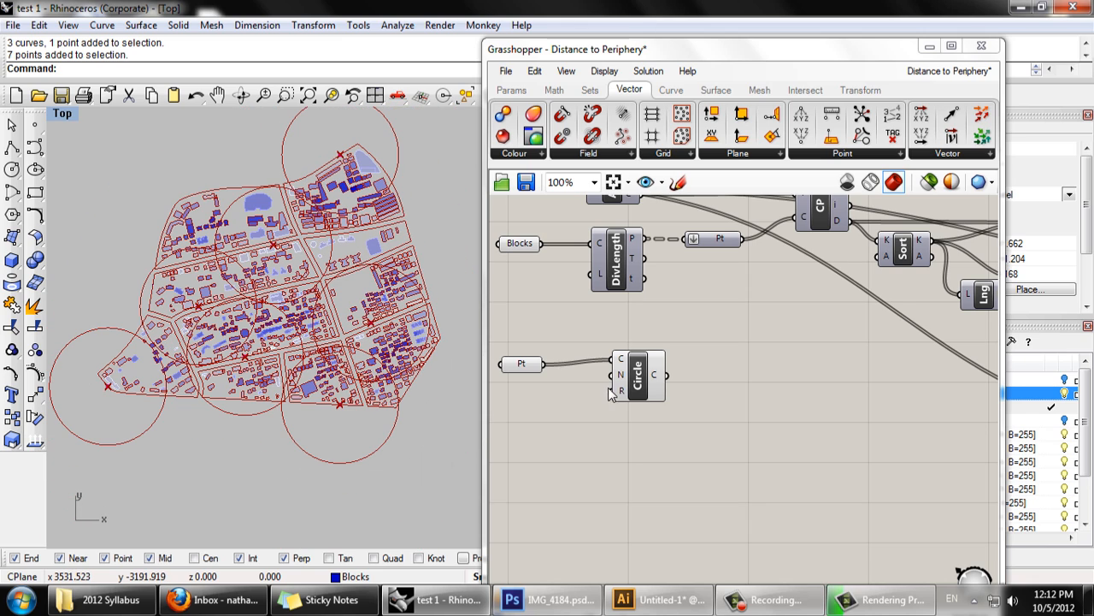
click(636, 374)
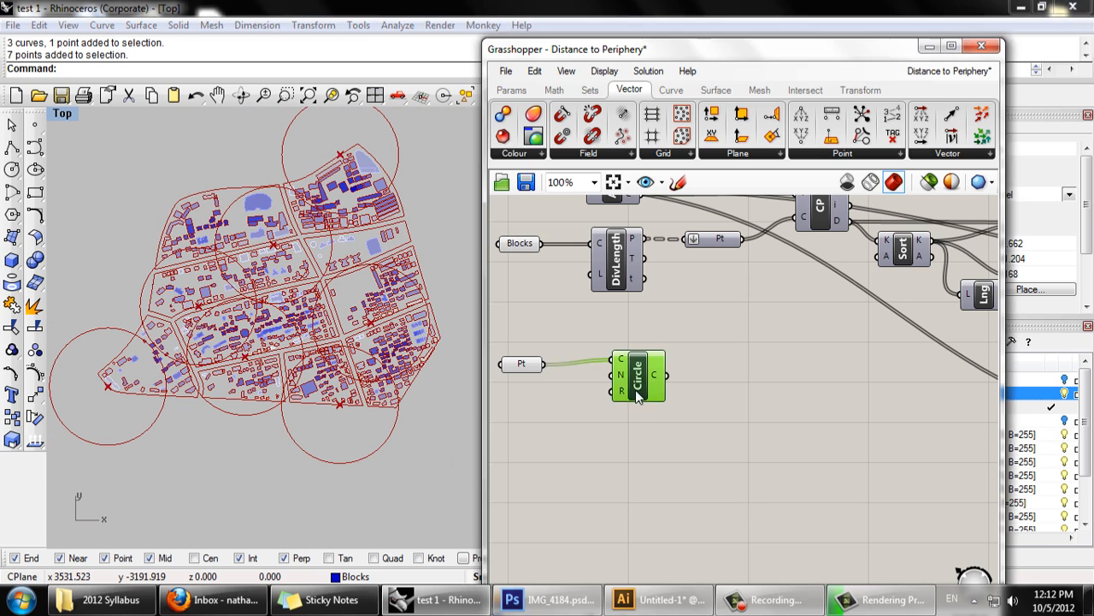
right_click(636, 377)
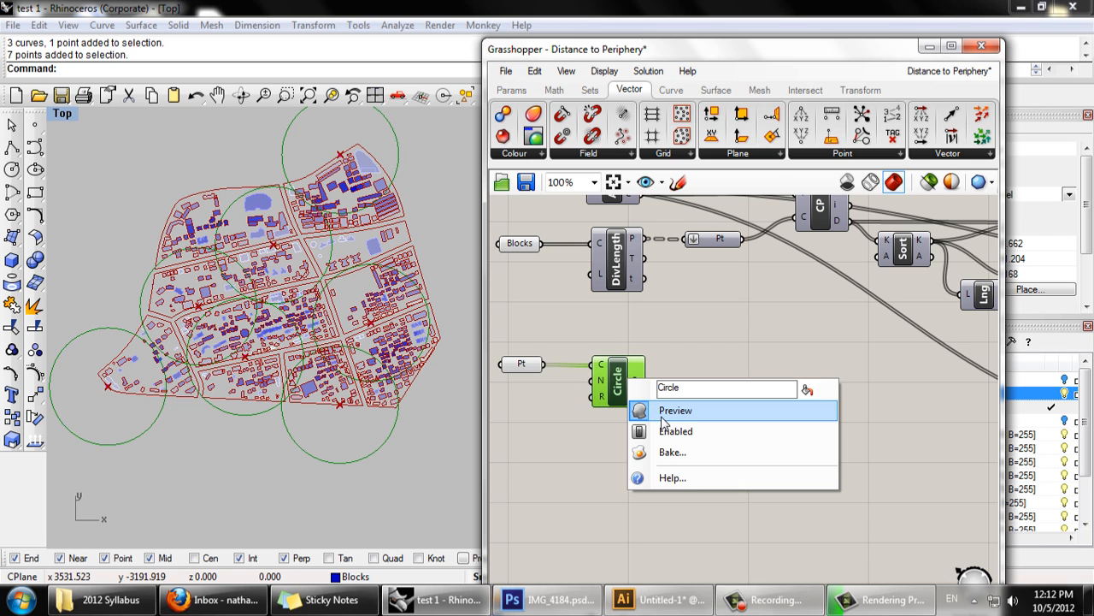
click(676, 410)
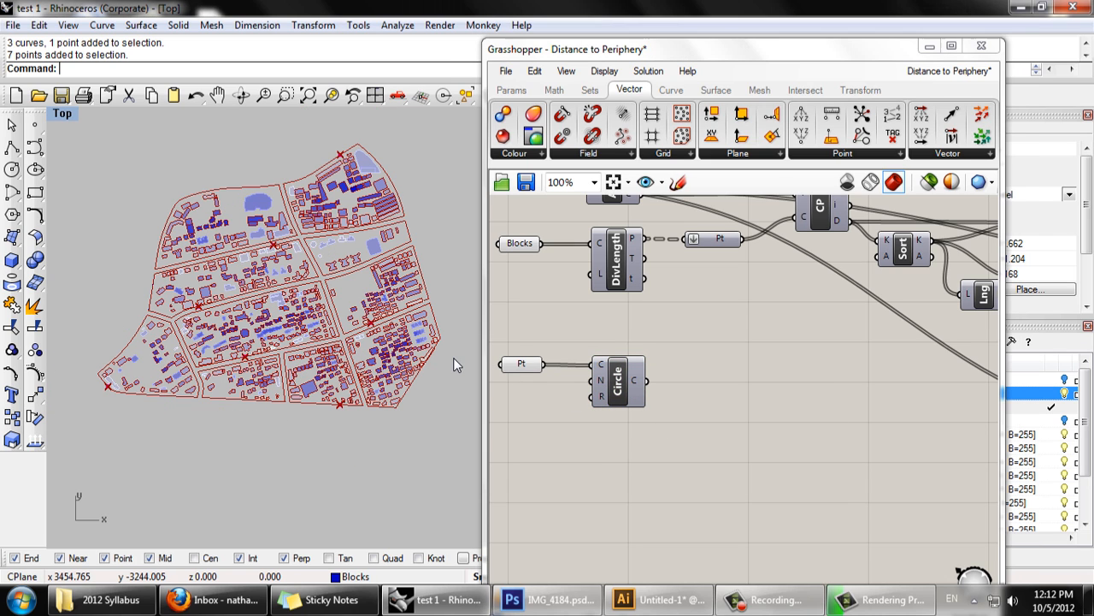
Delete the DivLength component with its Pt parameter and move the Circle component higher
scroll(down, 3)
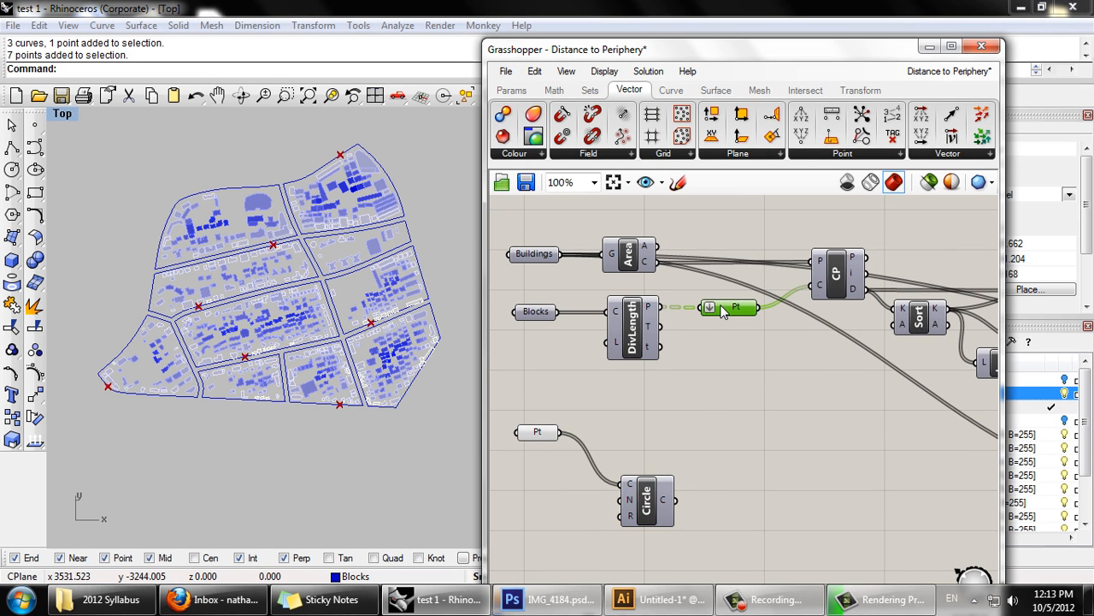
right_click(735, 308)
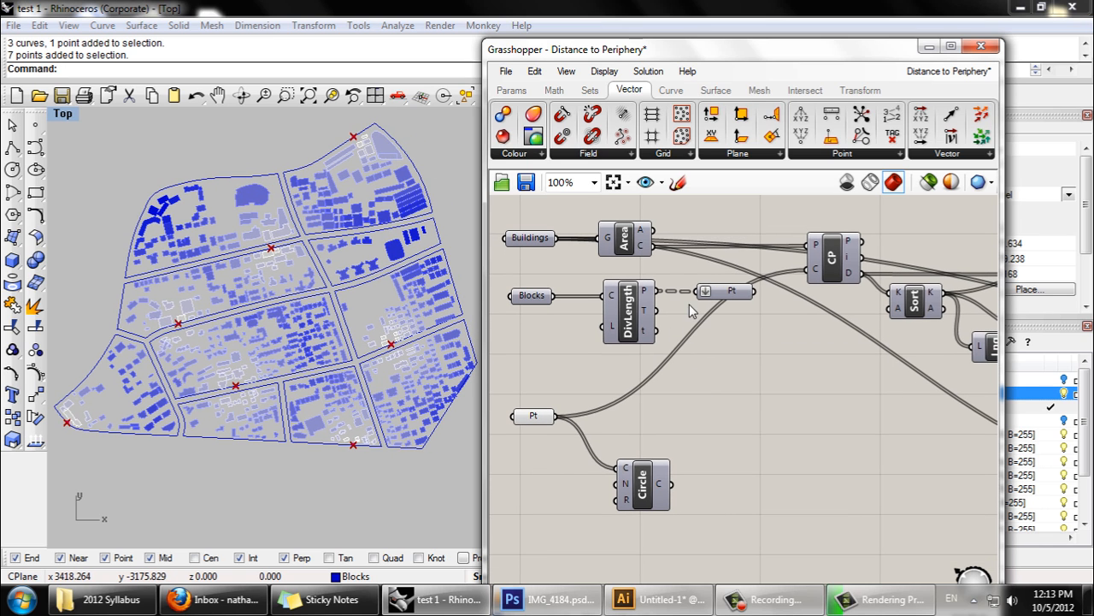
click(732, 291)
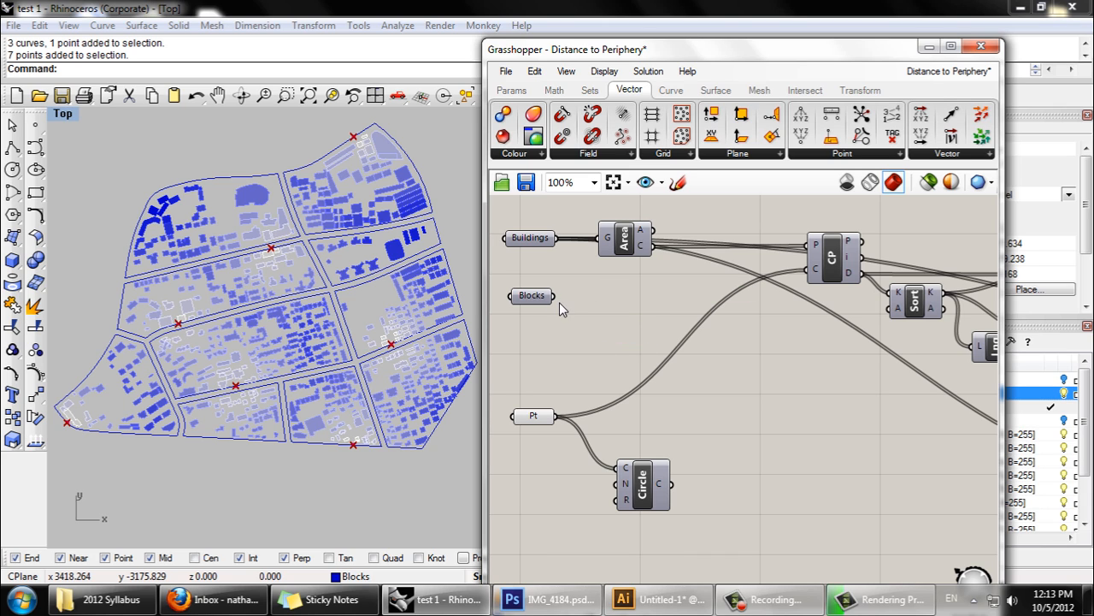
drag(641, 483, 671, 436)
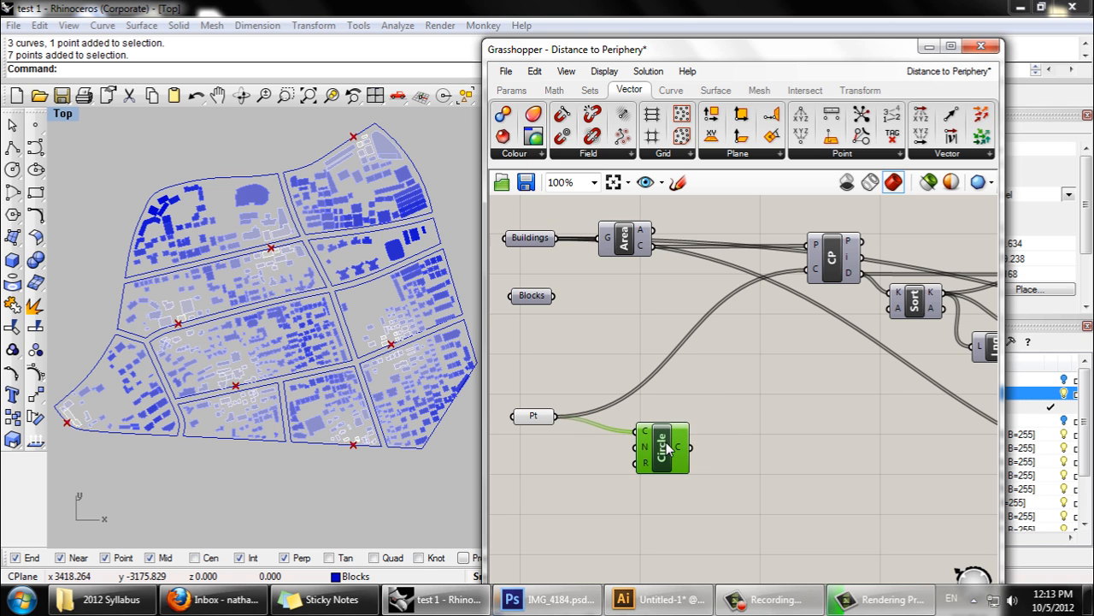
Inspect the remap T input's options and dismiss them without changes
scroll(down, 3)
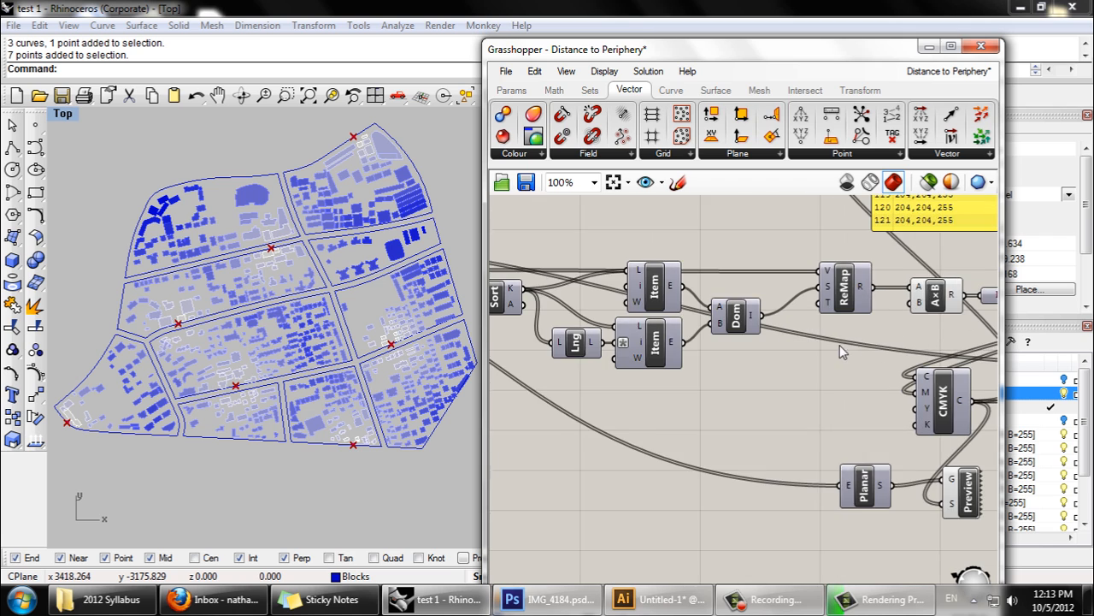
right_click(756, 318)
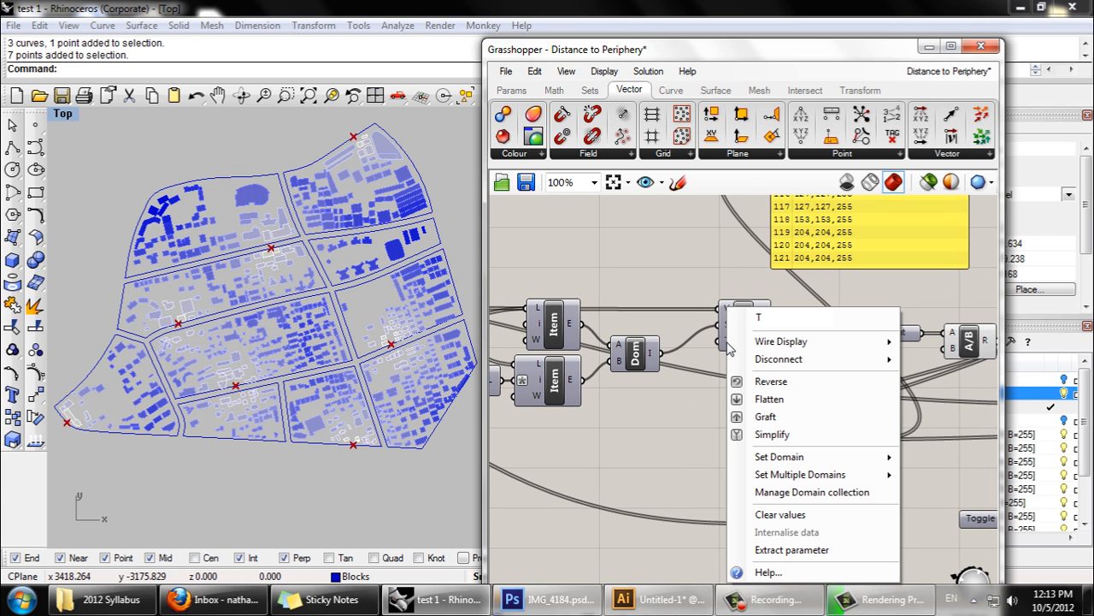
click(650, 437)
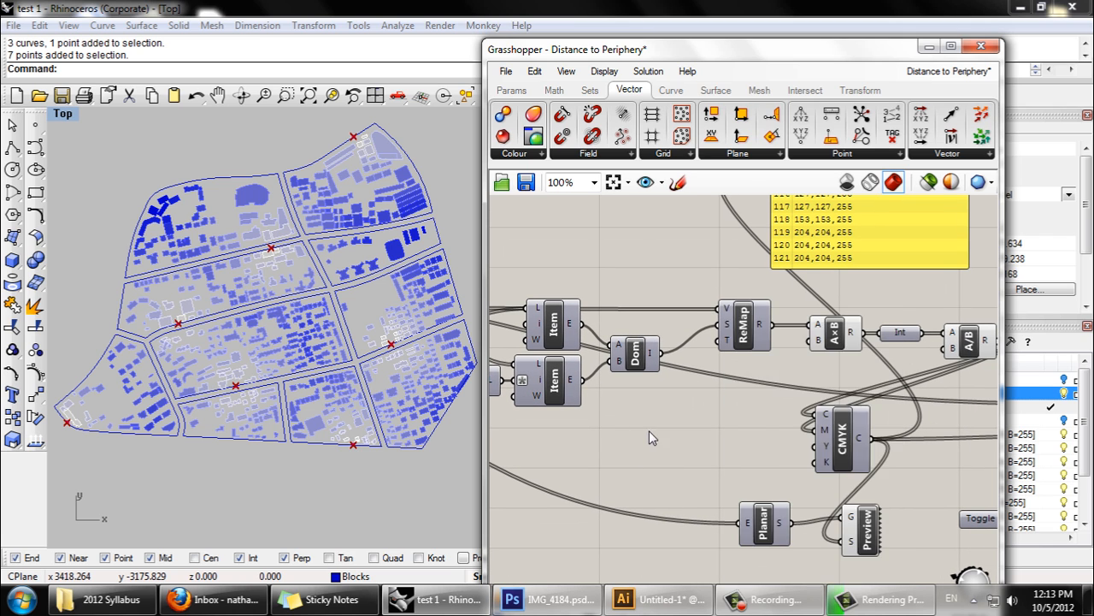
scroll(down, 3)
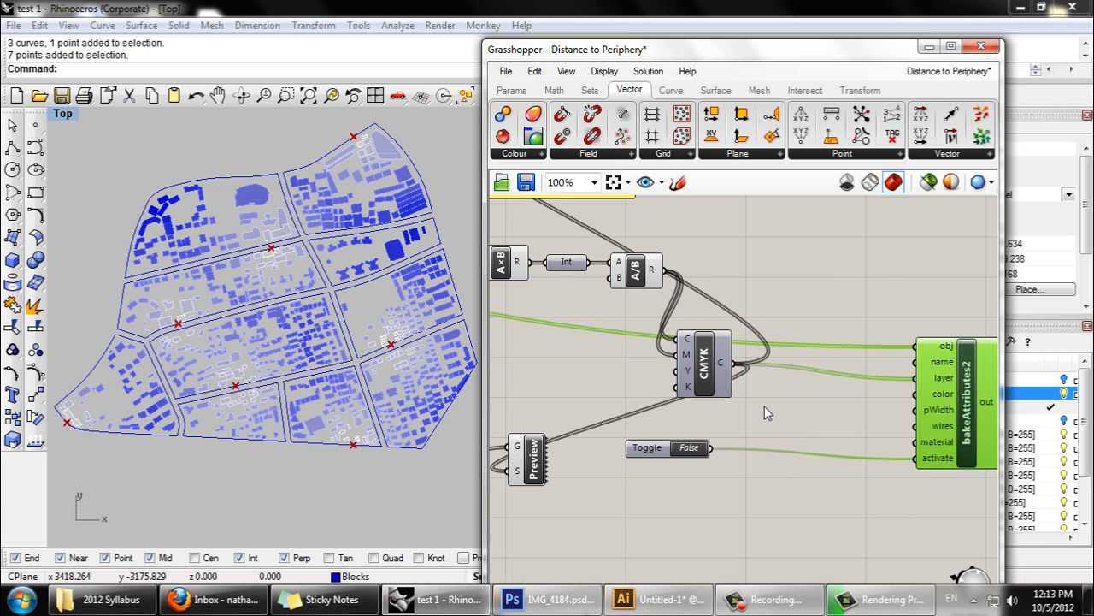
scroll(down, 3)
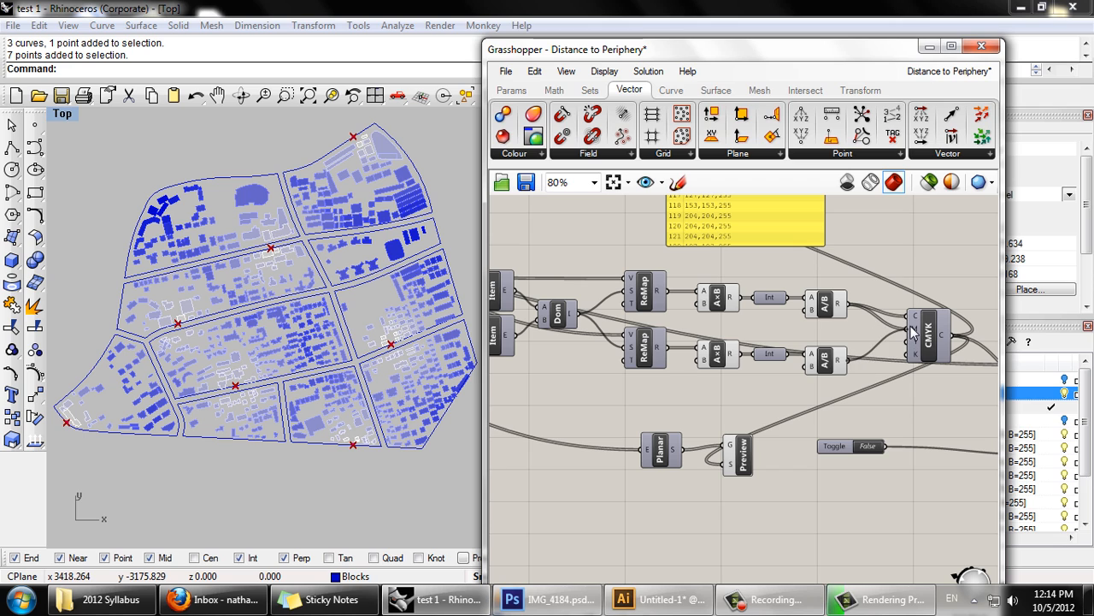
mouse_move(770, 408)
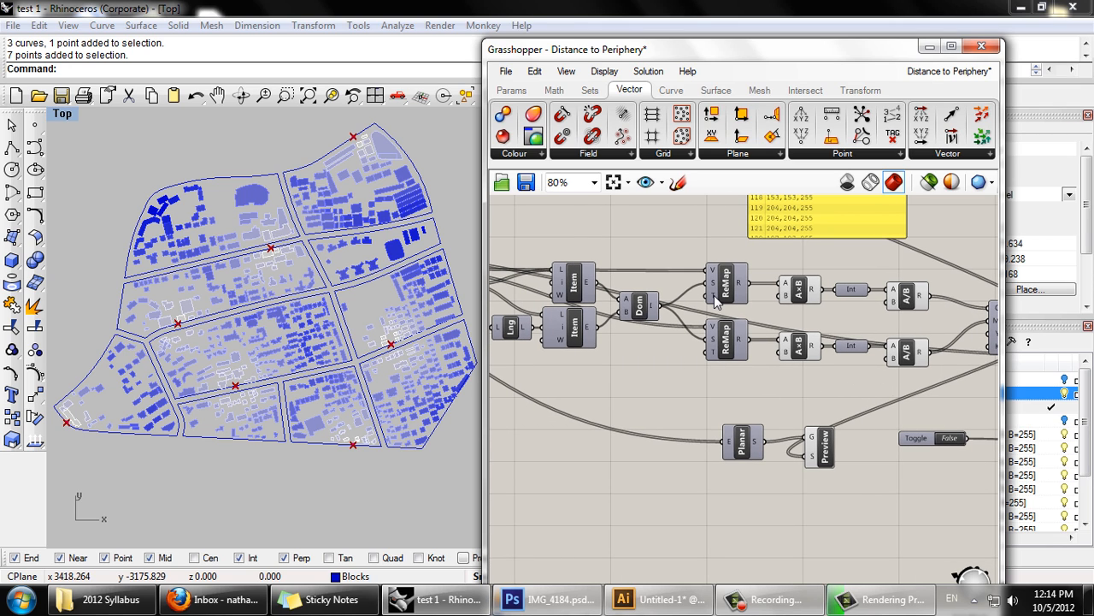
Set the T input's domain to '1 to 0' and commit the change
right_click(725, 283)
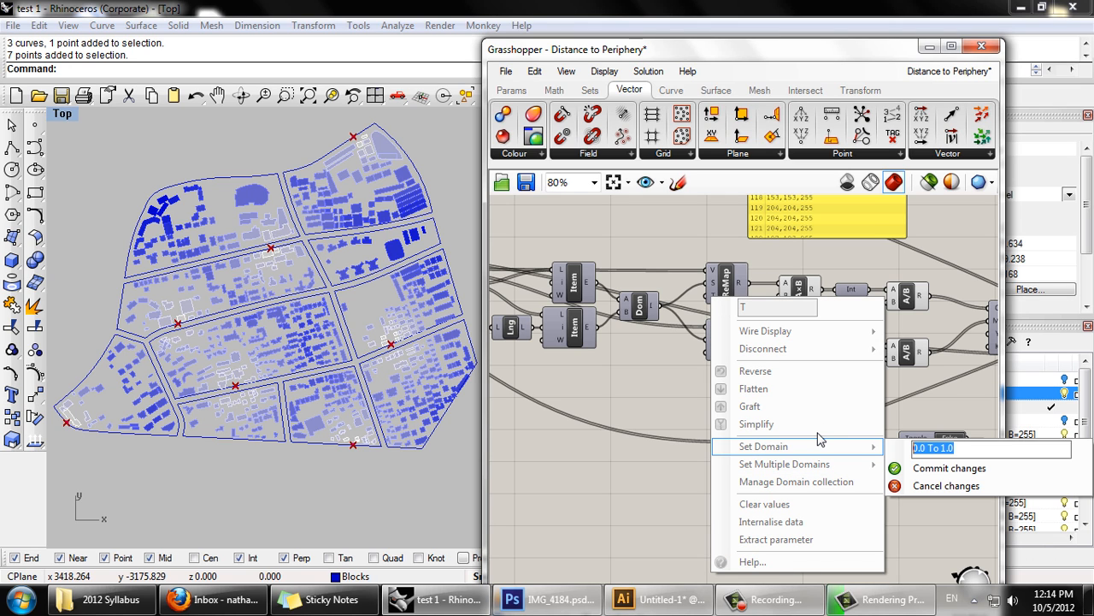
text(1 to 0)
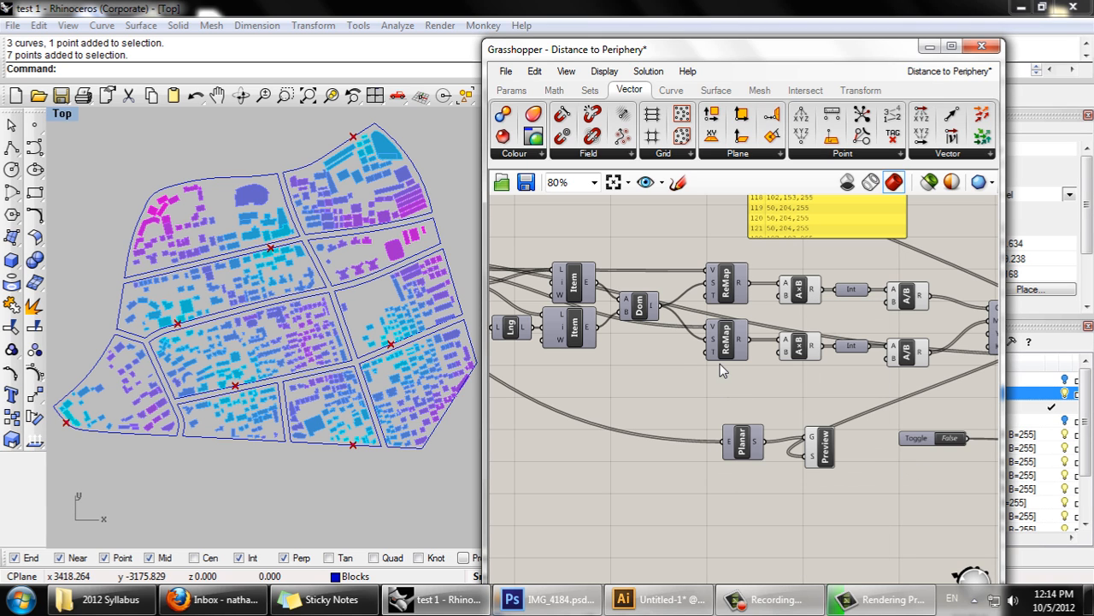
mouse_move(715, 359)
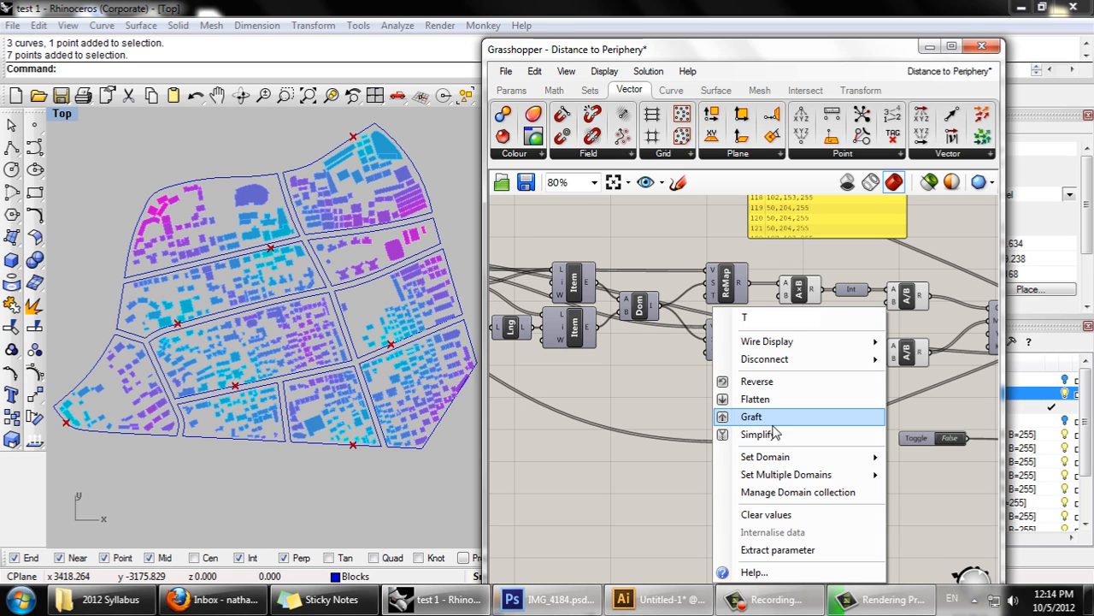
mouse_move(766, 455)
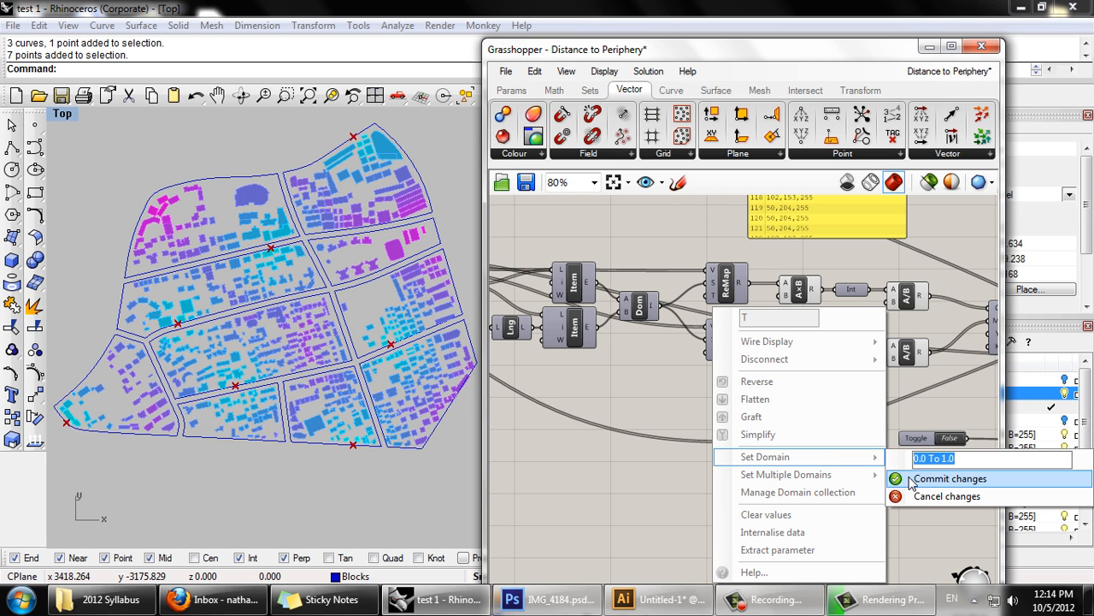
text(1 to)
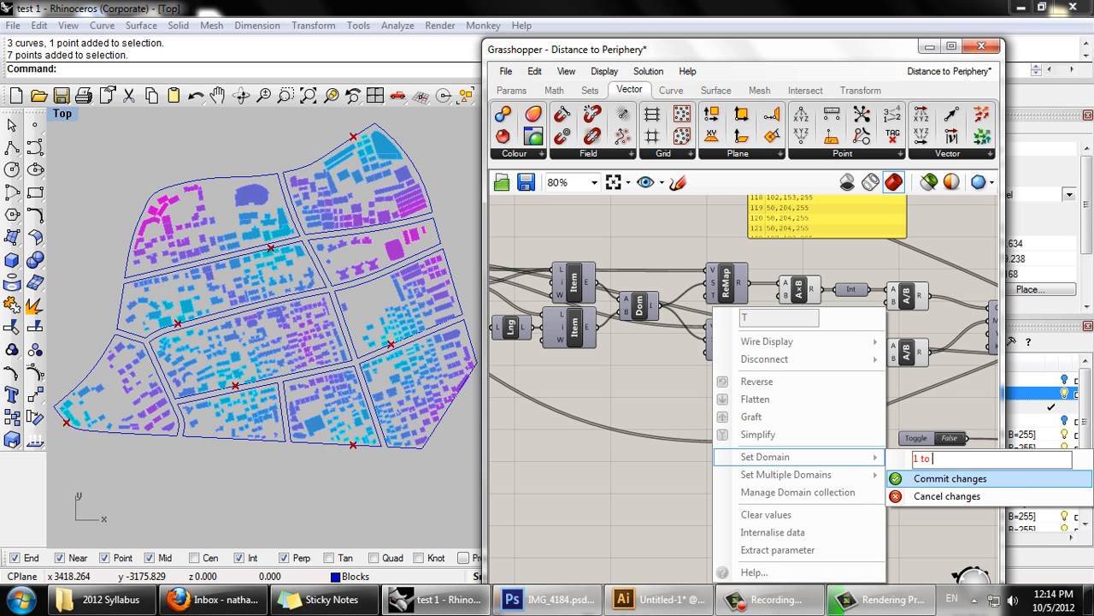
click(950, 479)
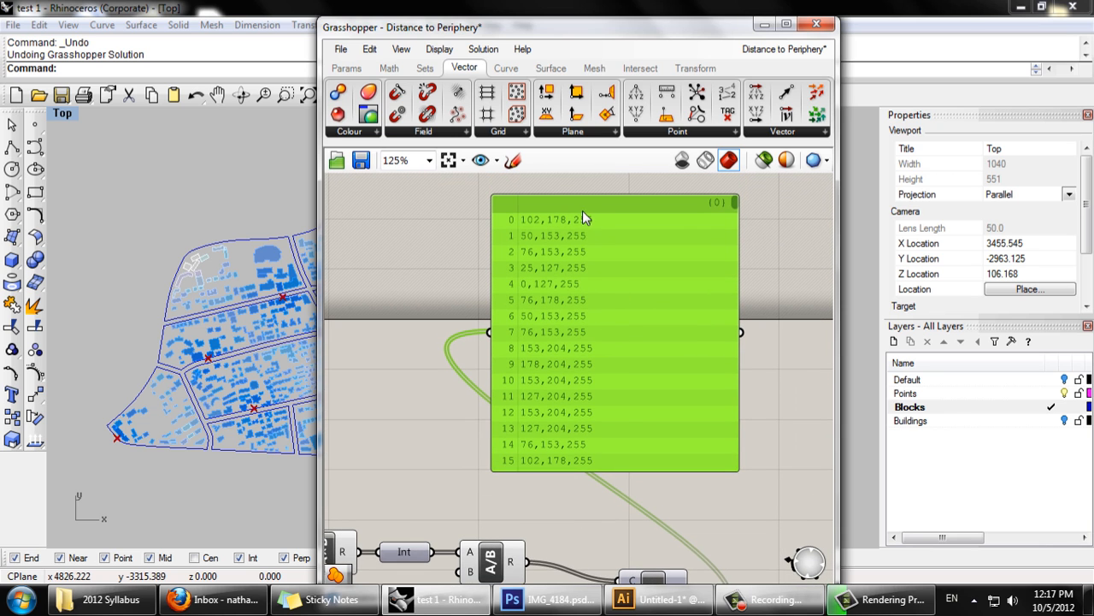
mouse_move(554, 386)
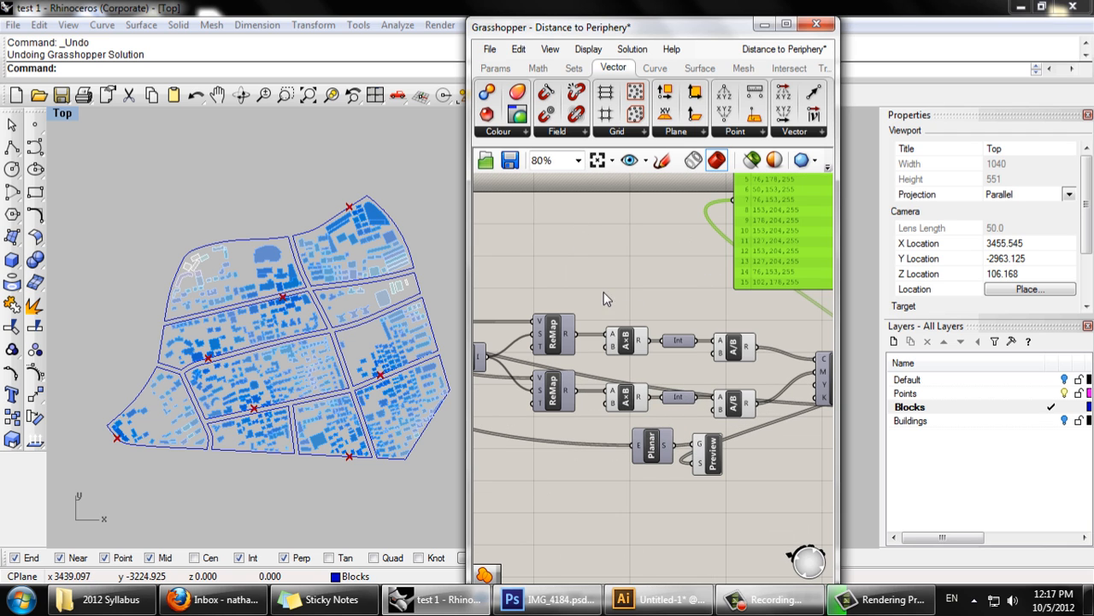
mouse_move(614, 349)
text(pan)
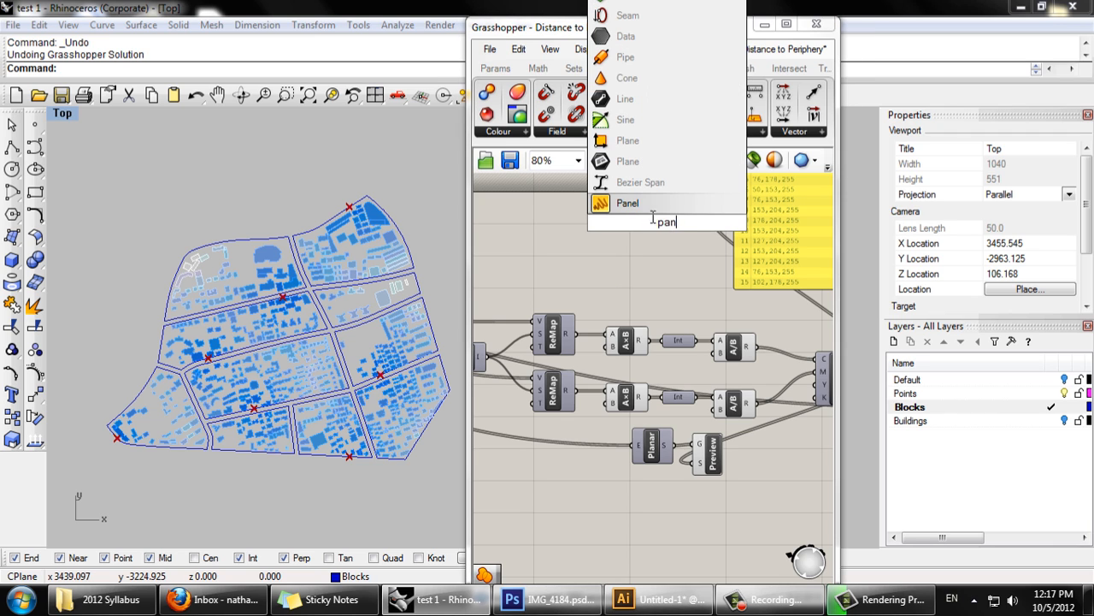
Add a new panel and wire its output into the division components
click(626, 202)
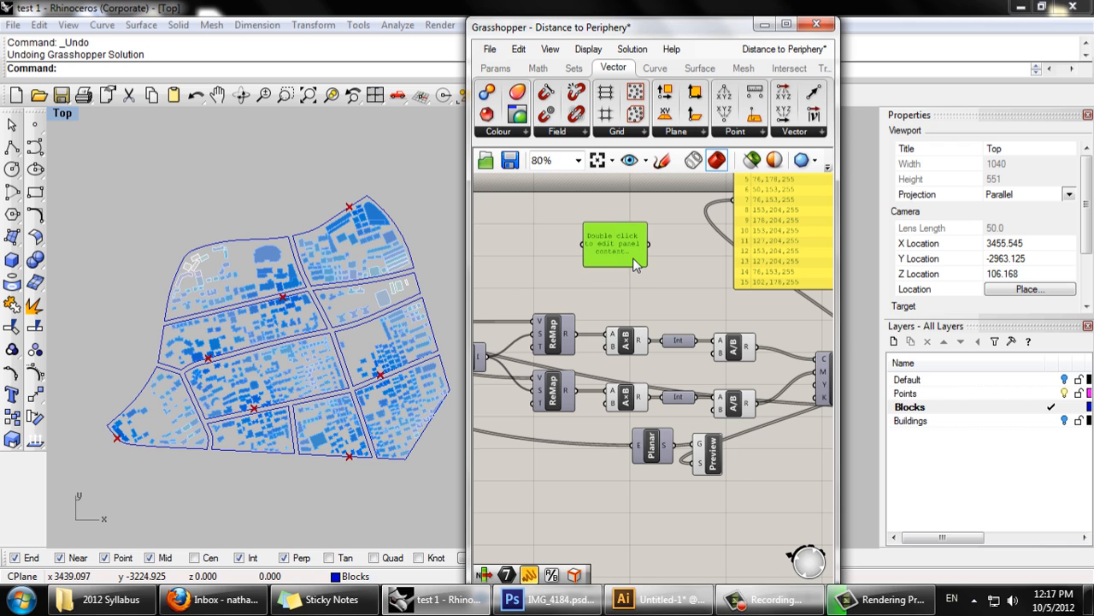
double_click(614, 246)
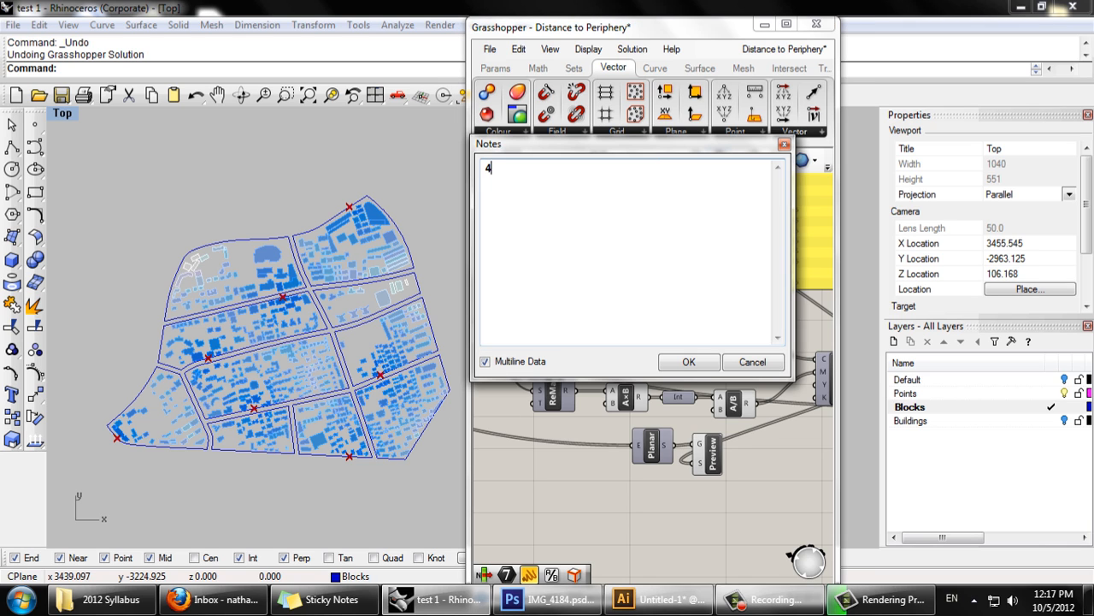
click(688, 363)
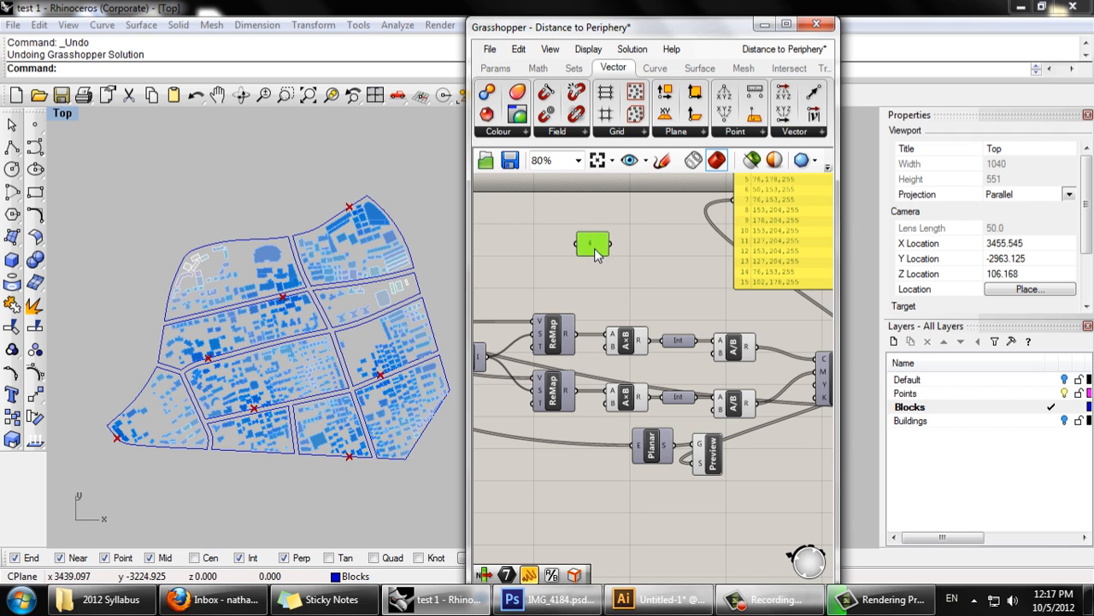
drag(591, 242, 581, 260)
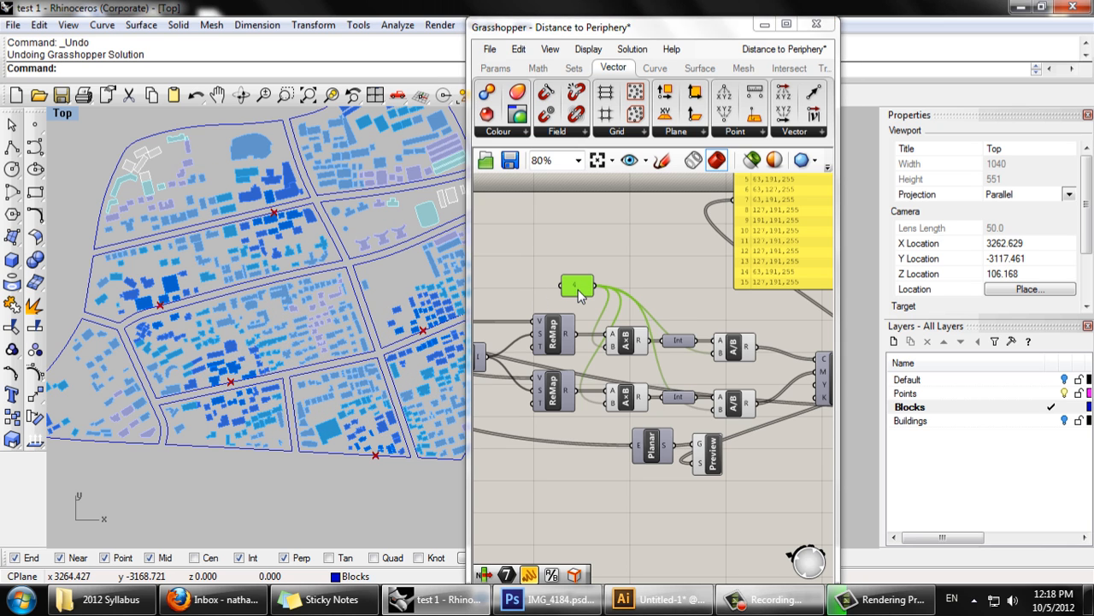
Edit the panel so it holds the value 10
double_click(578, 287)
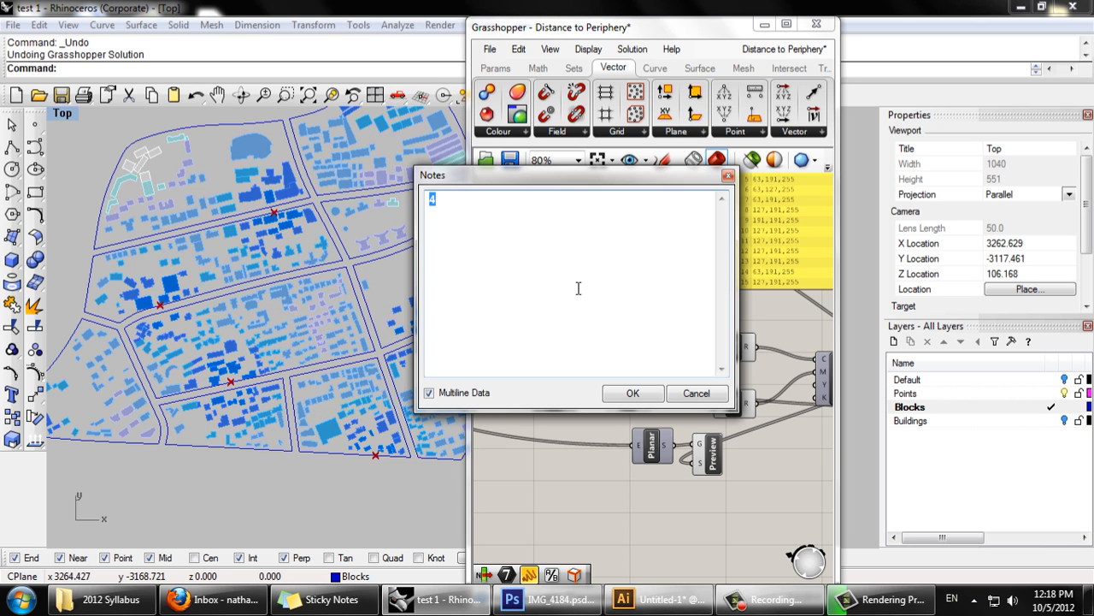
click(633, 392)
text(10)
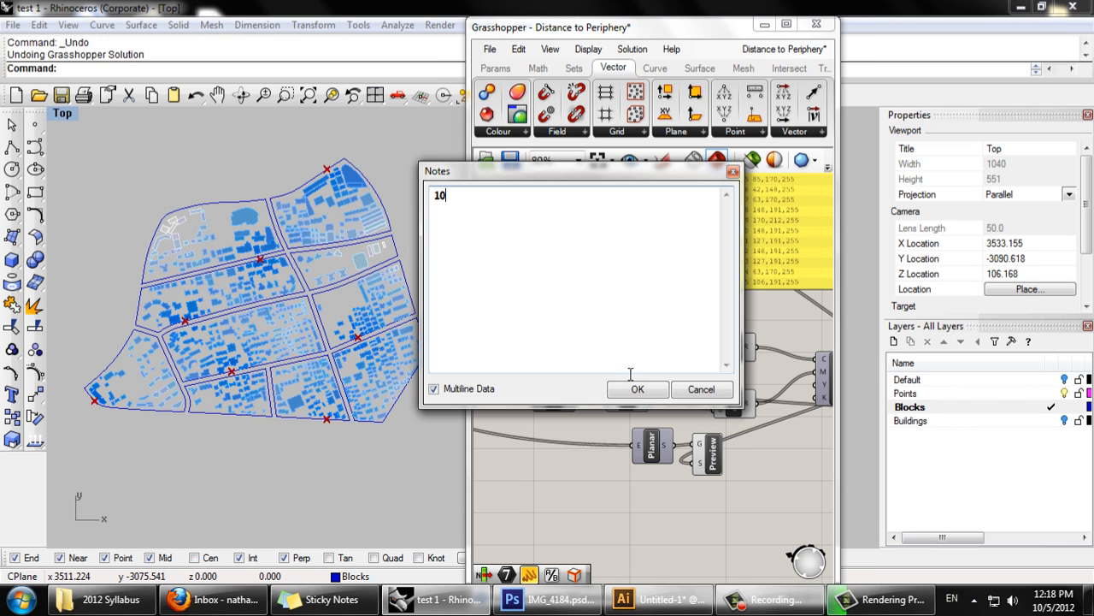
click(636, 390)
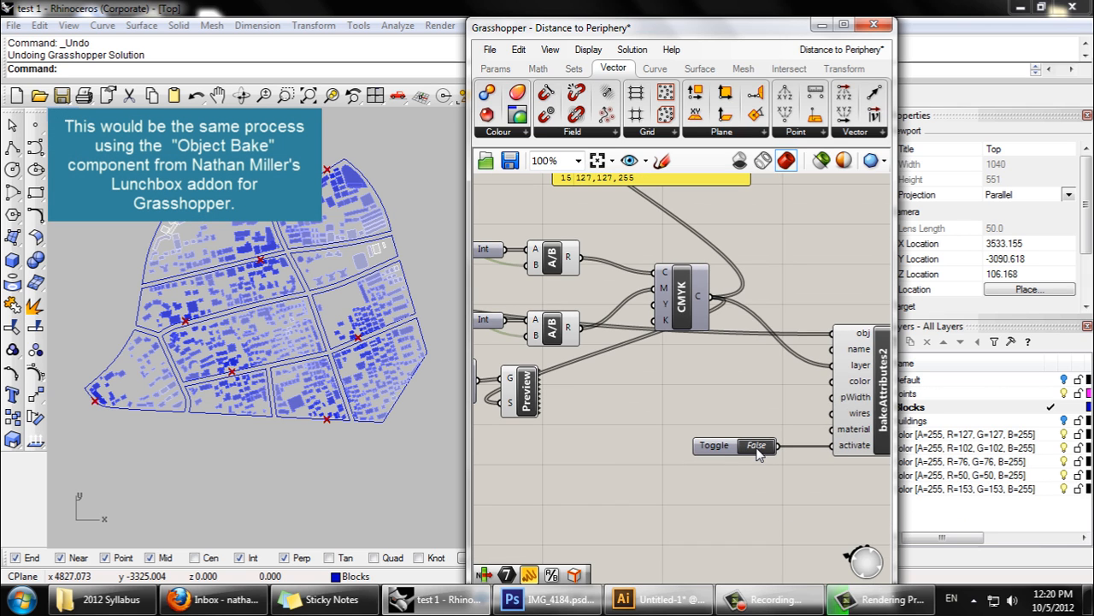
Flip the Boolean Toggle to True to bake the coloured blocks, then back to False
double_click(754, 444)
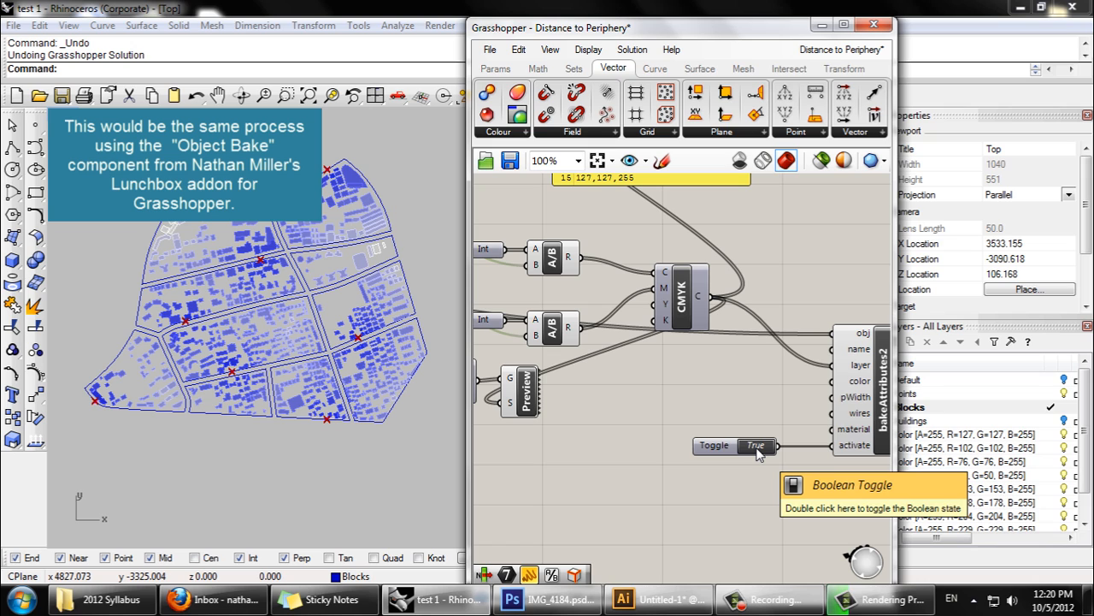
double_click(755, 445)
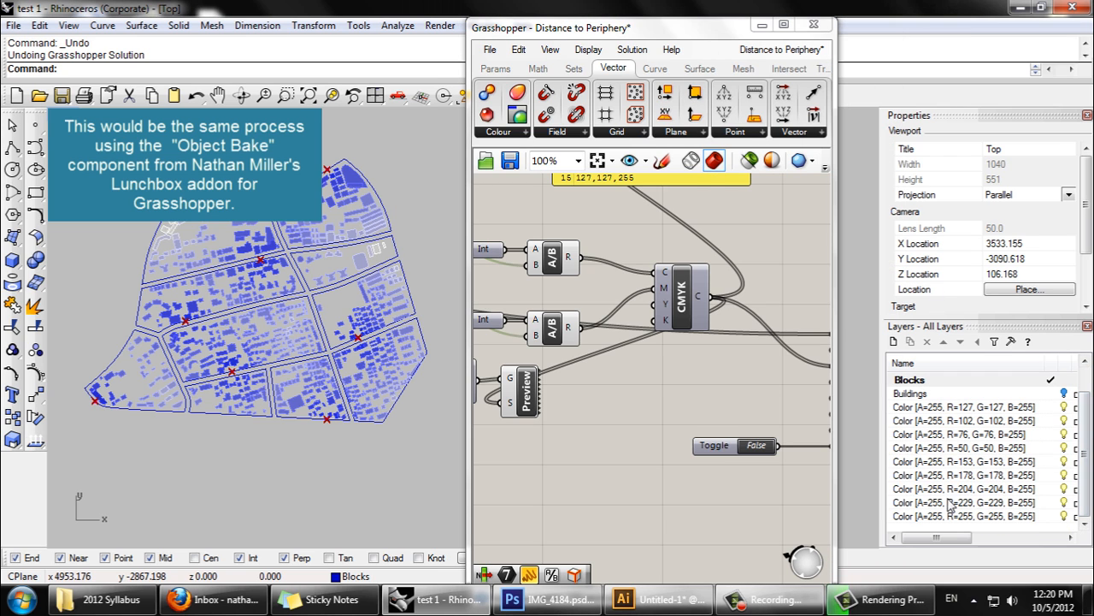
mouse_move(944, 465)
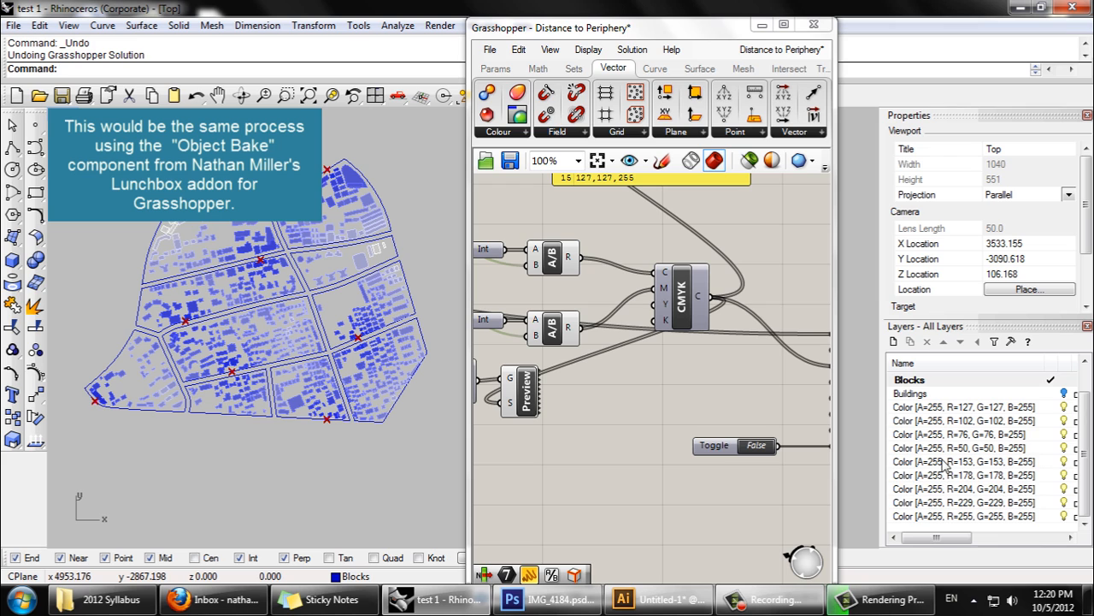
mouse_move(263, 331)
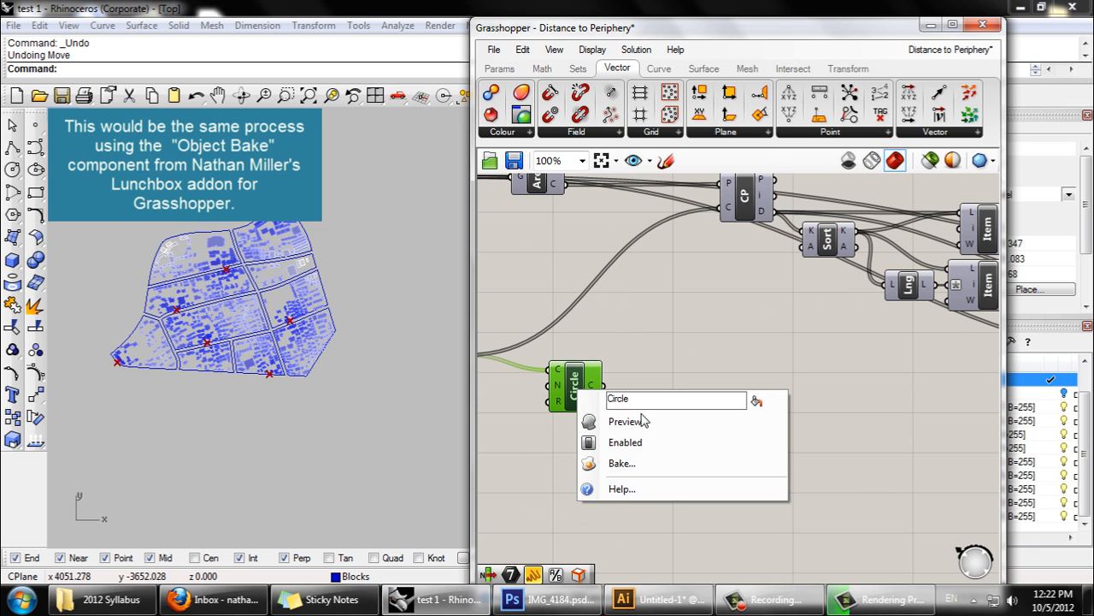
Enable the Circle component's preview and bake the circles with default attributes
click(626, 421)
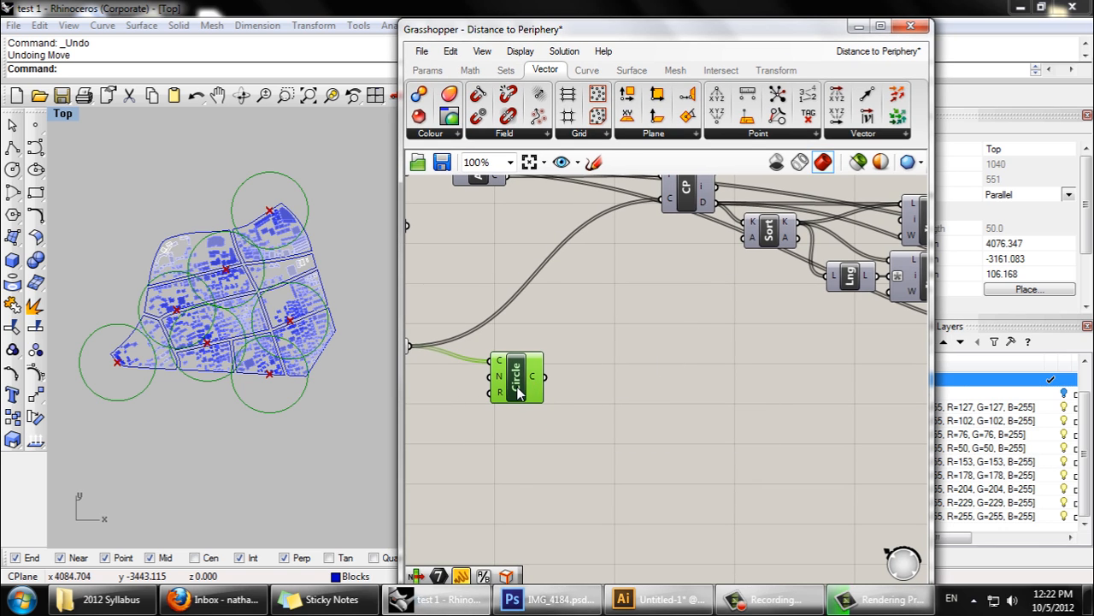
right_click(516, 394)
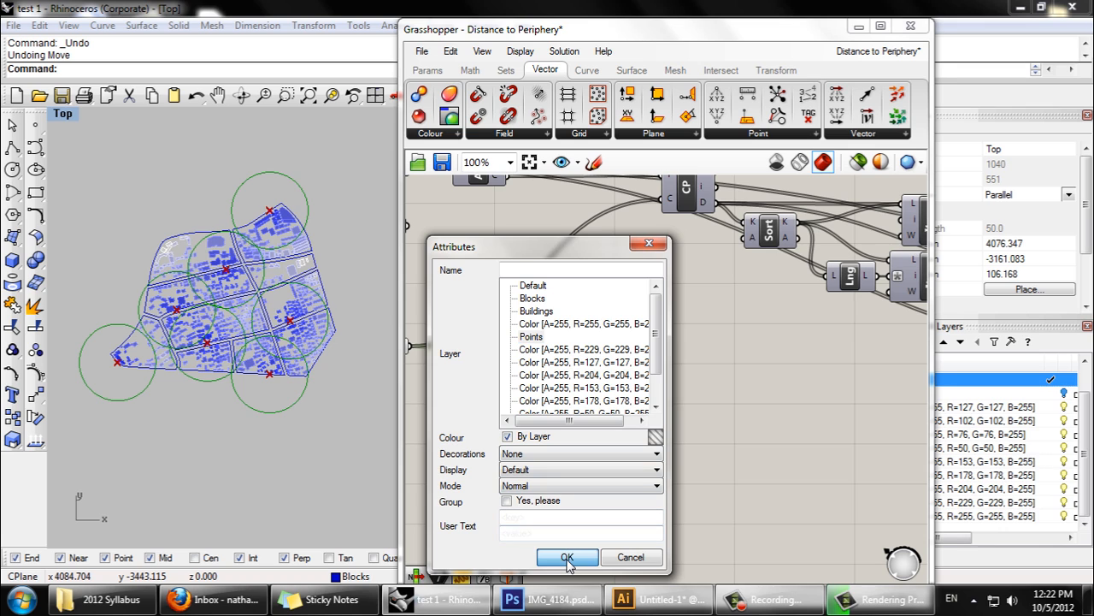
click(567, 557)
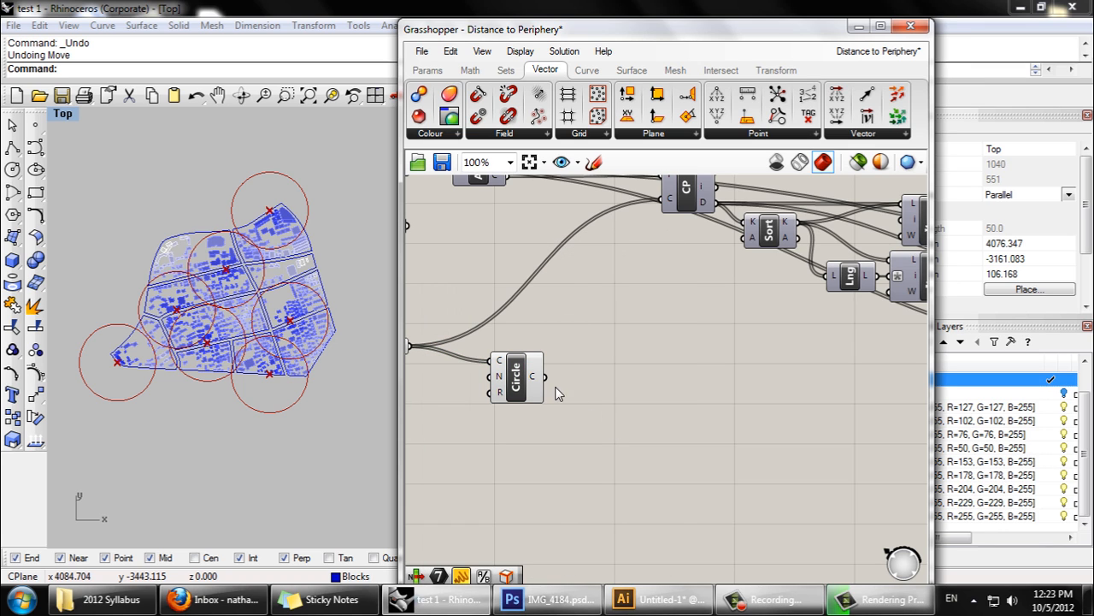
mouse_move(541, 386)
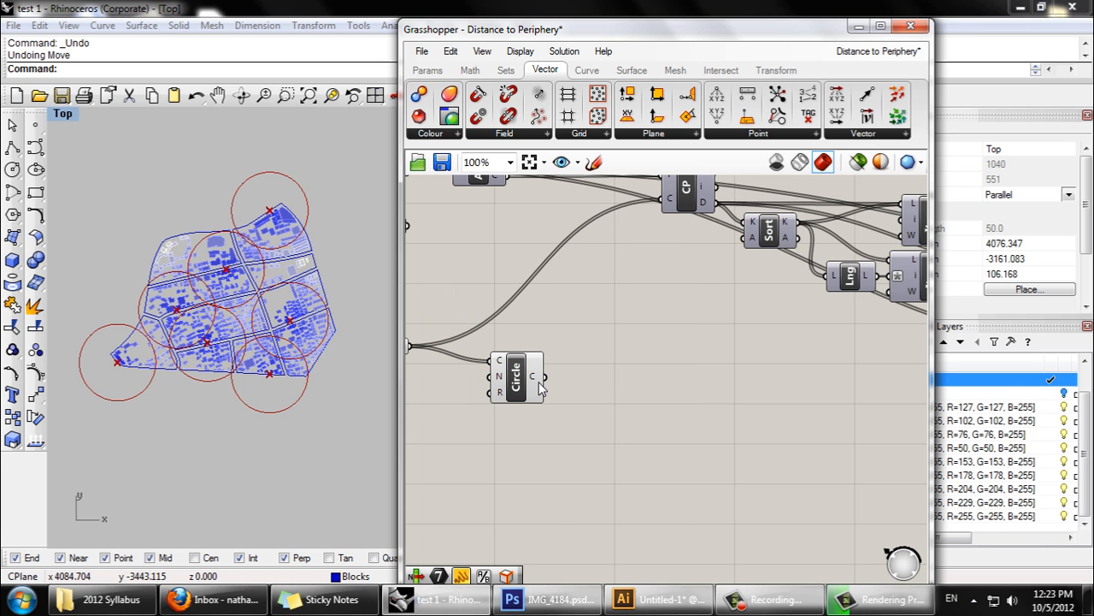
mouse_move(932, 357)
text(M)
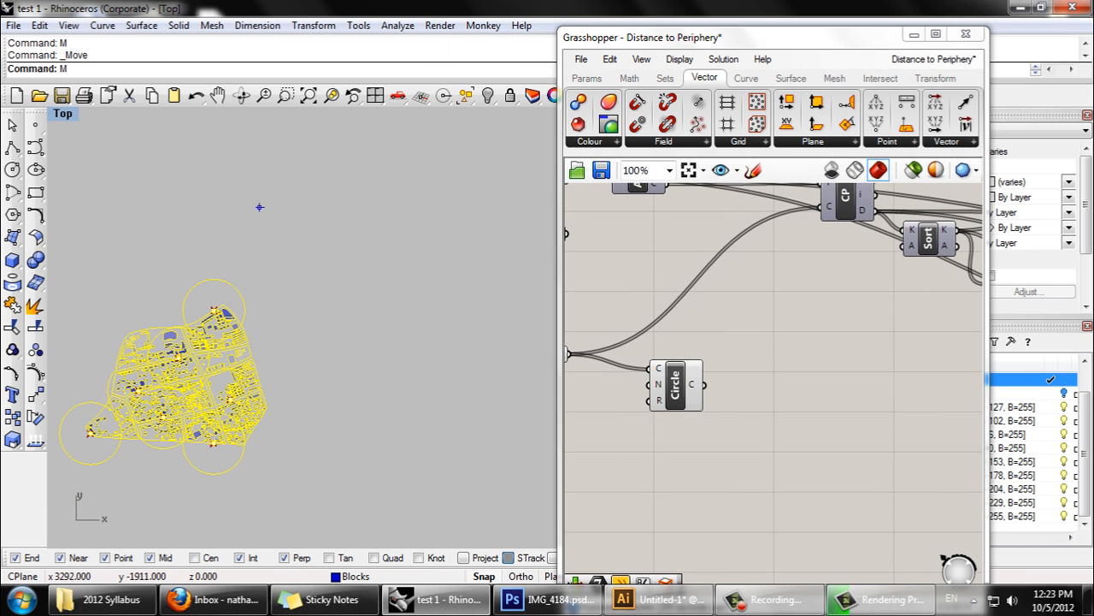
Move the selection 1500 units aside, then copy the Blocks layer objects 1500 units back
text(1500.000>: 1500m)
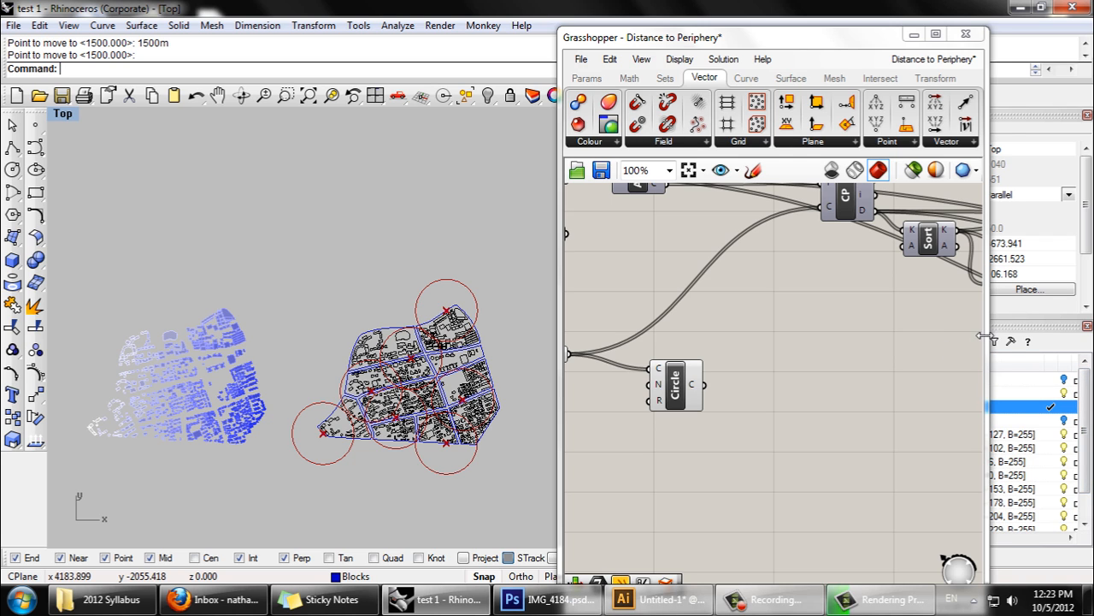
right_click(908, 407)
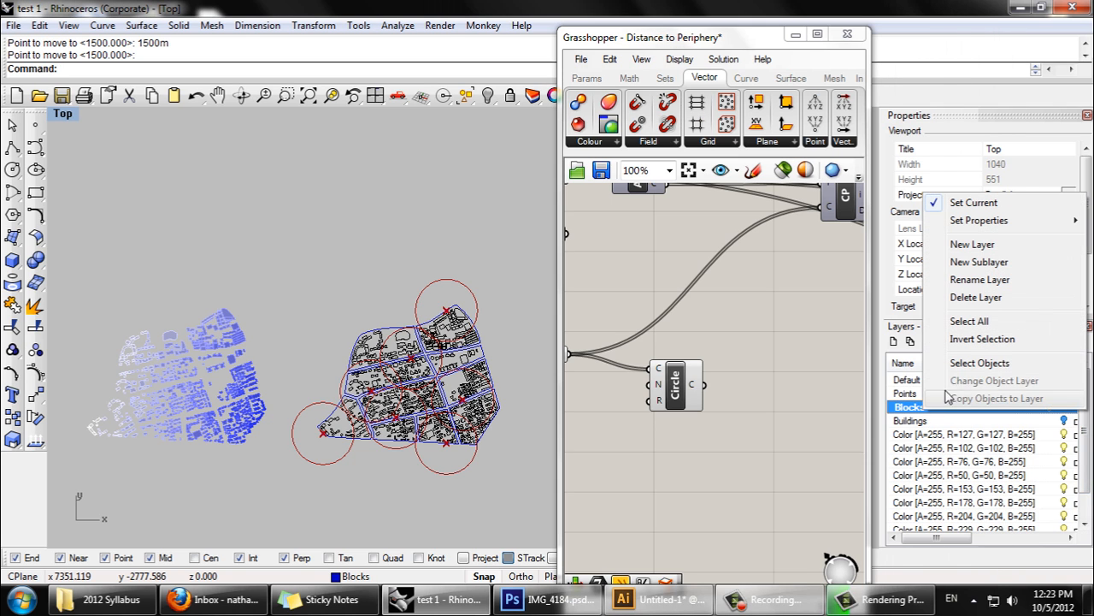
click(980, 363)
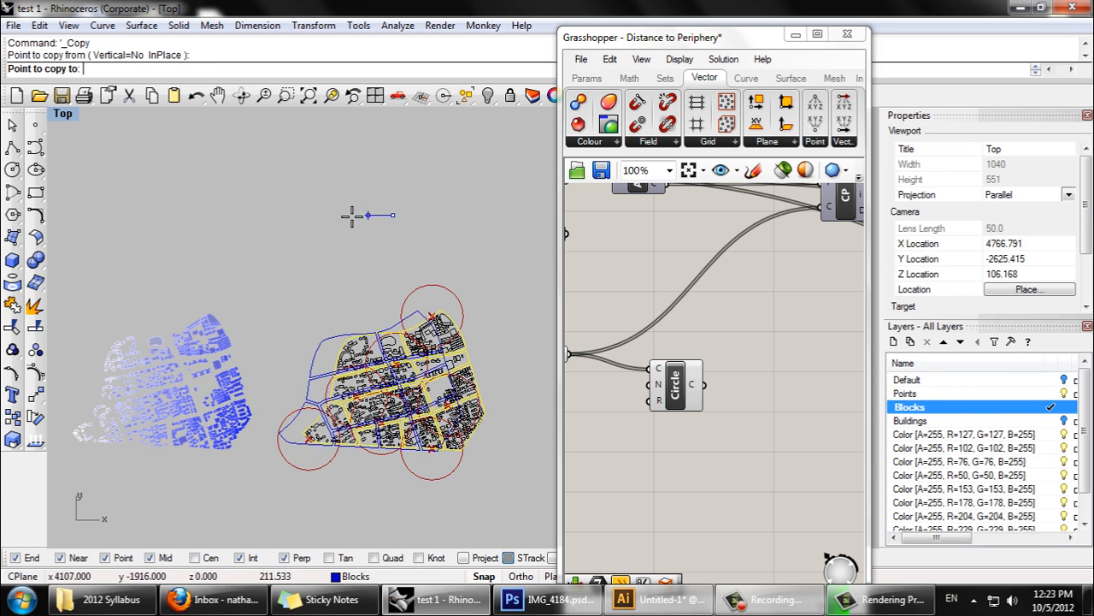
text(1500)
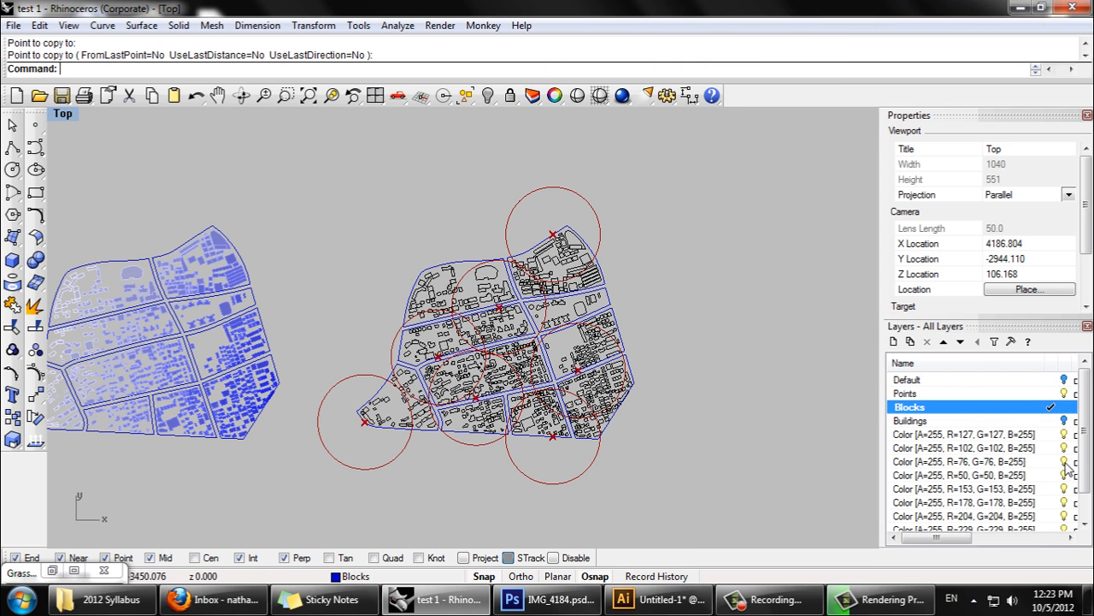
click(957, 462)
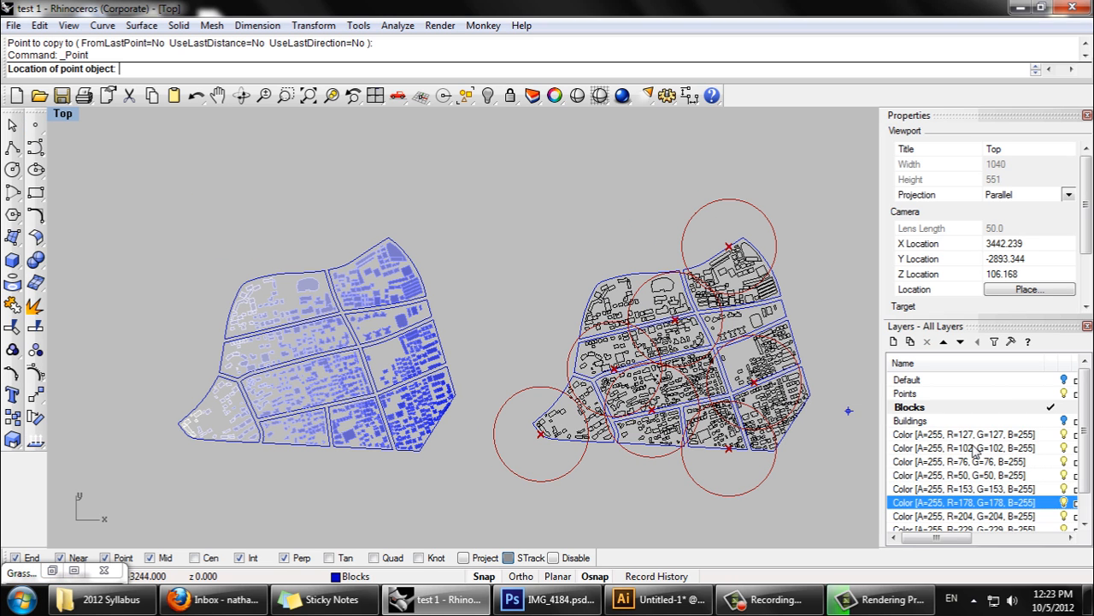
Select all objects on the Points layer and graft the point input
click(906, 392)
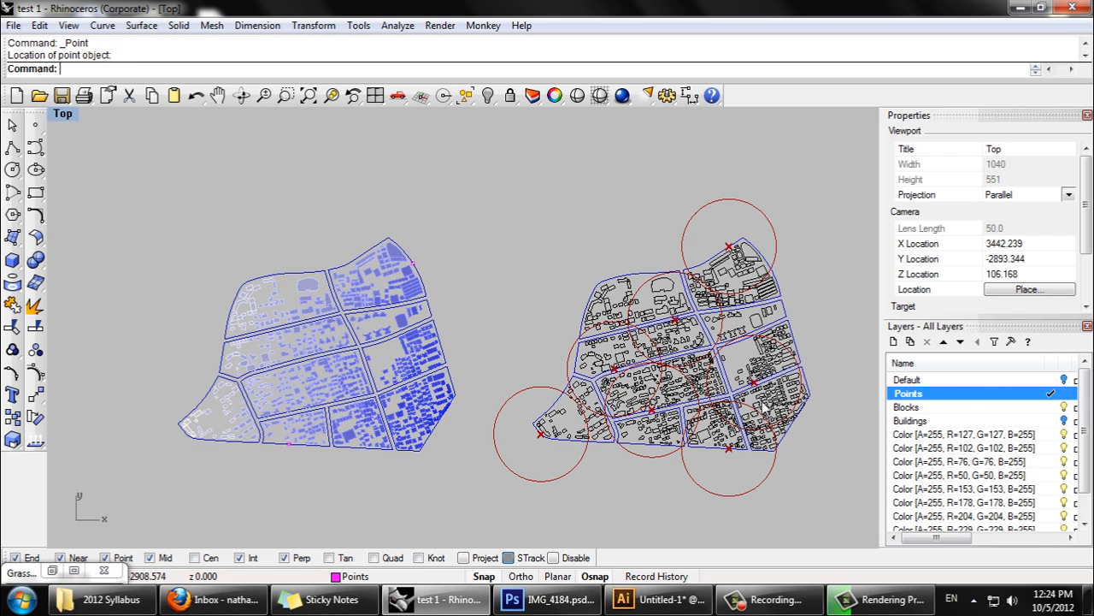
right_click(908, 391)
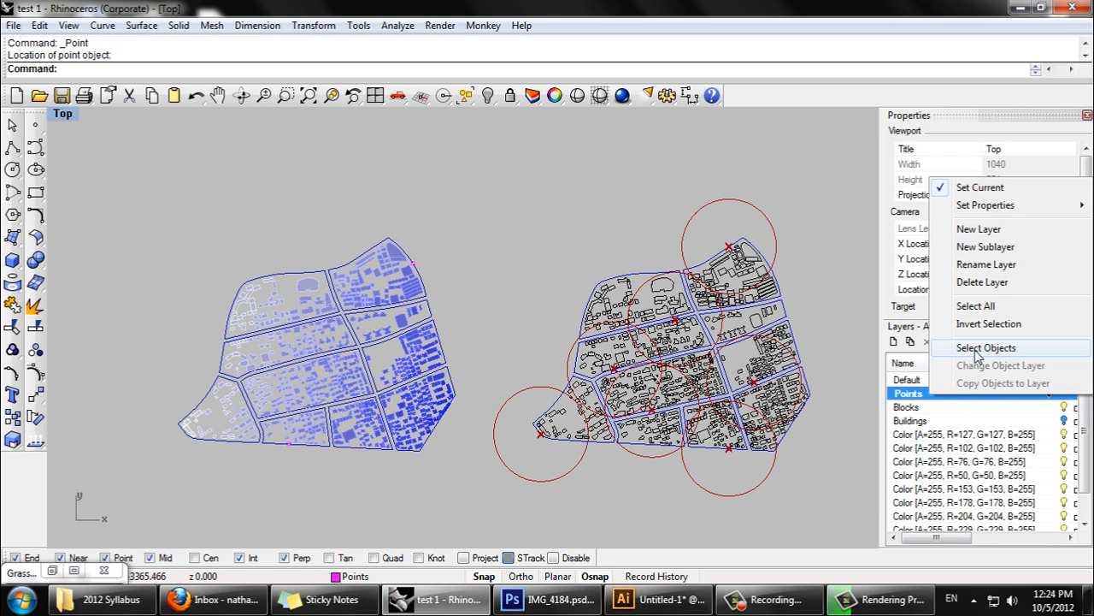
click(985, 347)
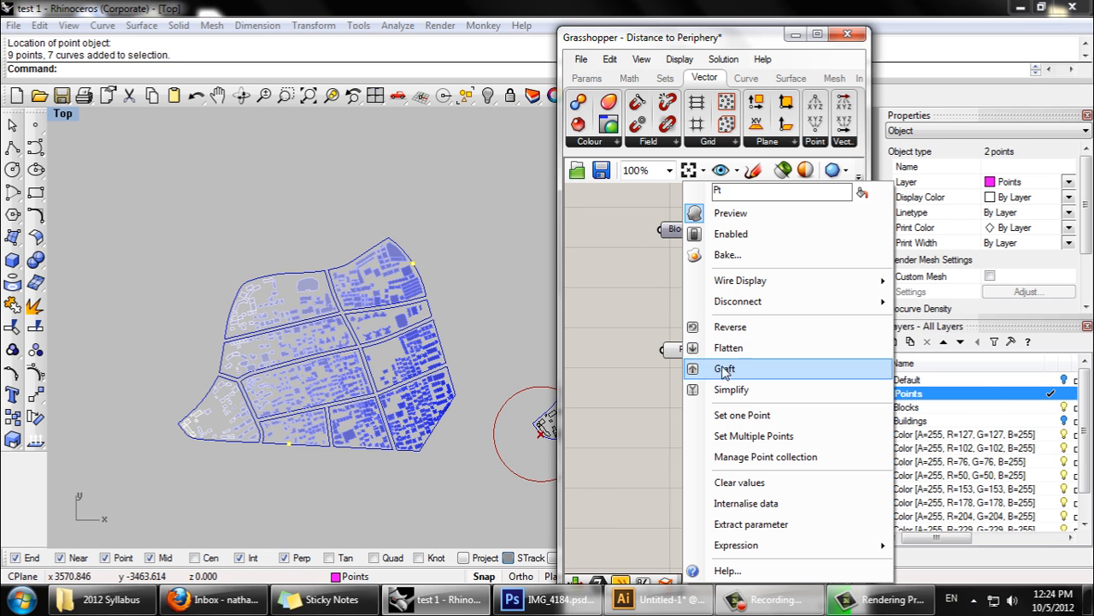
click(725, 367)
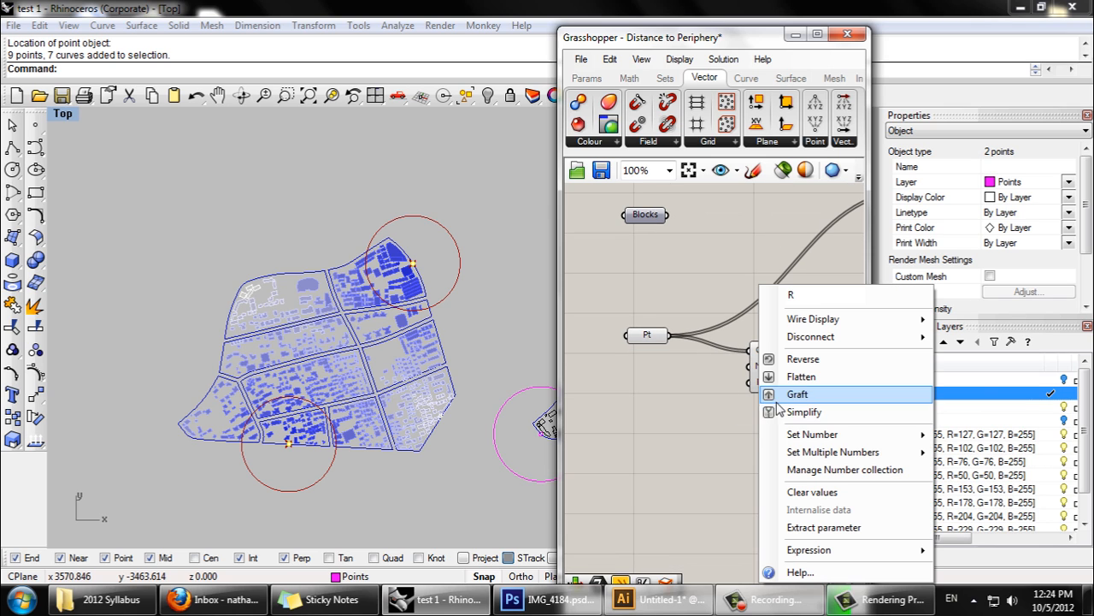
Set the circle radius R input to 400.0 and commit it
click(812, 435)
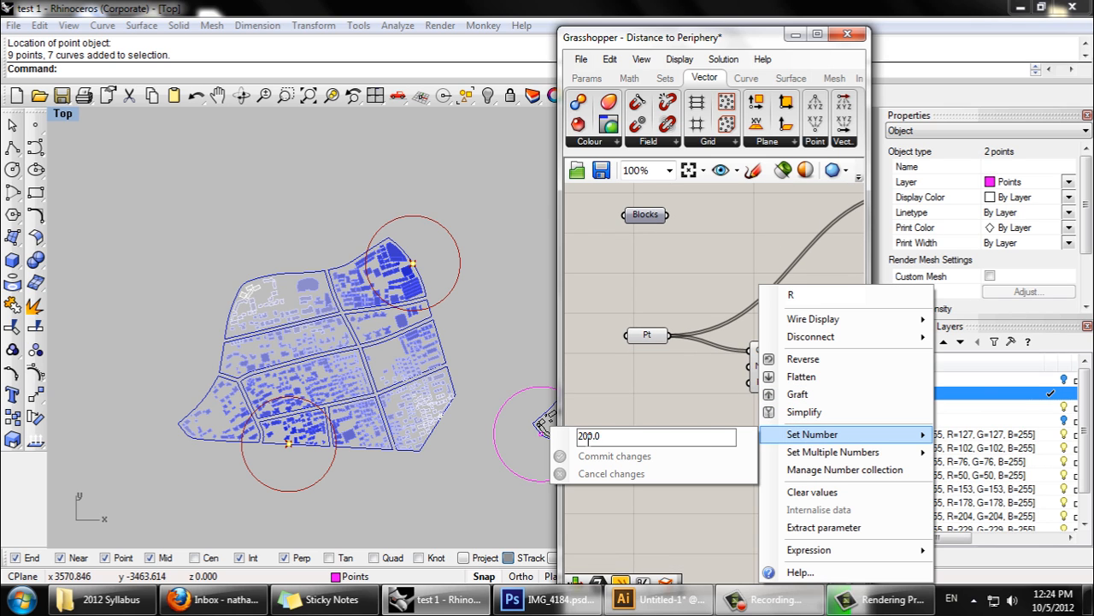
text(400.0)
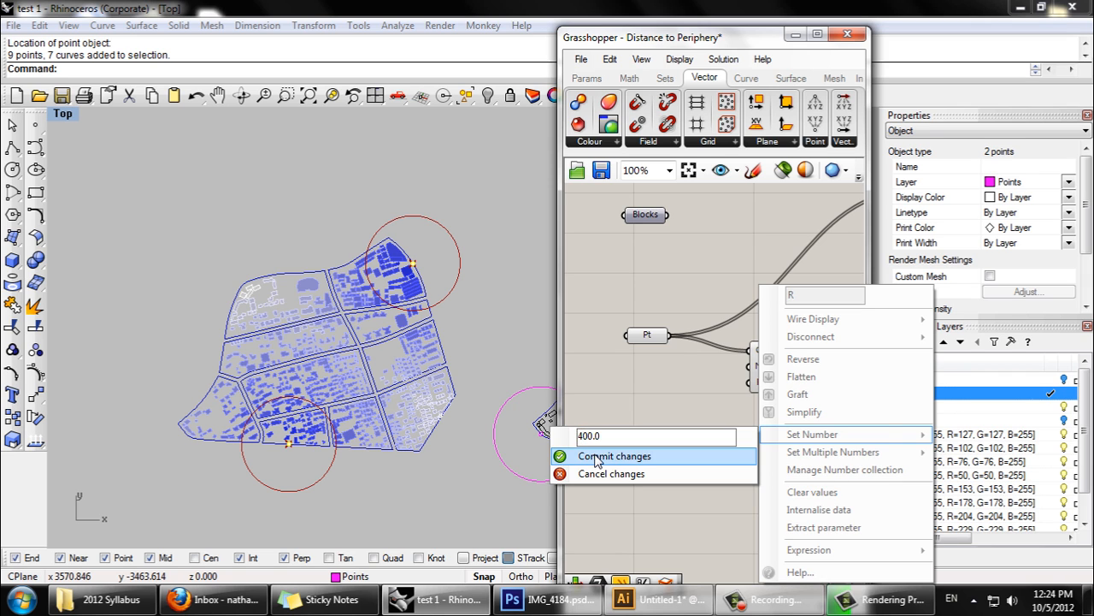
click(614, 455)
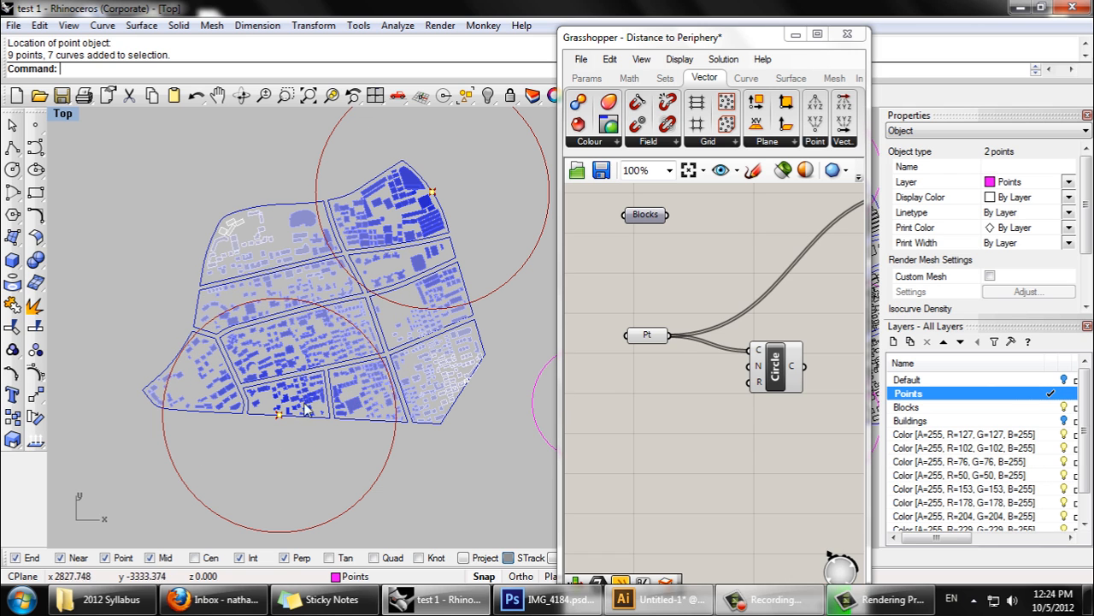
mouse_move(437, 285)
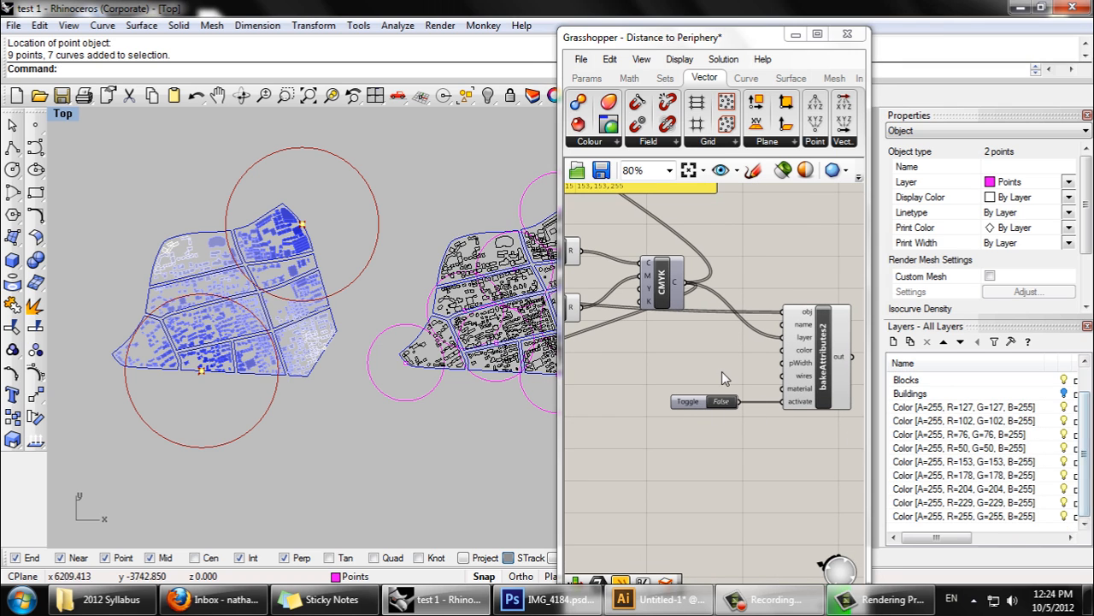
mouse_move(721, 402)
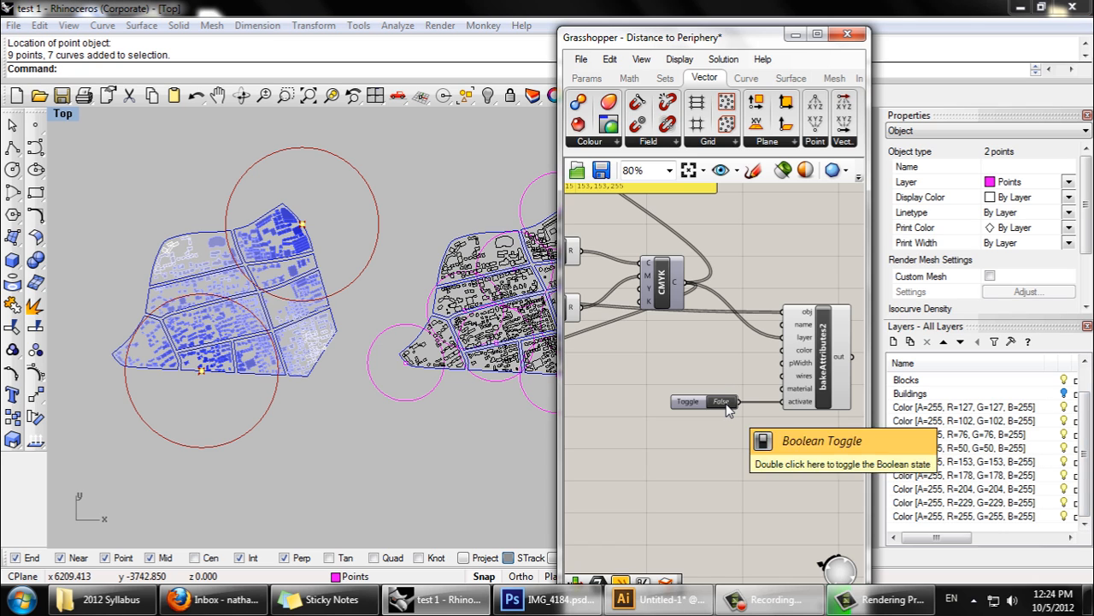
Switch the bakeAttributes Boolean Toggle to True
double_click(721, 400)
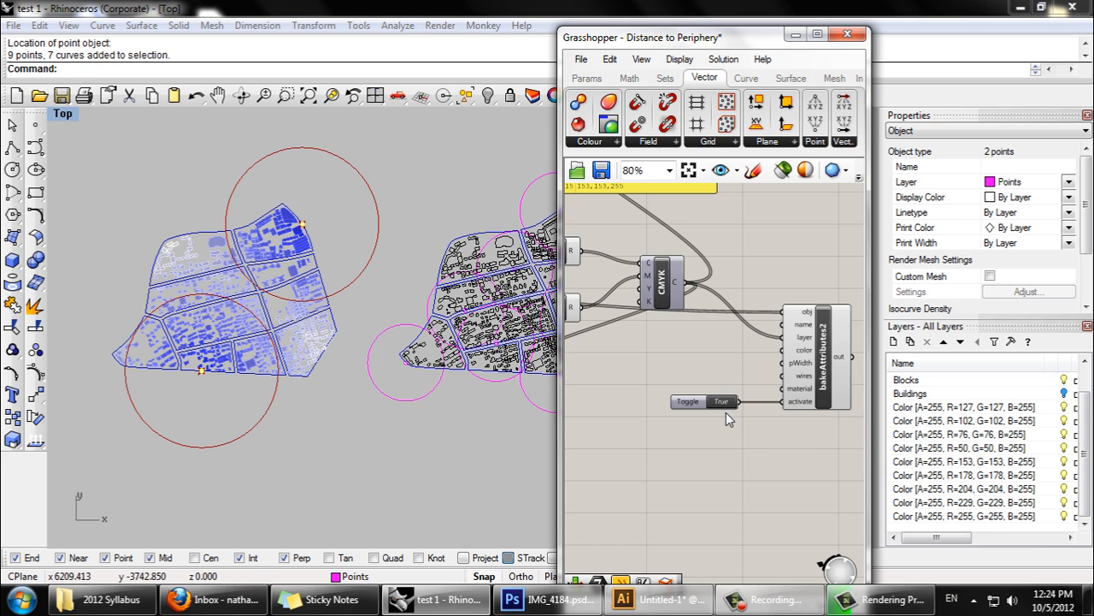
mouse_move(931, 461)
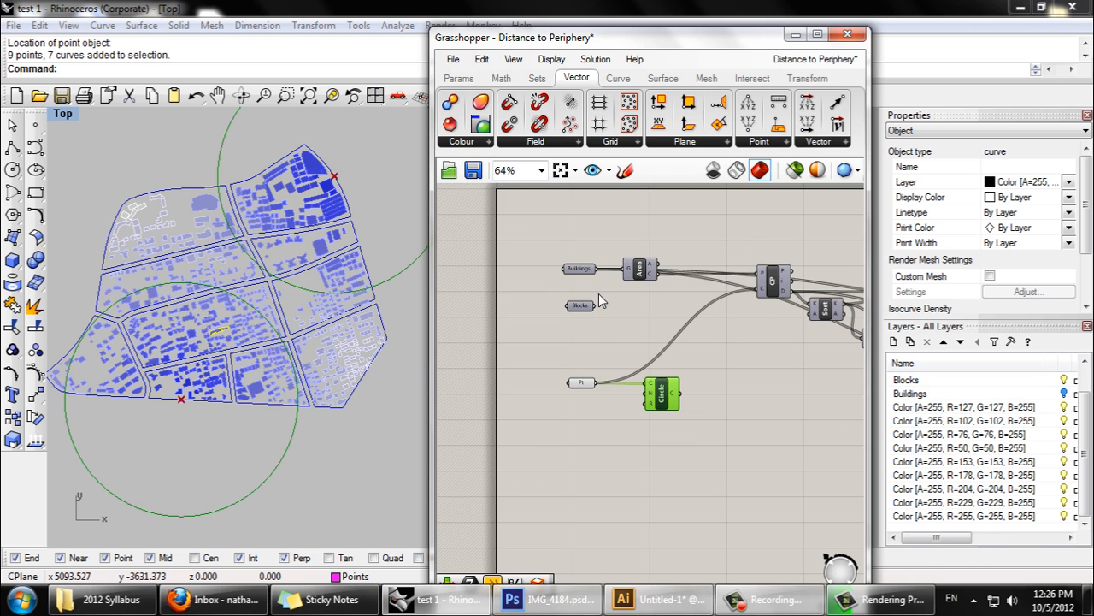
right_click(643, 256)
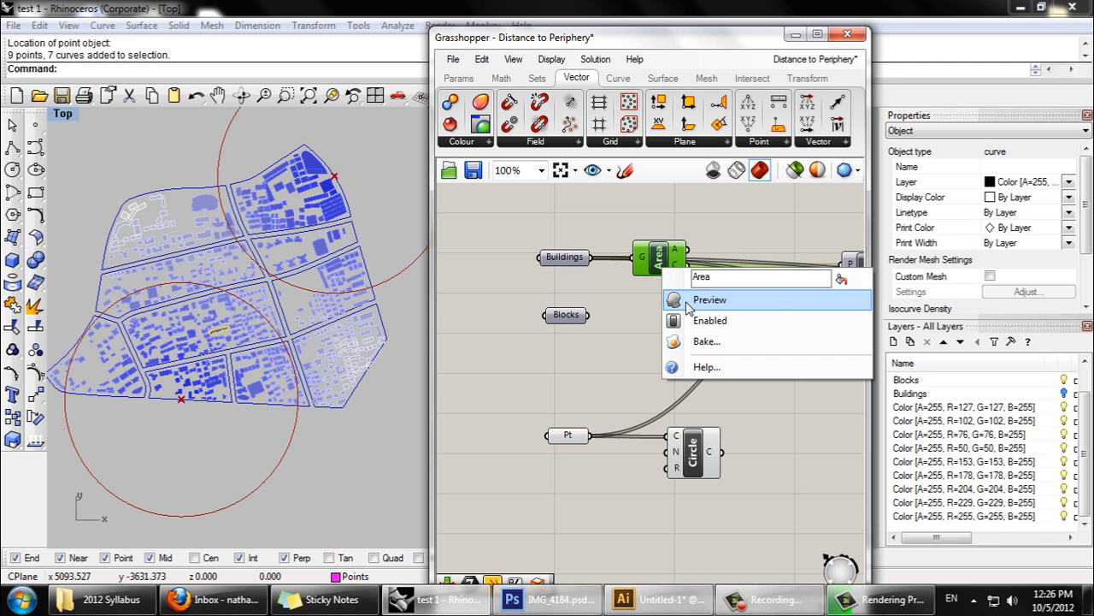
click(708, 299)
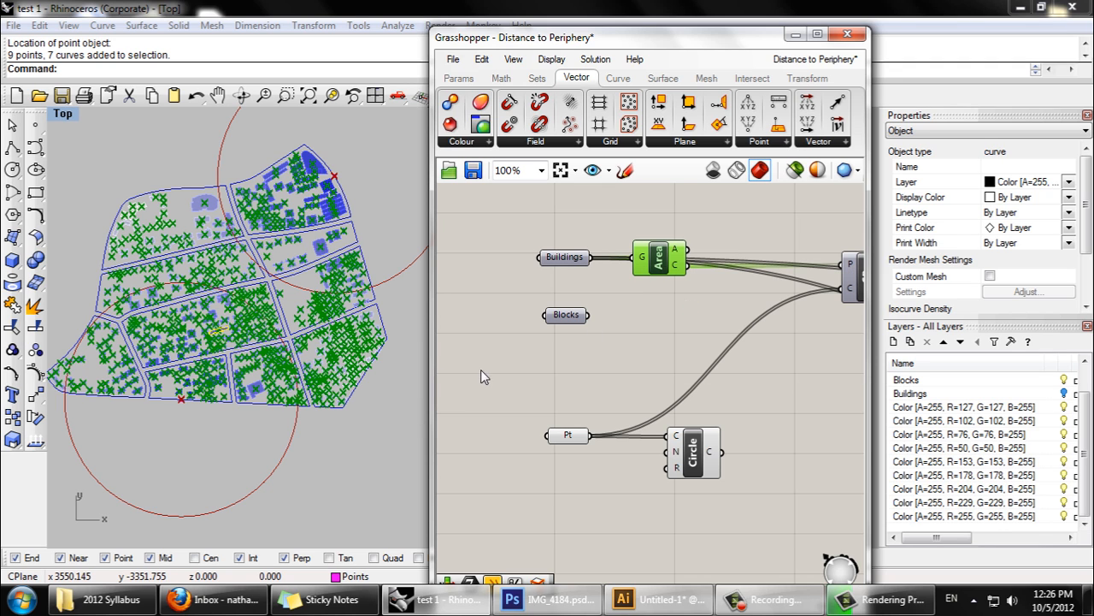
mouse_move(255, 349)
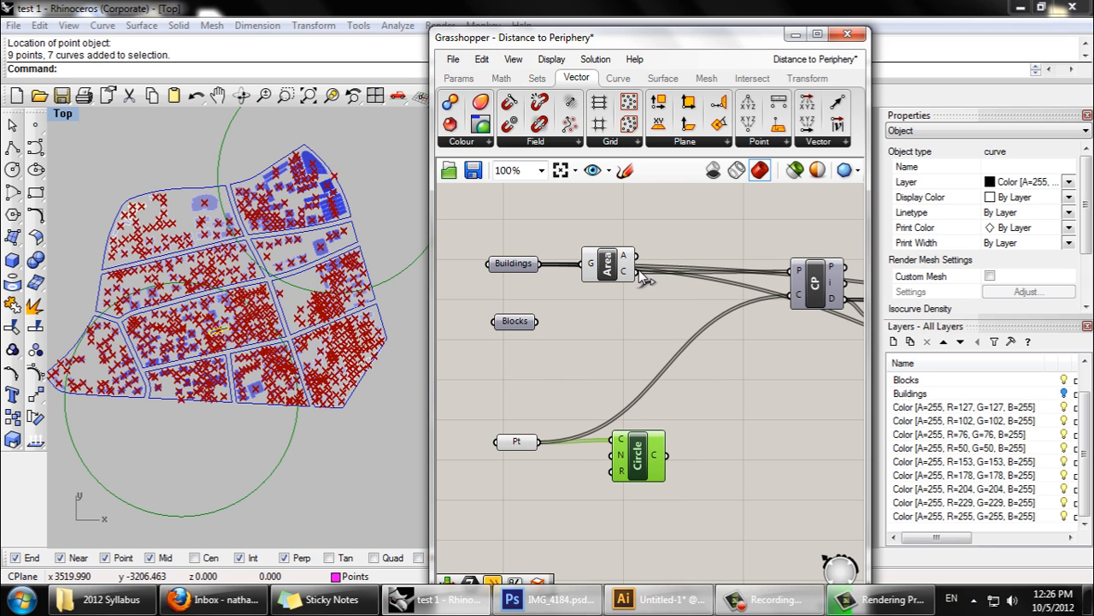
mouse_move(658, 390)
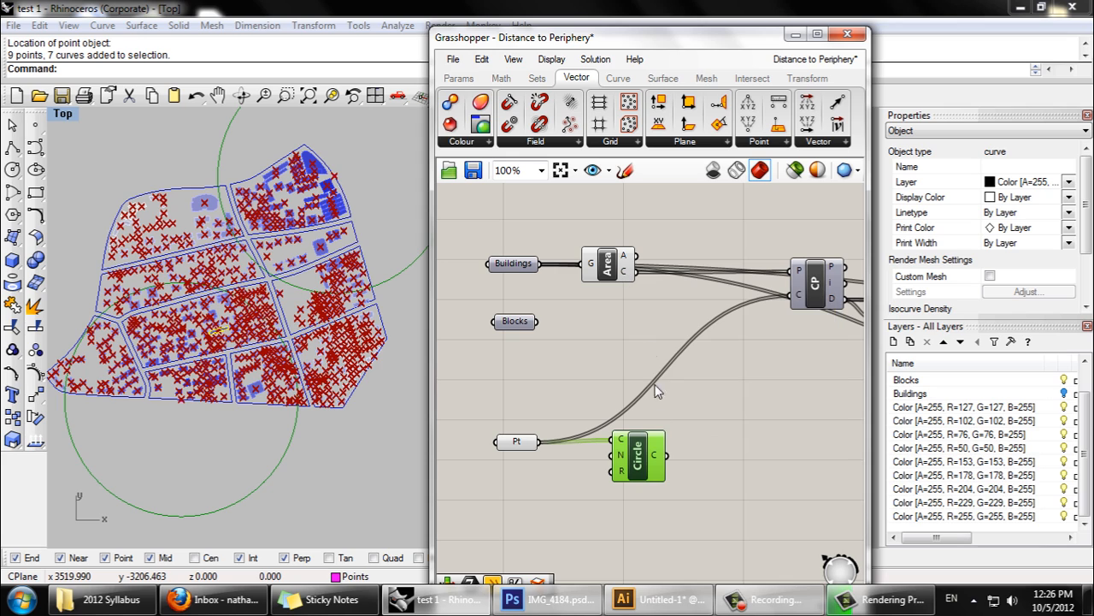
mouse_move(402, 323)
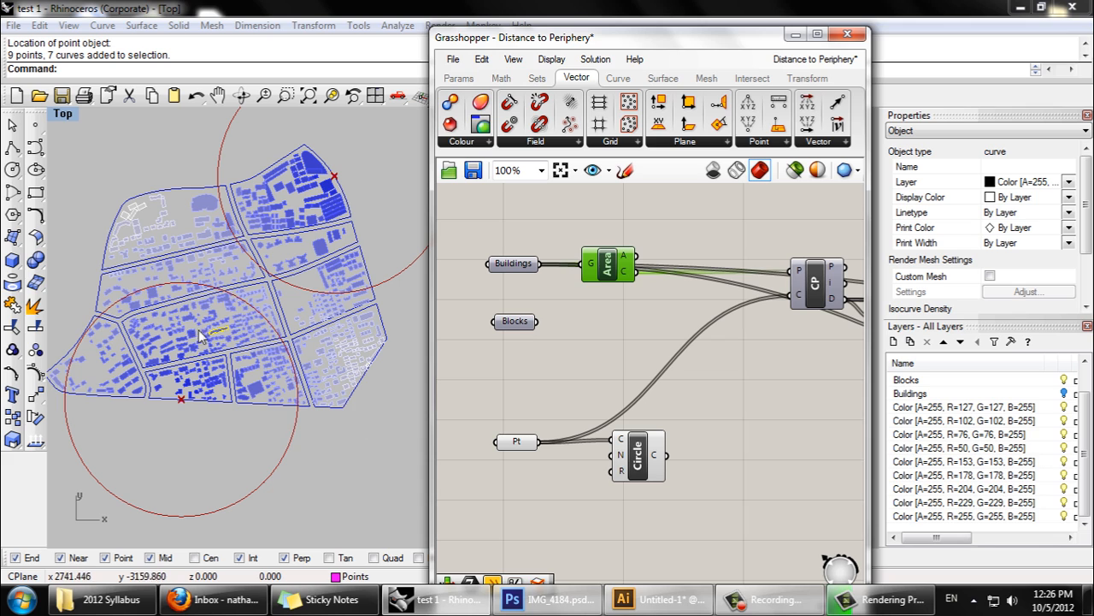
mouse_move(128, 415)
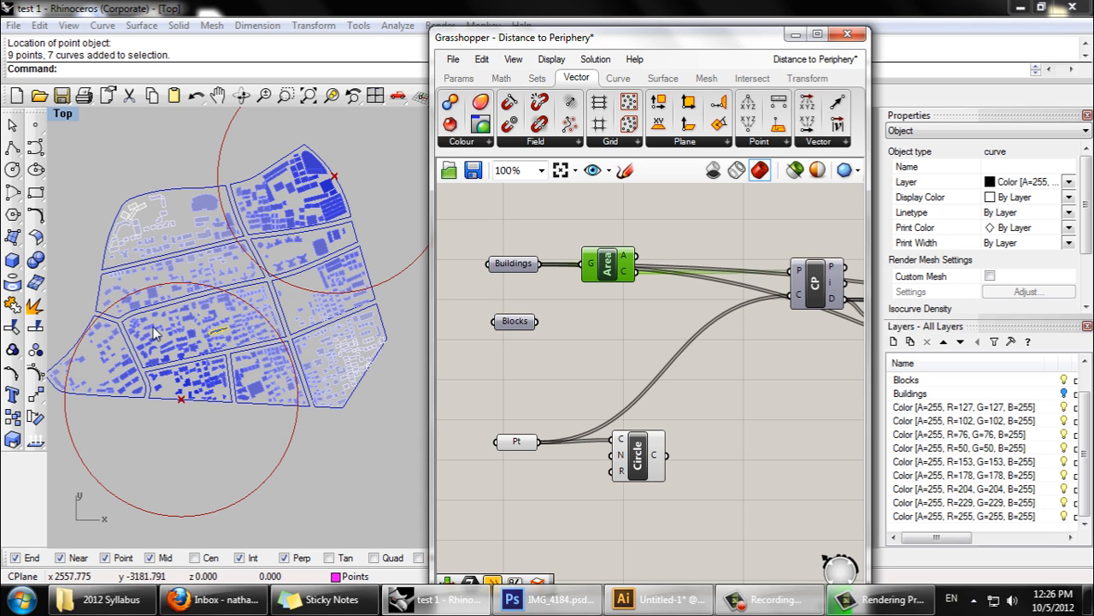
mouse_move(554, 511)
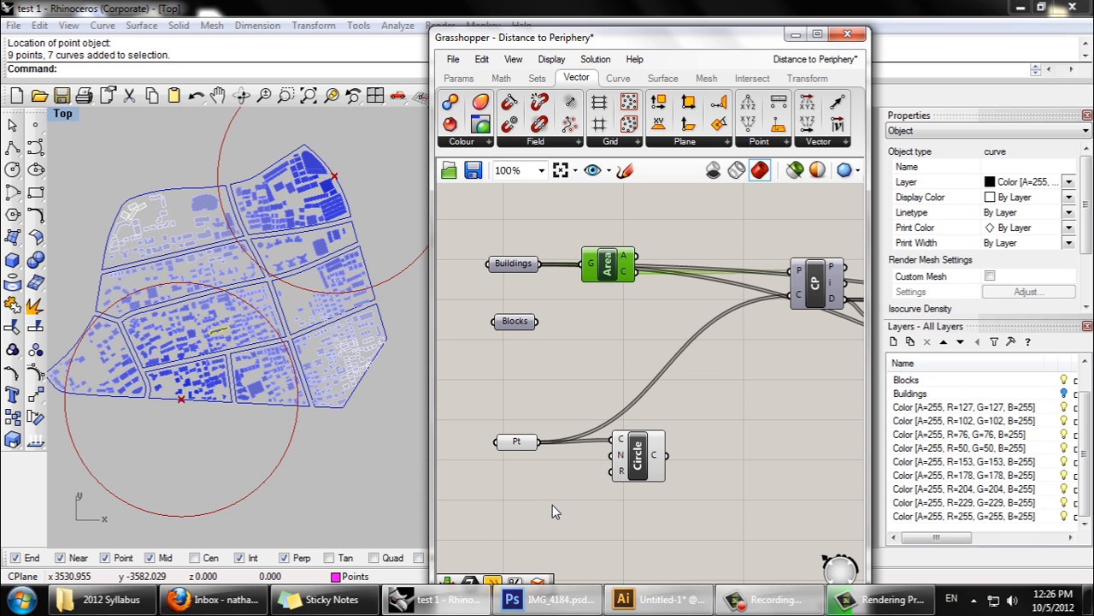
mouse_move(631, 486)
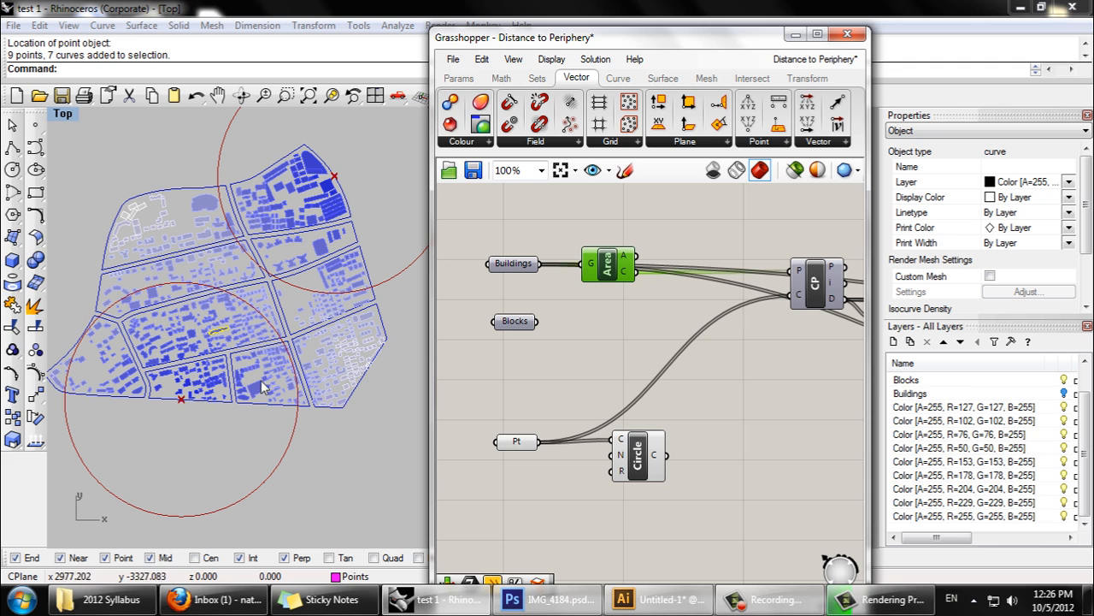
mouse_move(300, 441)
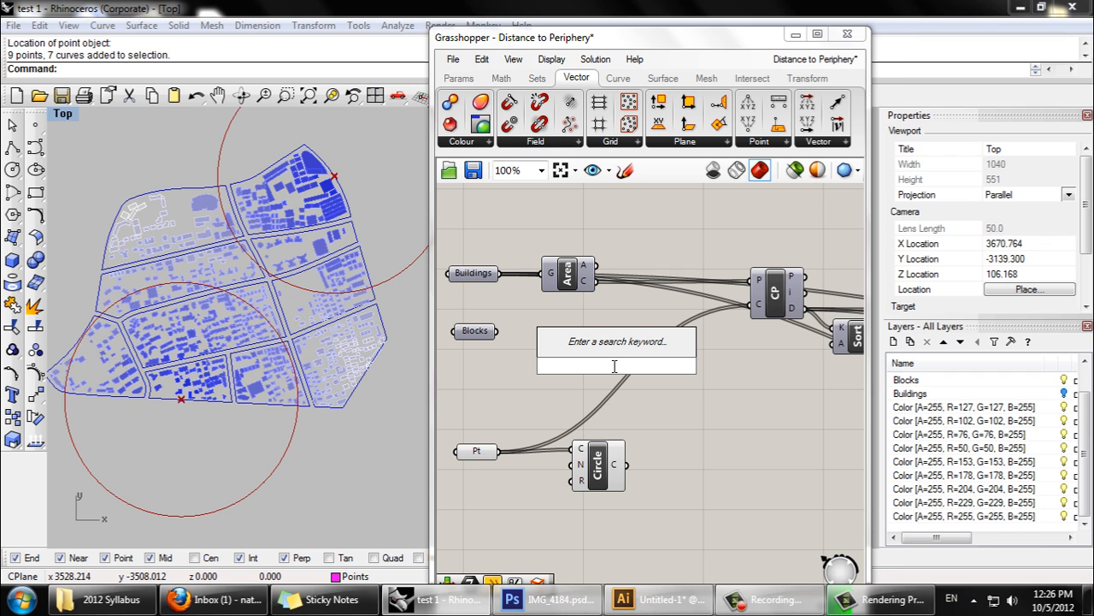
Add an Inside point-inclusion test fed by the building centroid points
text(in)
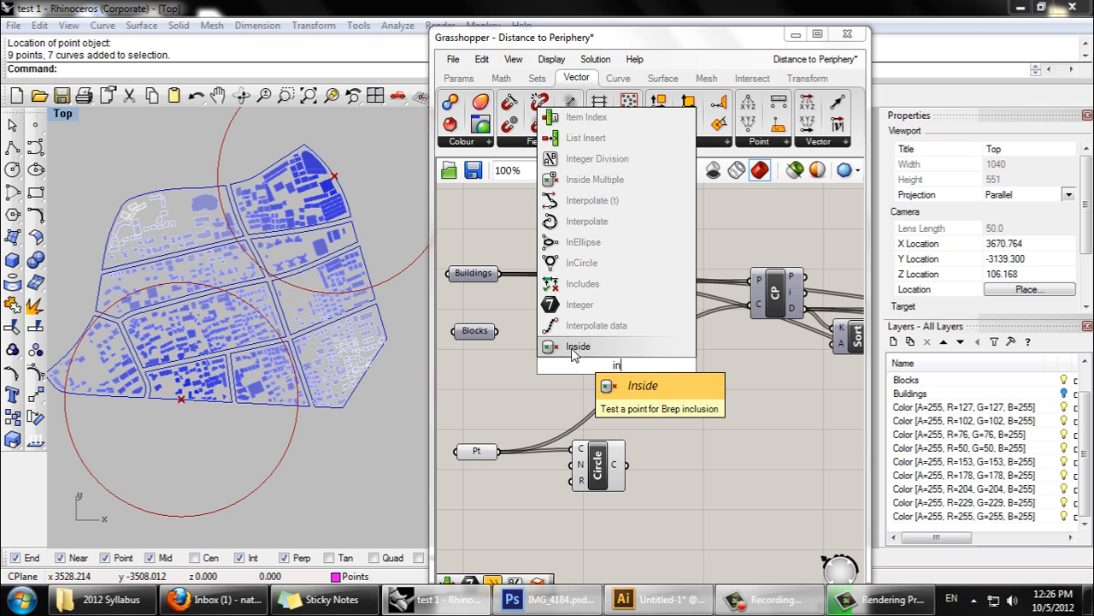
click(578, 346)
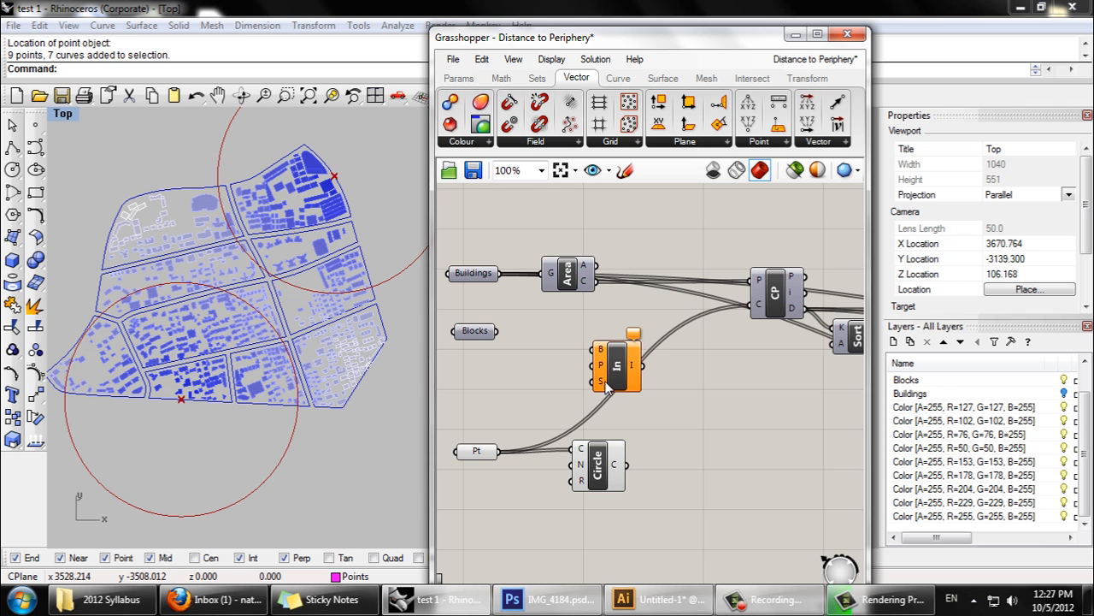
drag(616, 362, 722, 403)
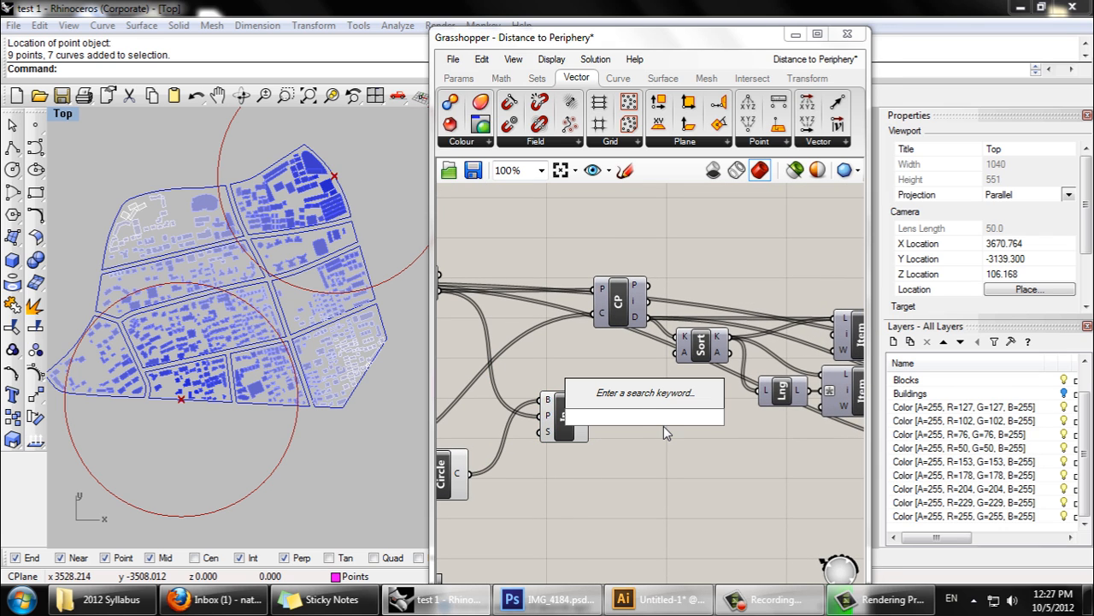
Add a Panel listing the inclusion results (all False so far)
text(pan)
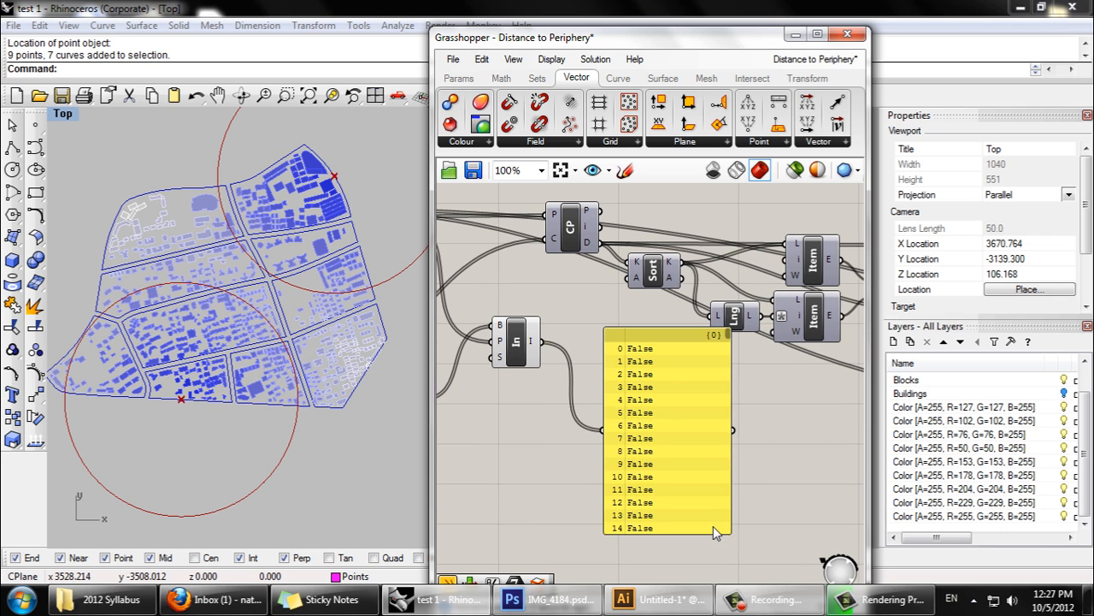
scroll(down, 3)
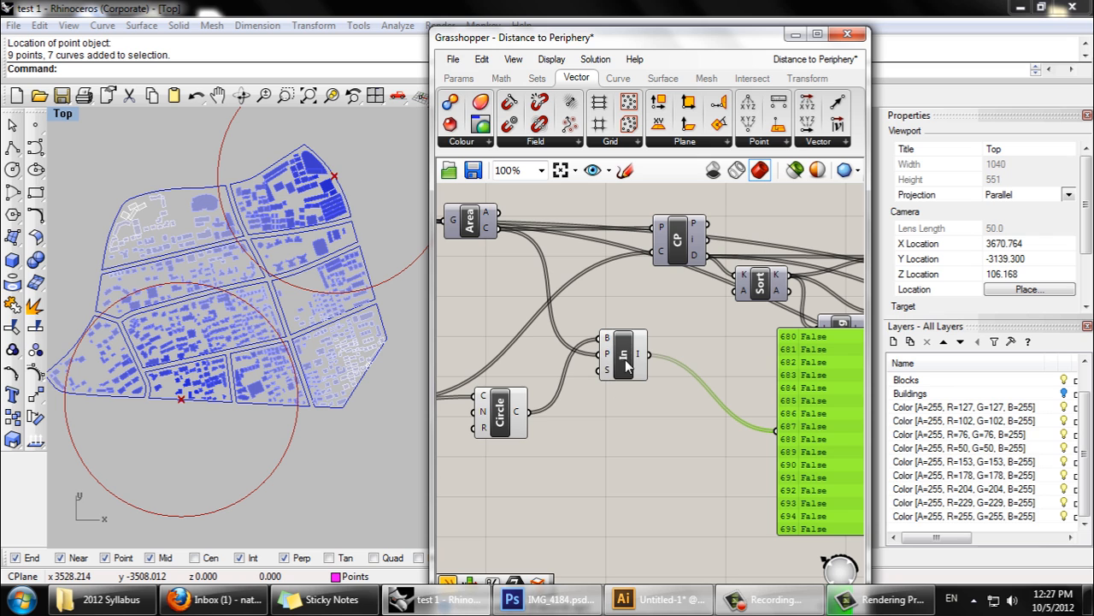
click(499, 412)
text(pl)
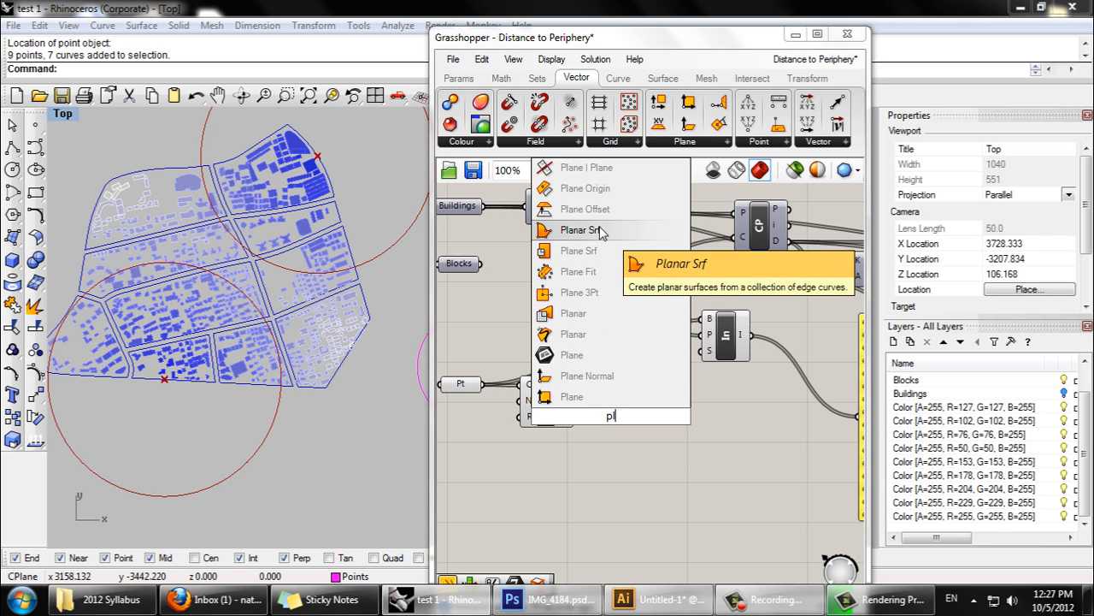
Turn the circles into planar surfaces and extrude them along Z with factor 10
click(580, 229)
text(ex)
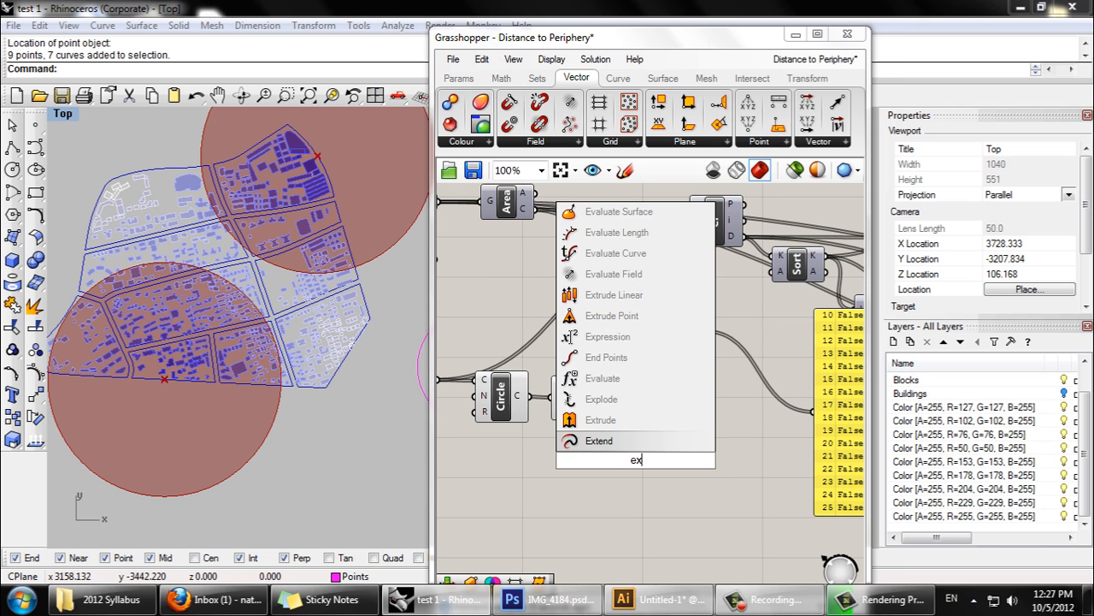
click(598, 442)
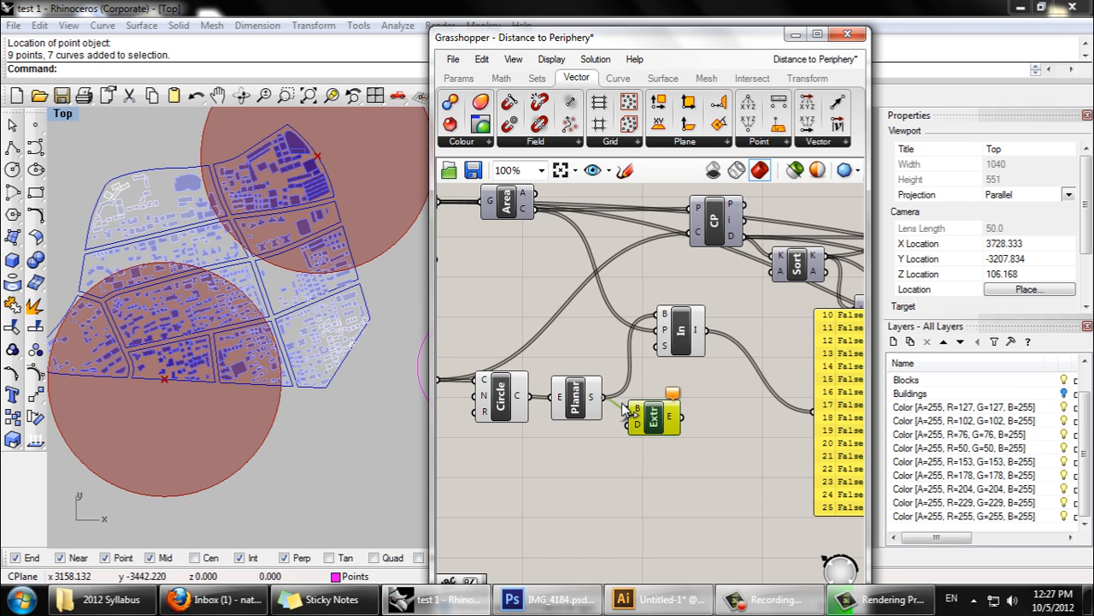
mouse_move(658, 449)
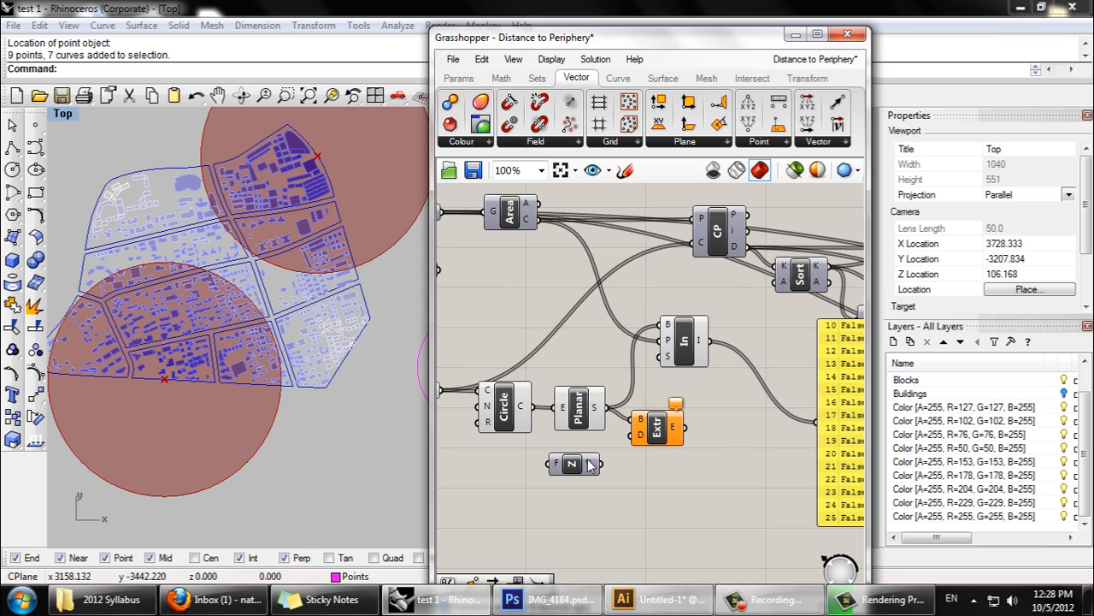
right_click(571, 465)
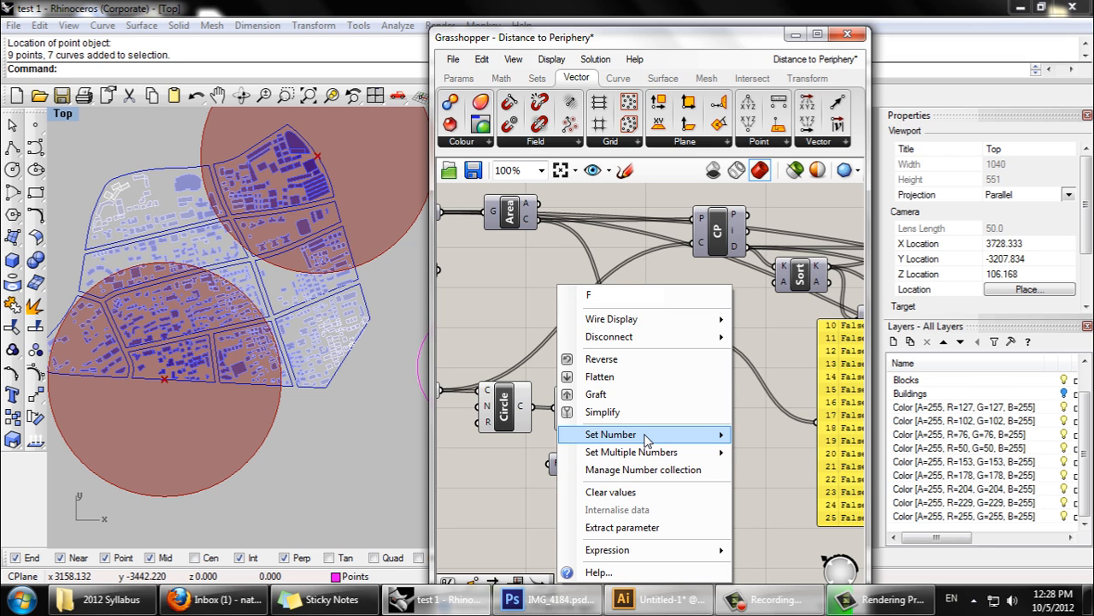
click(611, 434)
text(10)
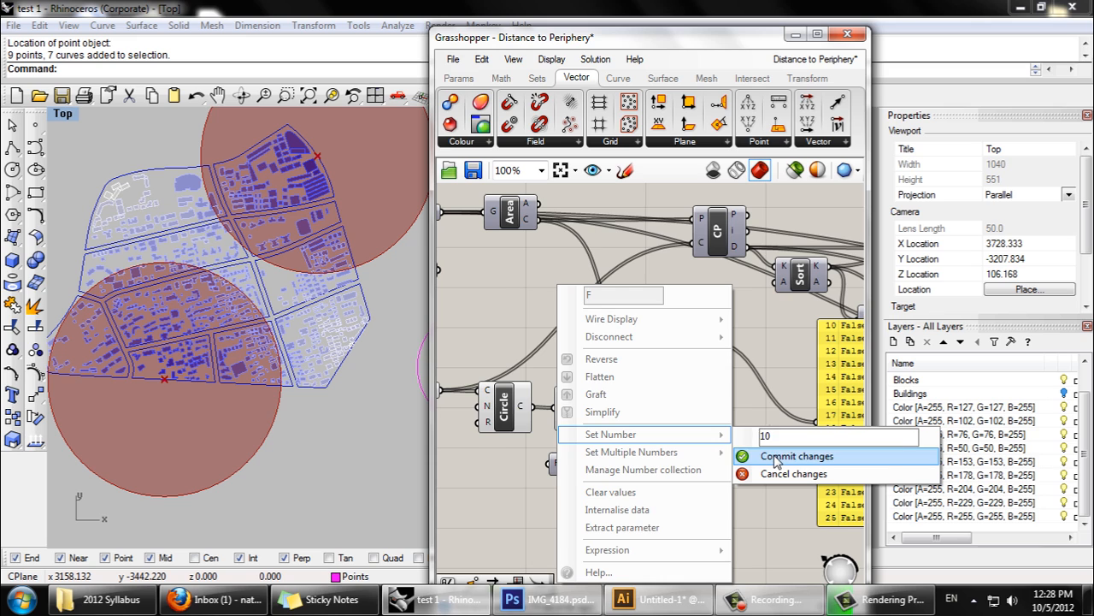
click(796, 455)
text(m)
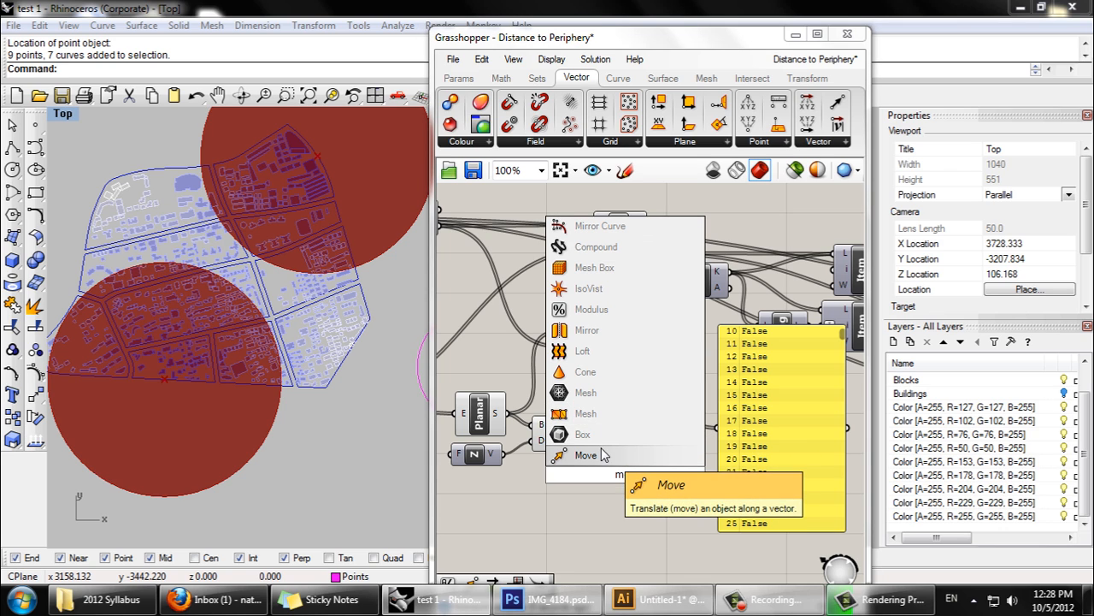
Add a Move component for the extrusions and clear the stored factor so the slider drives the height
click(585, 455)
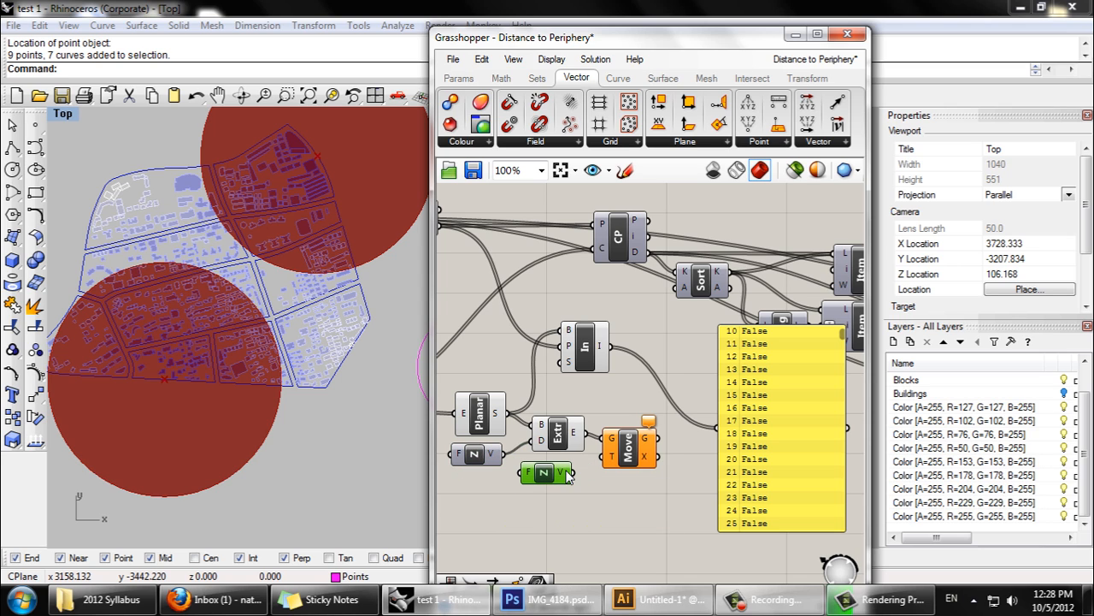
right_click(543, 472)
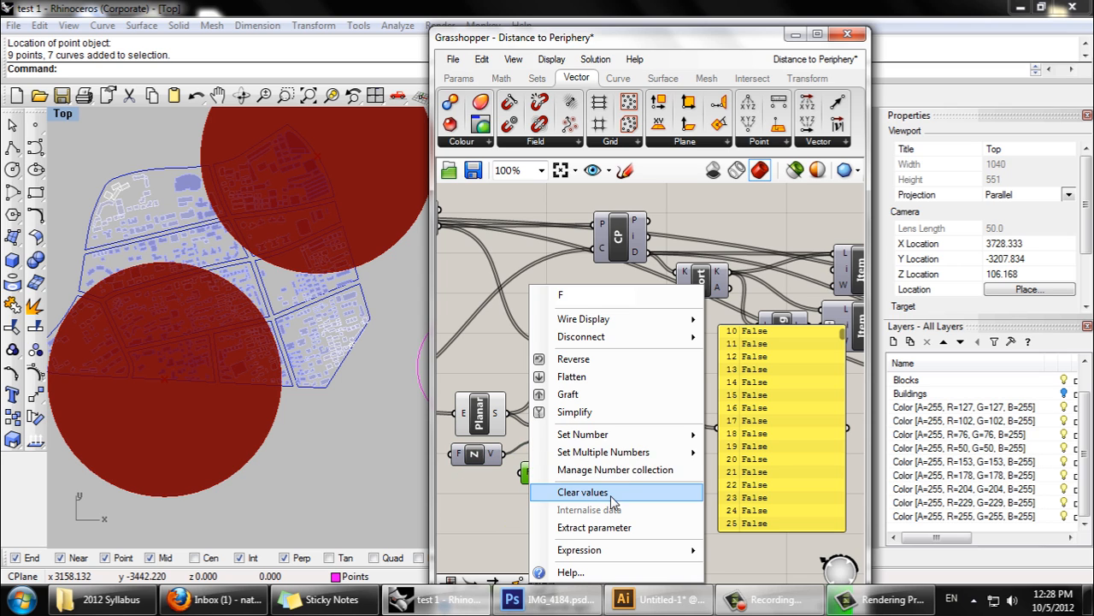
click(583, 435)
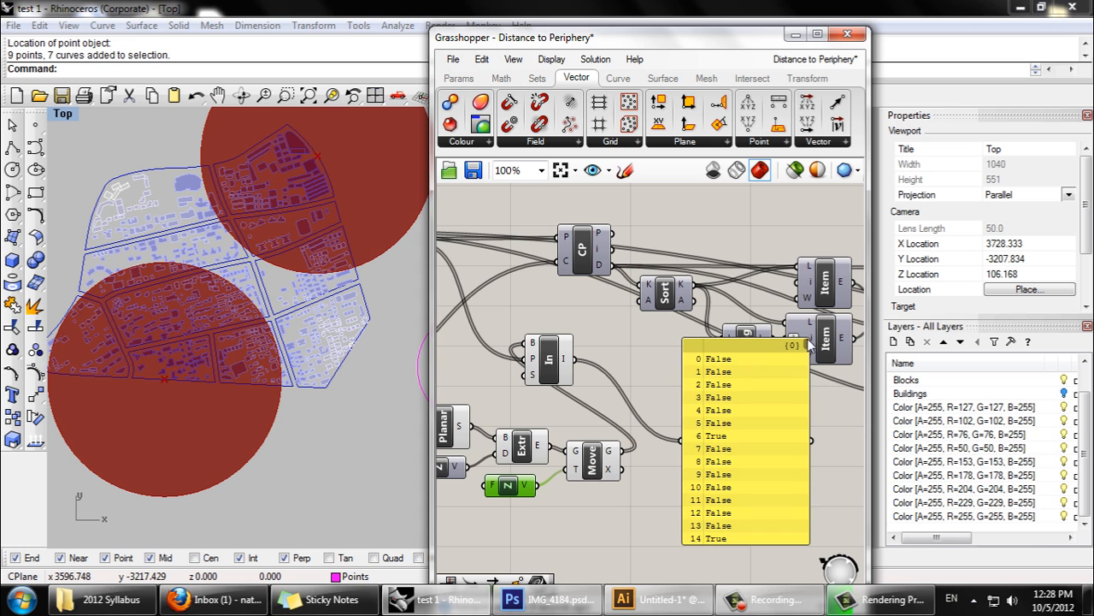
Scroll the inclusion panel to check the True/False results for the moved extrusions
scroll(down, 3)
text(sort)
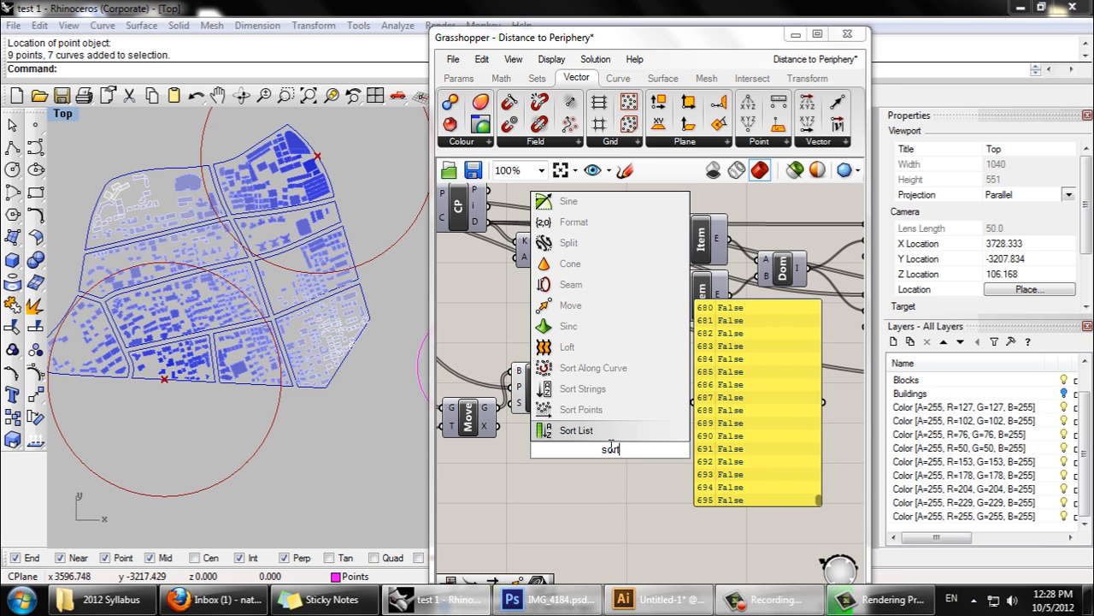
Add a Sort List on the inclusion results and inspect the sorted zeros-then-ones panel
click(577, 431)
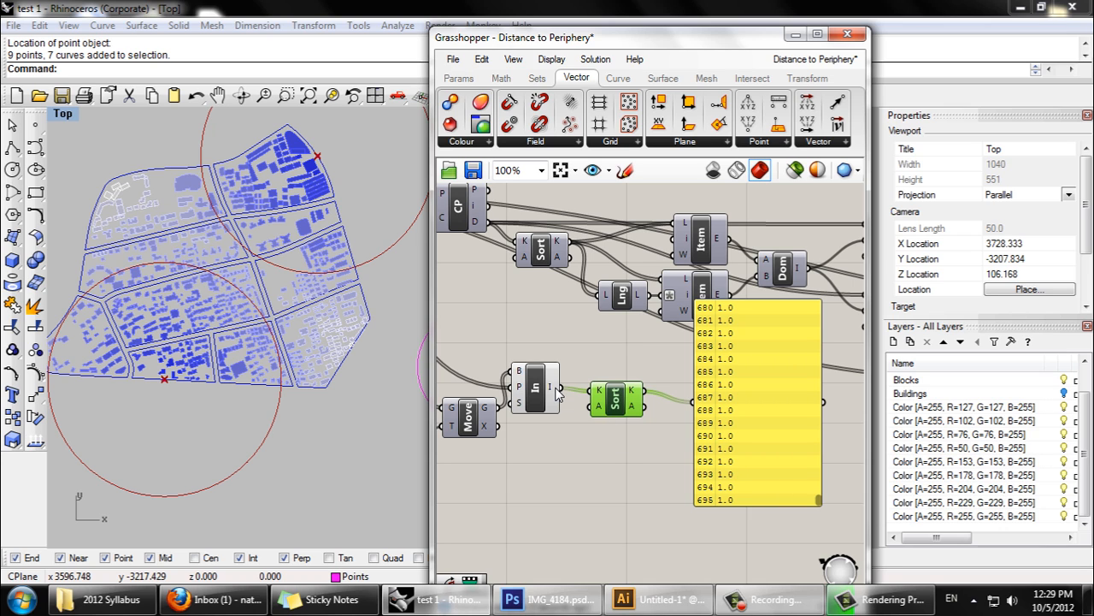
mouse_move(612, 416)
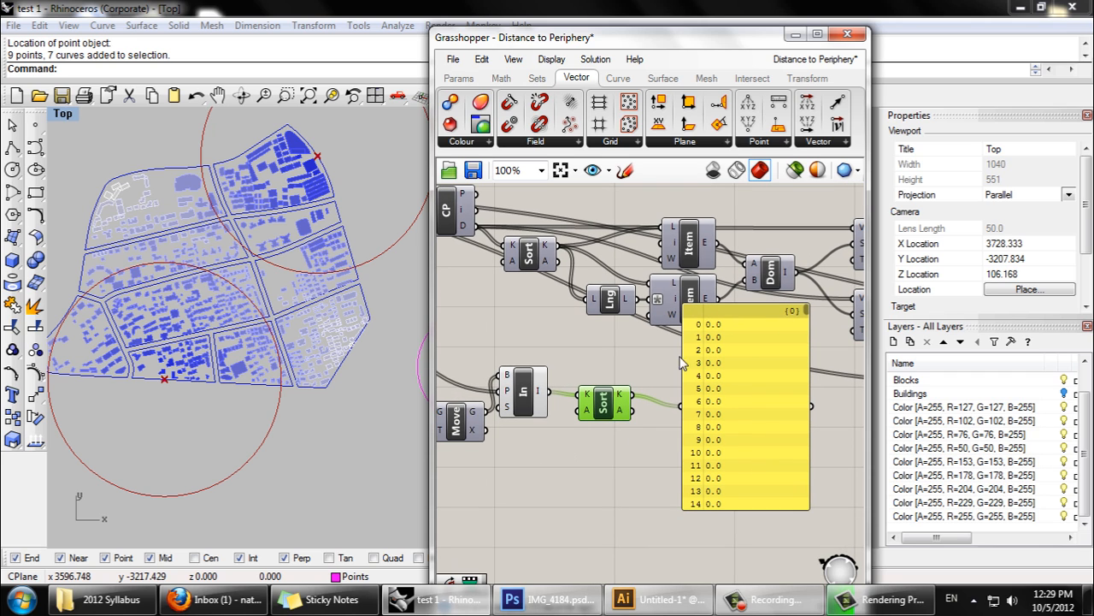
scroll(down, 3)
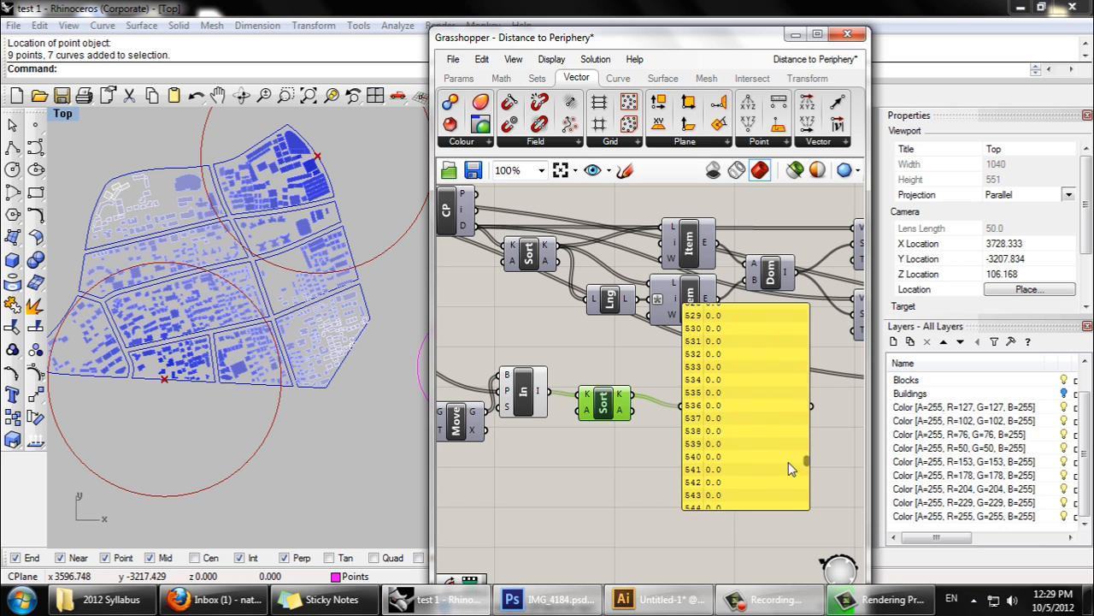
scroll(down, 3)
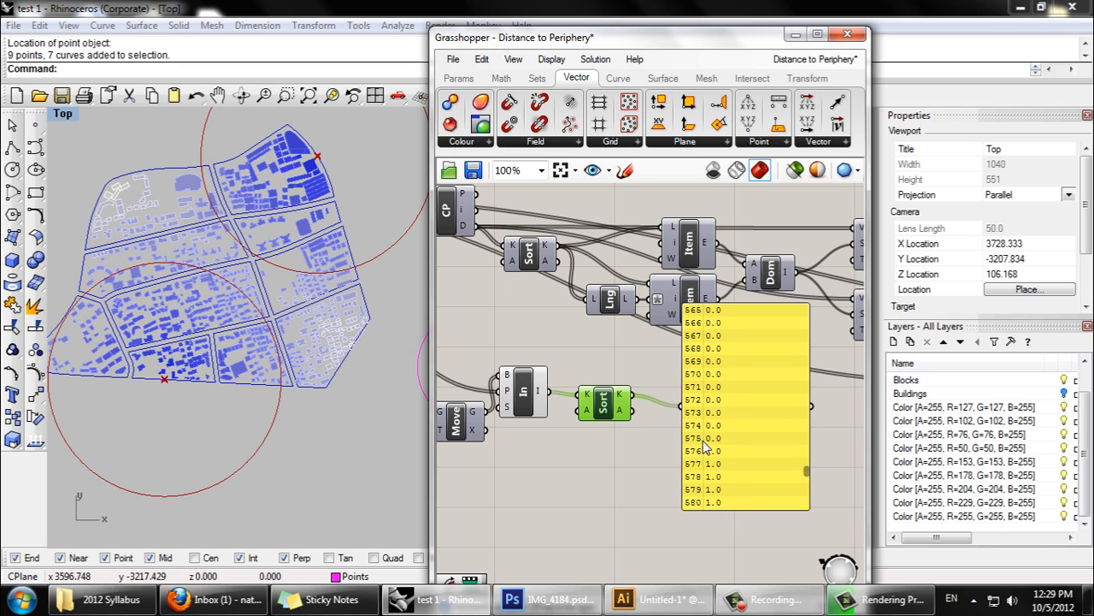
mouse_move(643, 446)
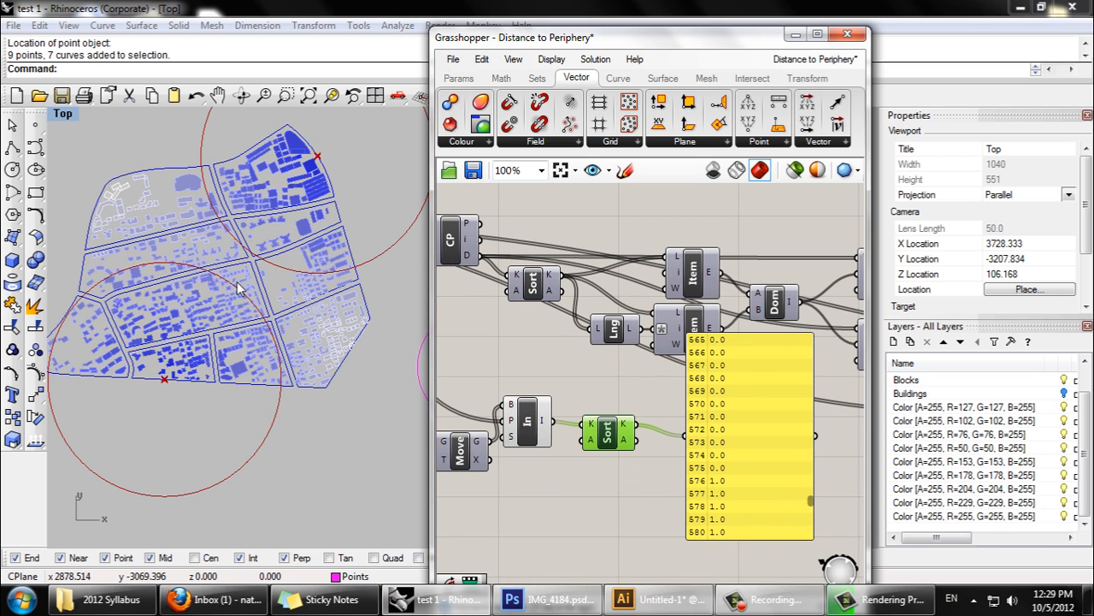
mouse_move(811, 510)
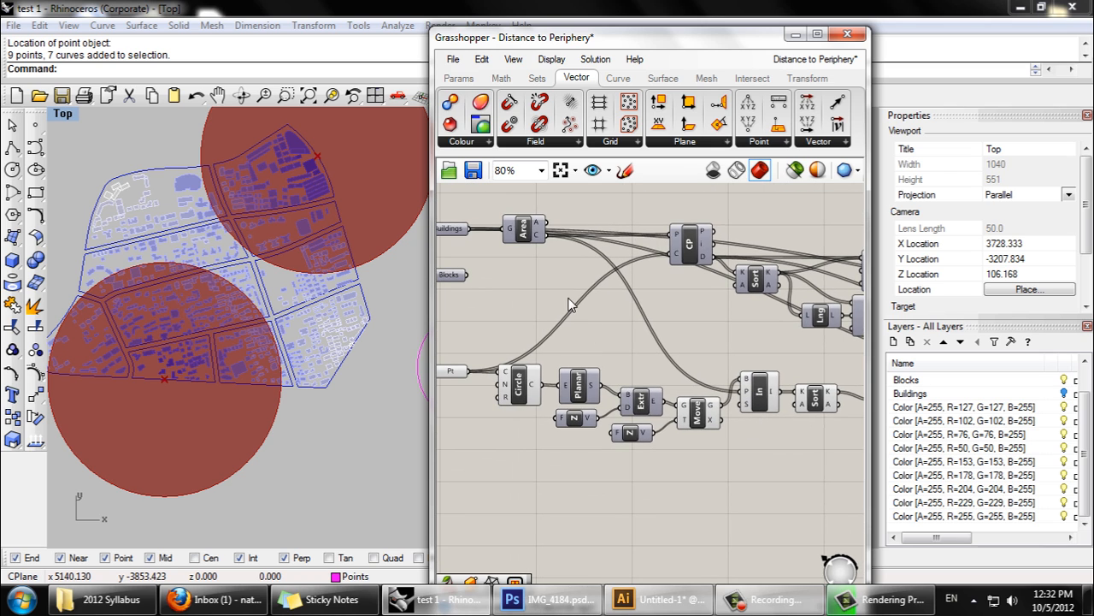
mouse_move(623, 328)
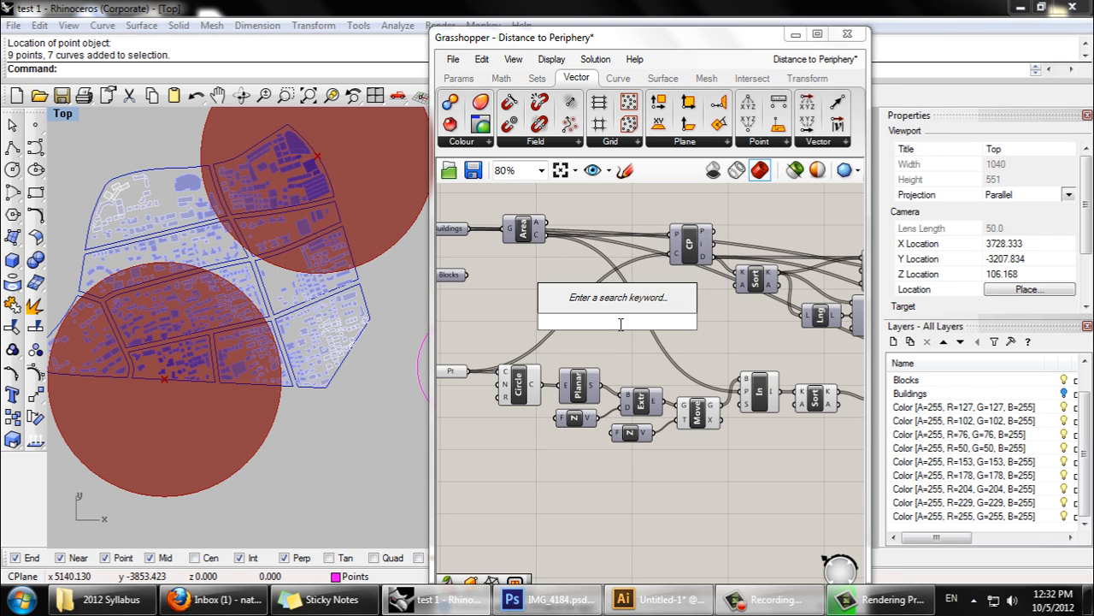
mouse_move(622, 329)
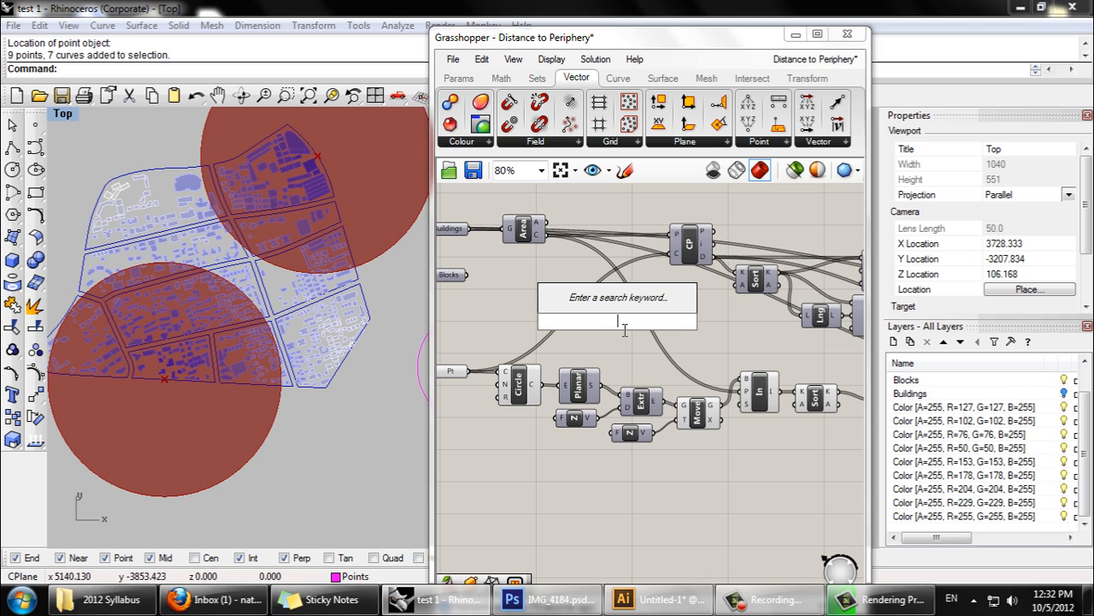
Add a Cull Pattern beside the inclusion test to keep only centroids inside the circles
text(cull)
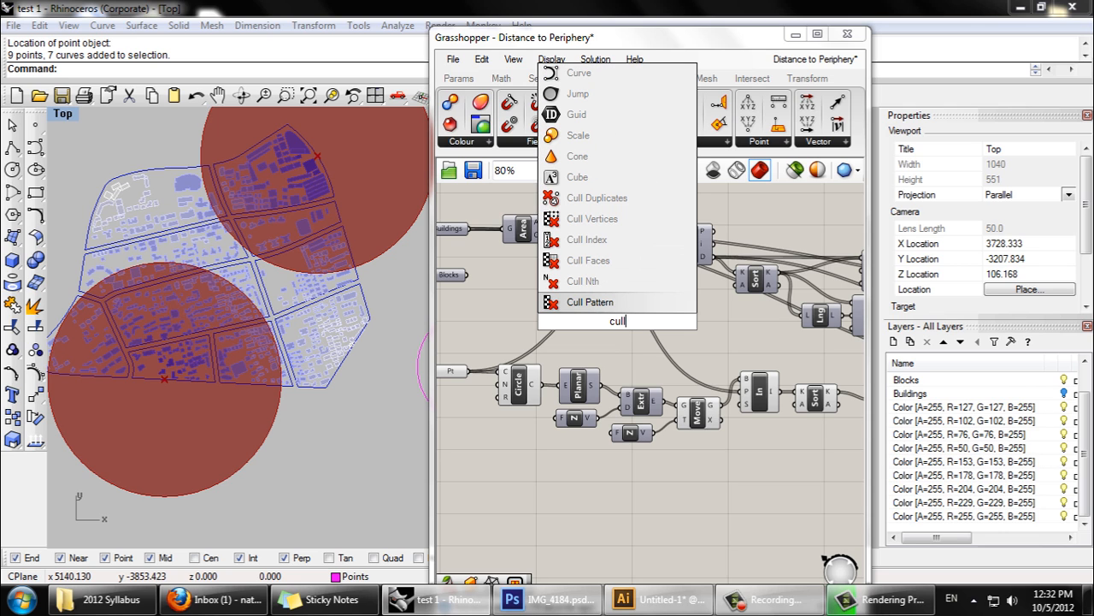
click(589, 301)
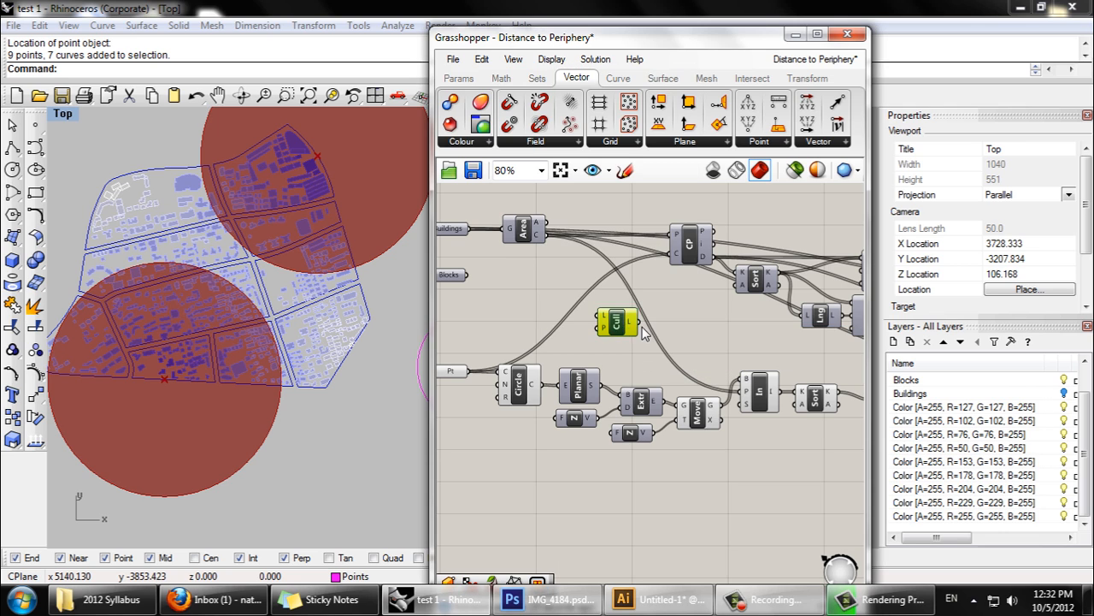
drag(616, 322, 768, 441)
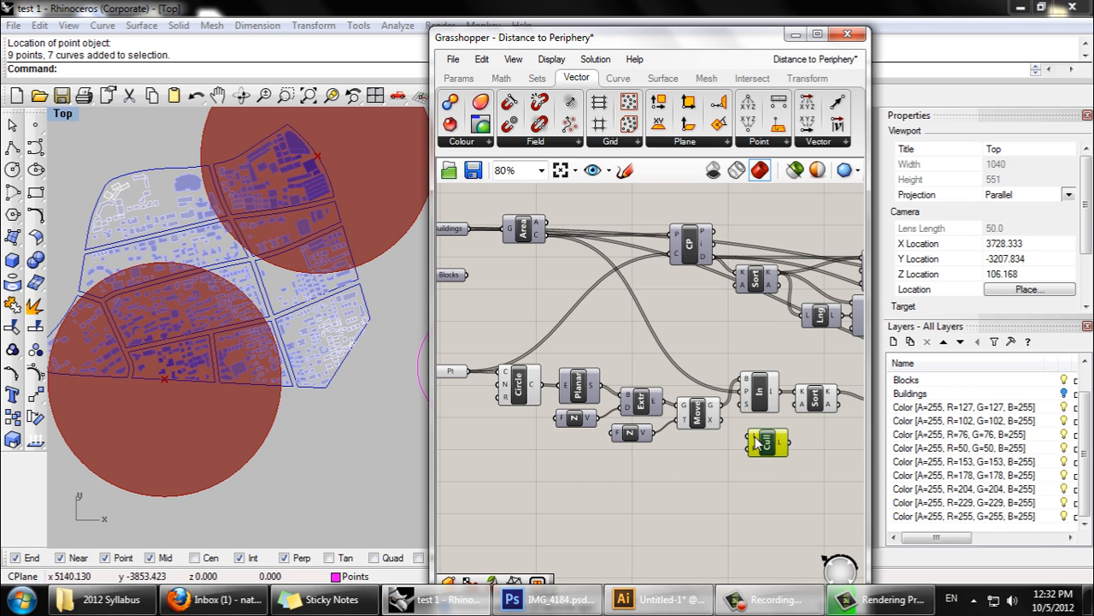
mouse_move(766, 443)
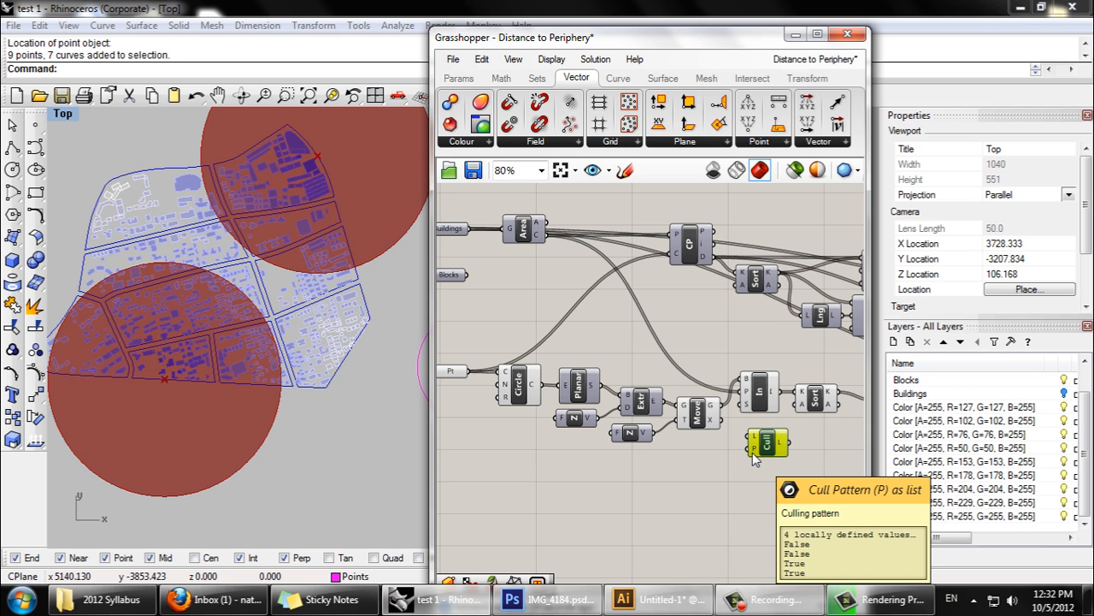
mouse_move(547, 246)
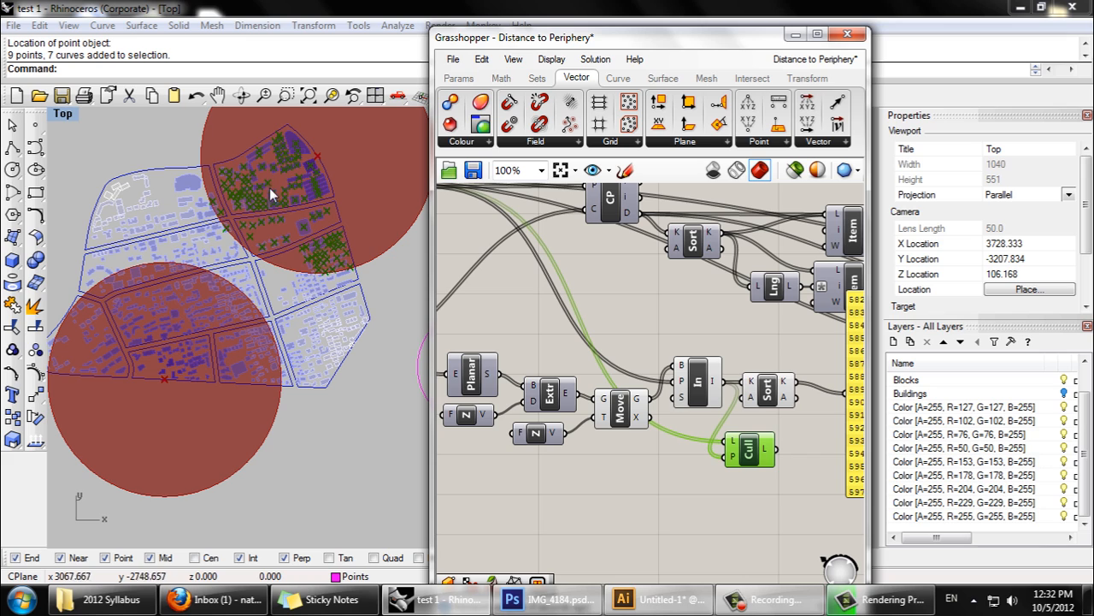
mouse_move(654, 391)
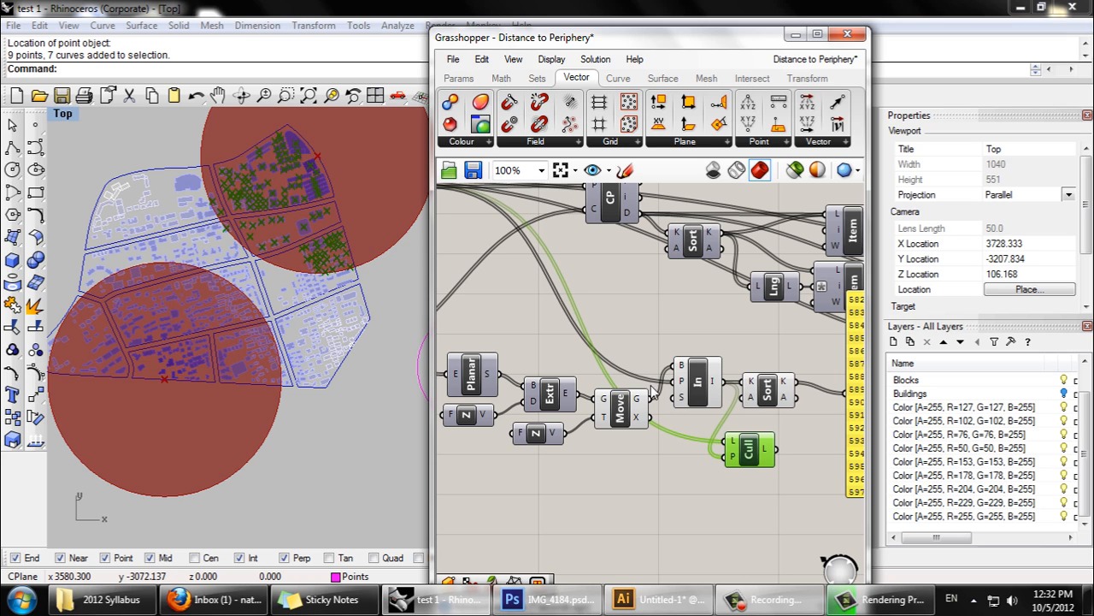
mouse_move(684, 370)
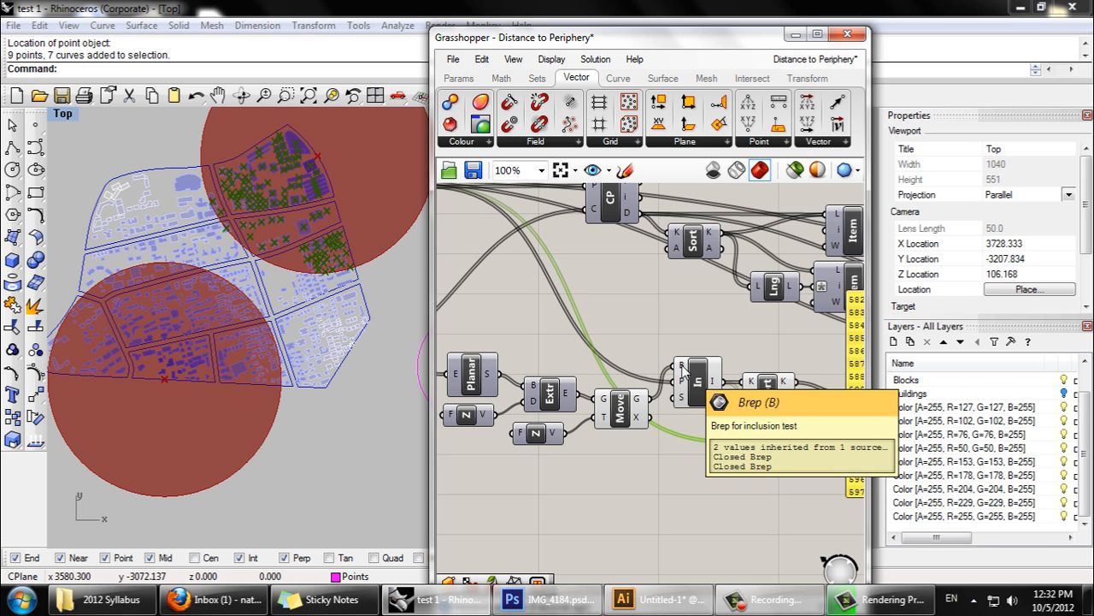
right_click(694, 379)
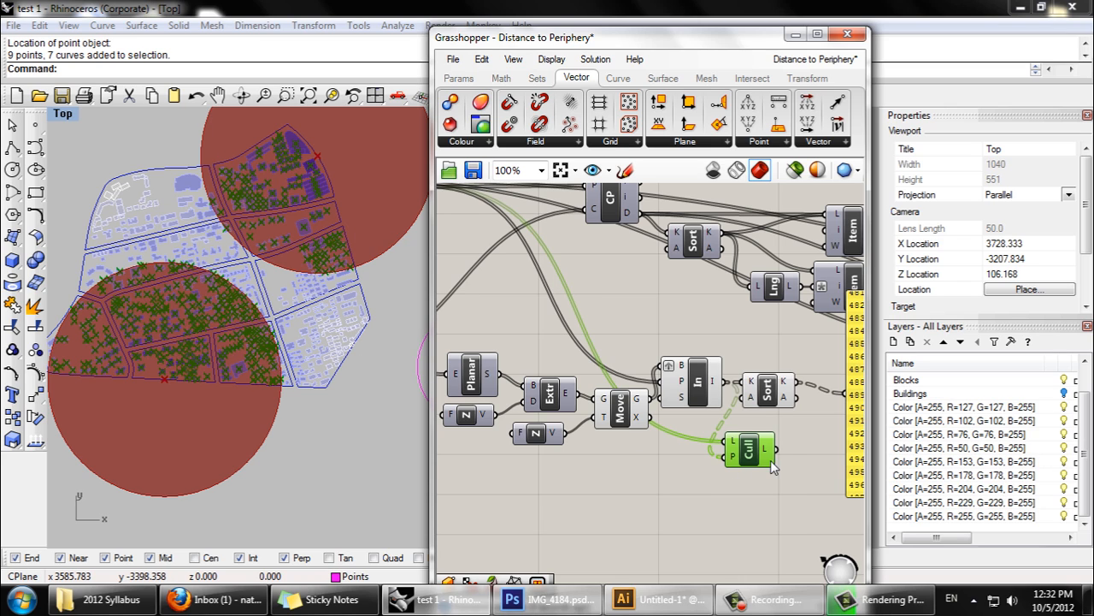
mouse_move(766, 448)
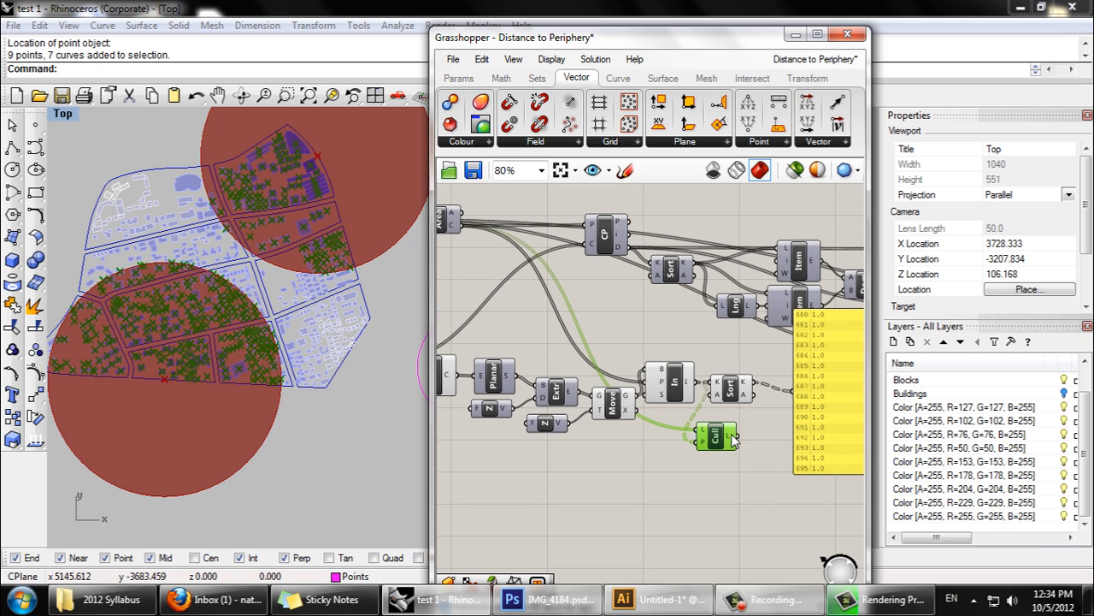
mouse_move(671, 441)
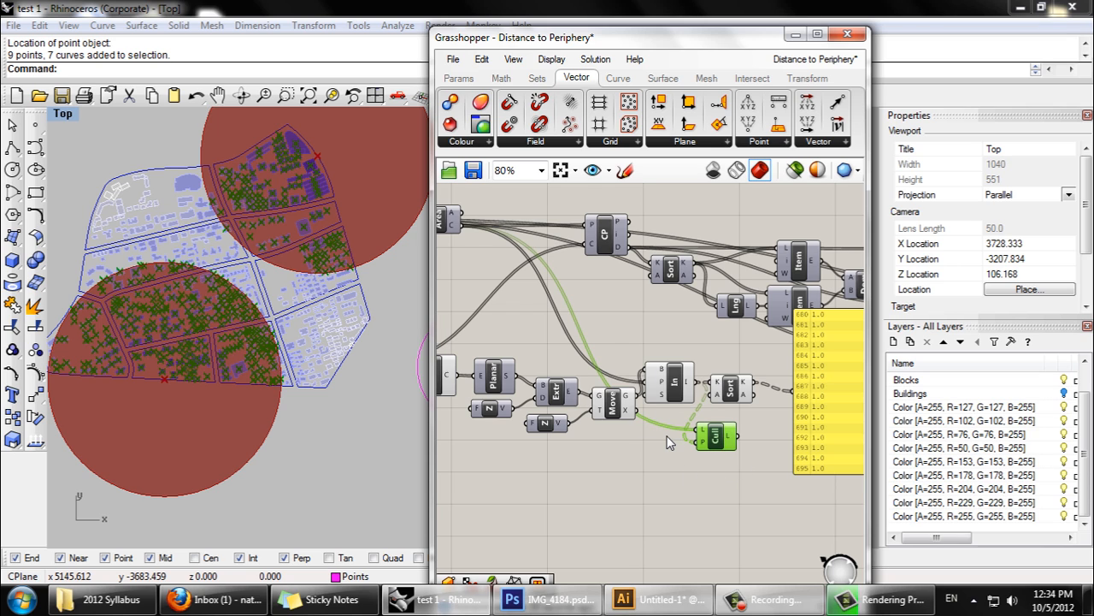